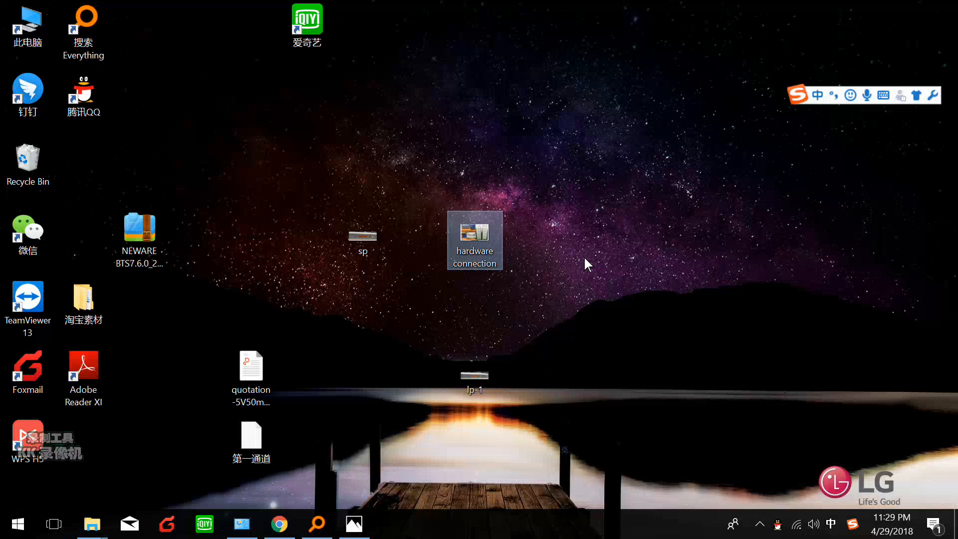
mouse_move(408, 524)
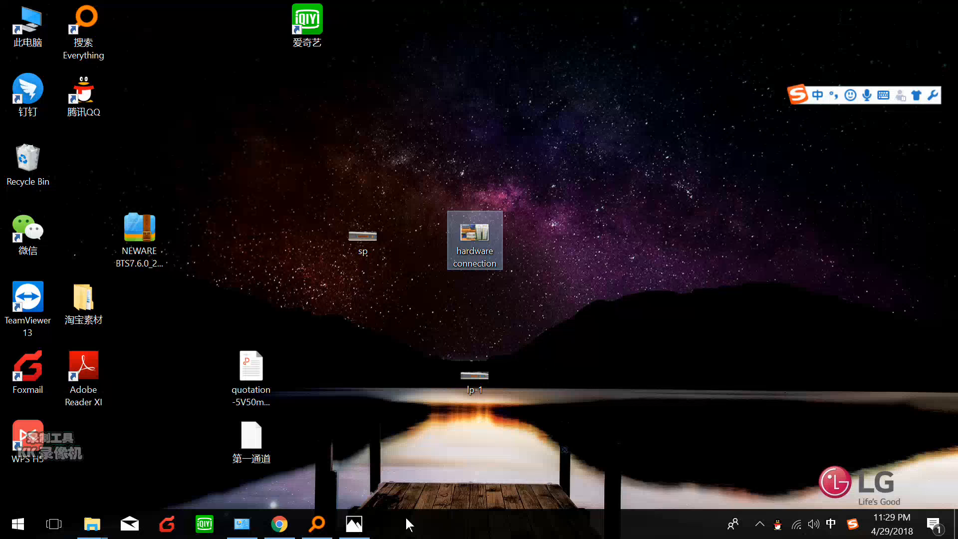
Step: View the hardware connection picture in Photos from the desktop
double_click(474, 236)
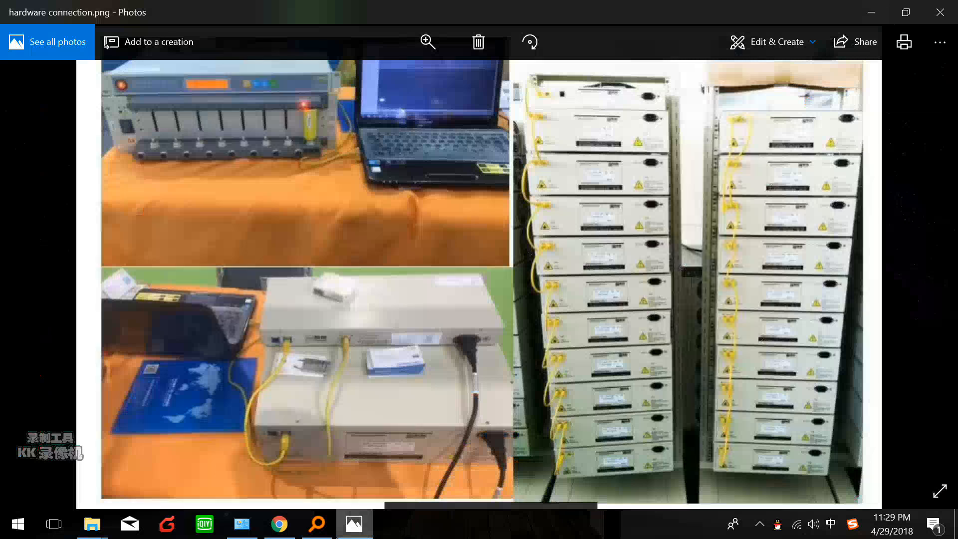
mouse_move(387, 496)
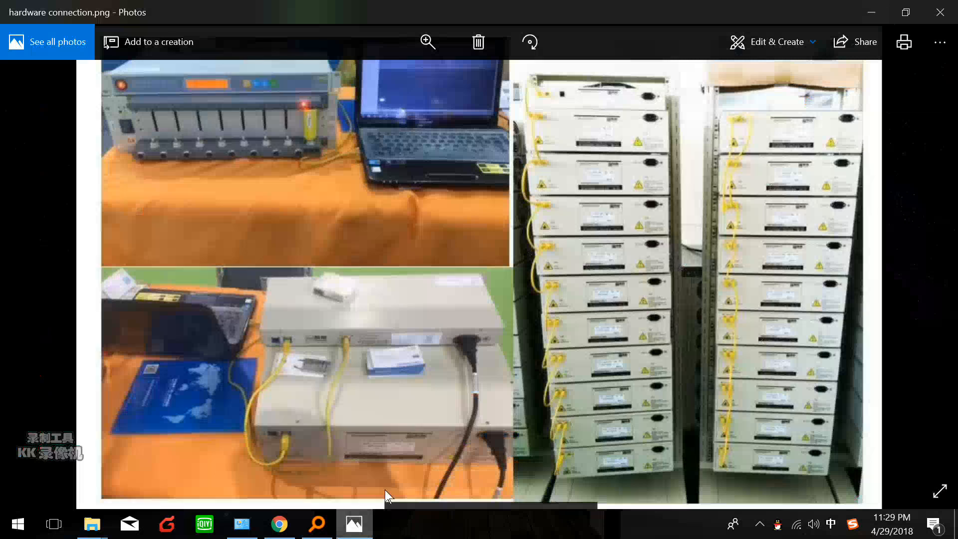
mouse_move(372, 405)
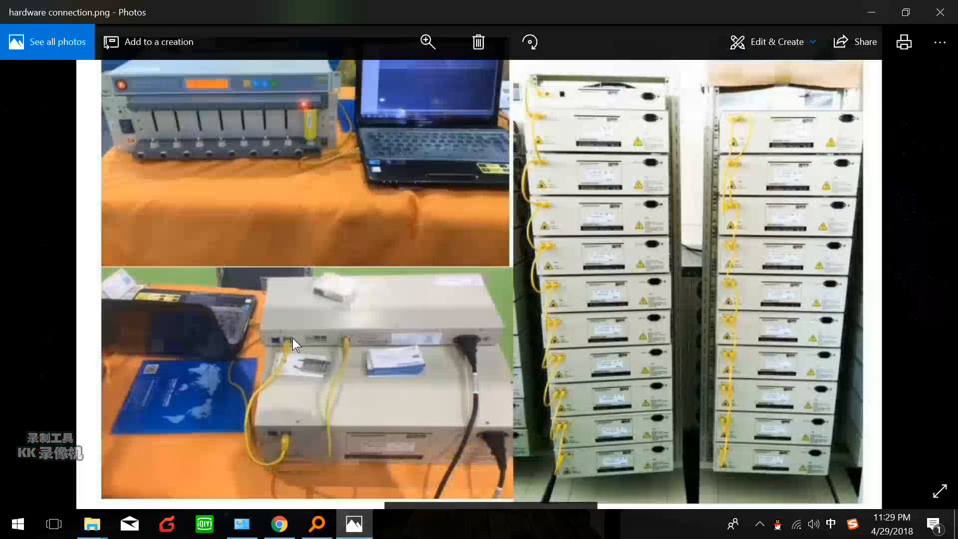
mouse_move(165, 319)
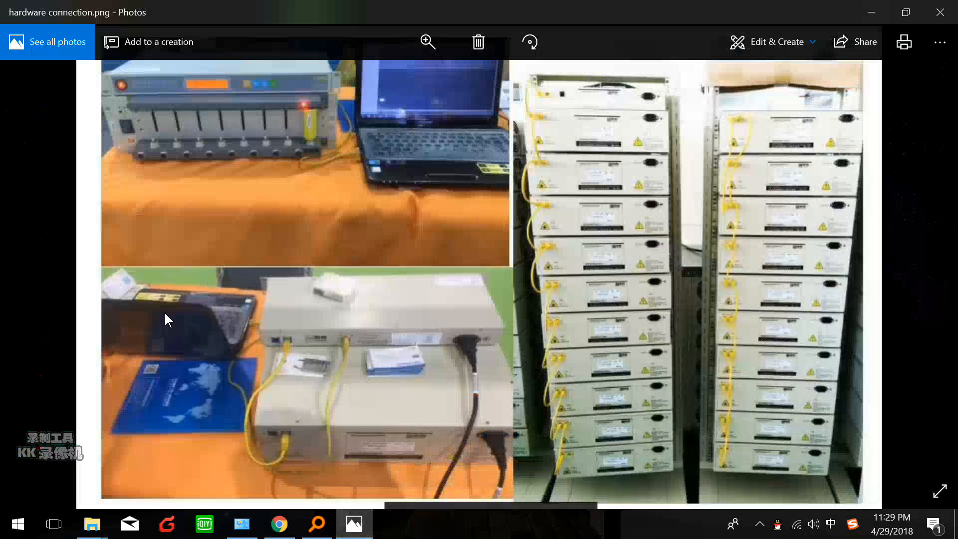
mouse_move(325, 325)
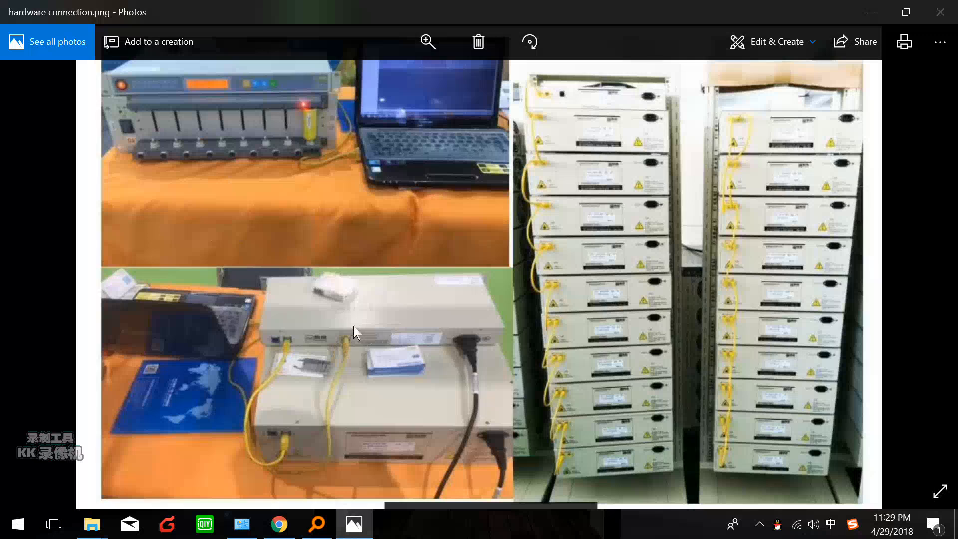
mouse_move(226, 357)
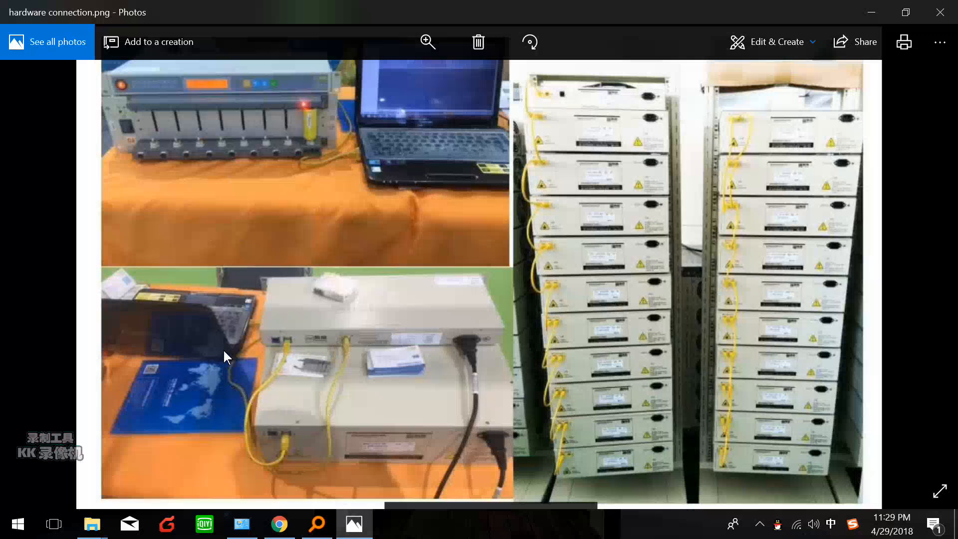
mouse_move(286, 347)
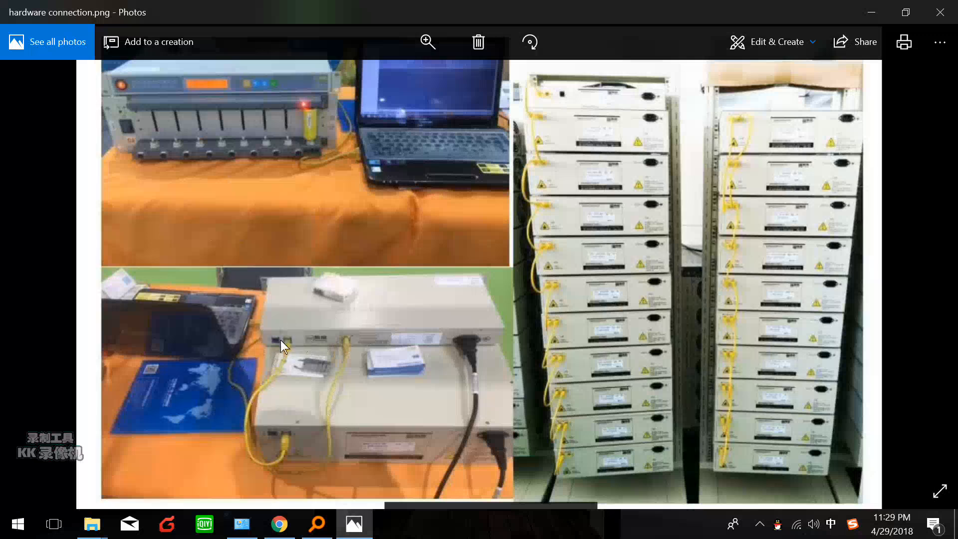
mouse_move(288, 441)
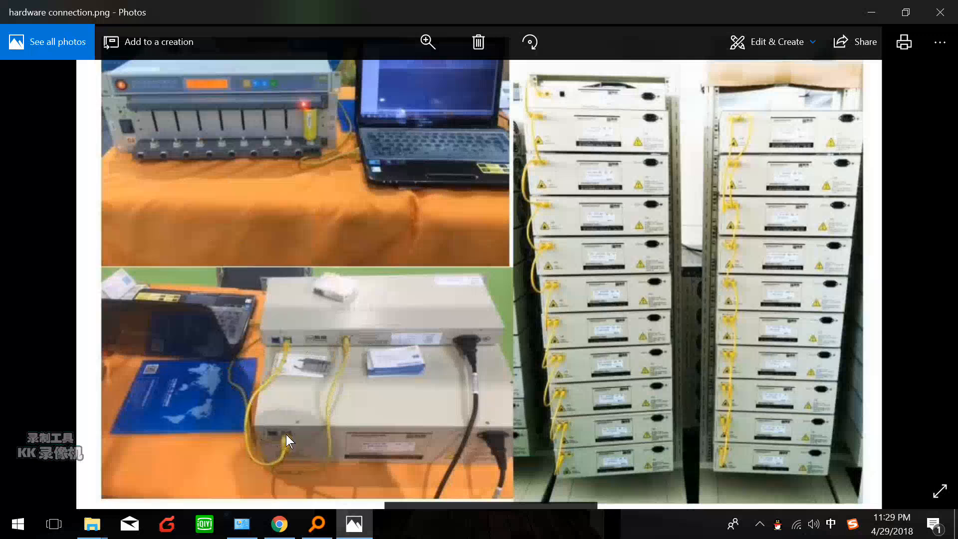
mouse_move(513, 129)
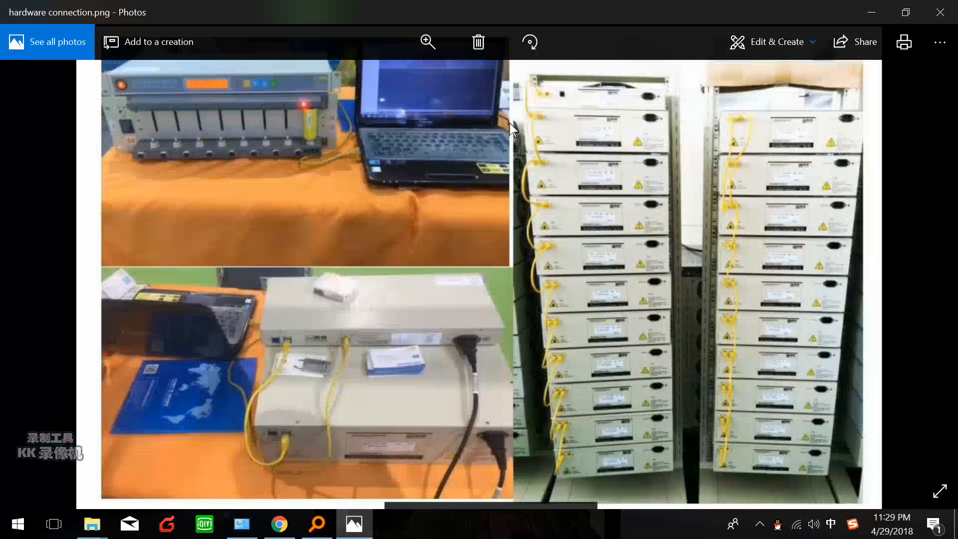
mouse_move(595, 126)
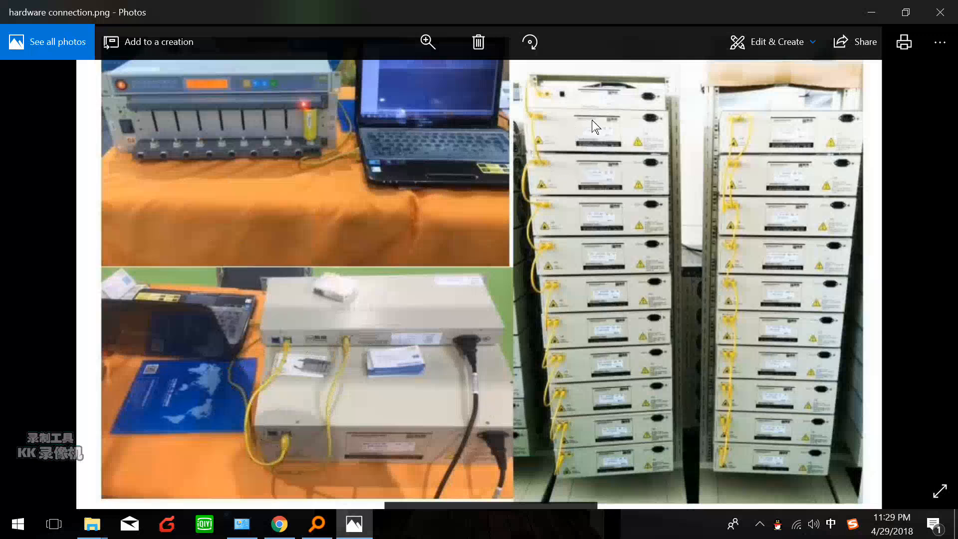
mouse_move(639, 156)
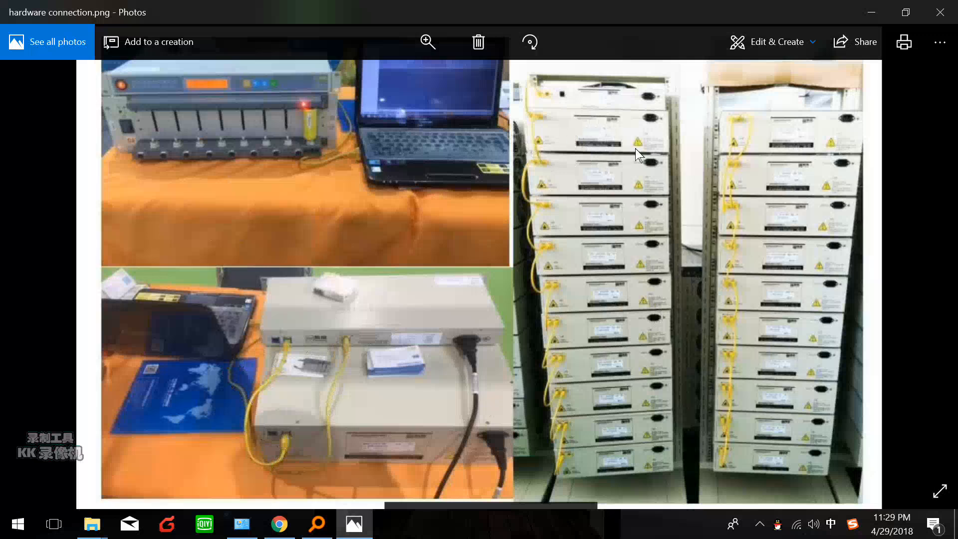
mouse_move(583, 122)
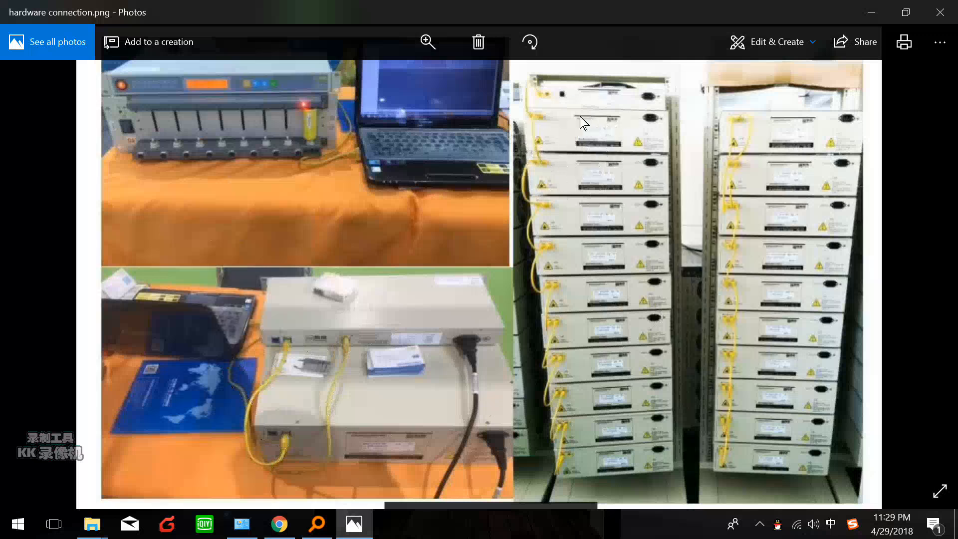
mouse_move(531, 219)
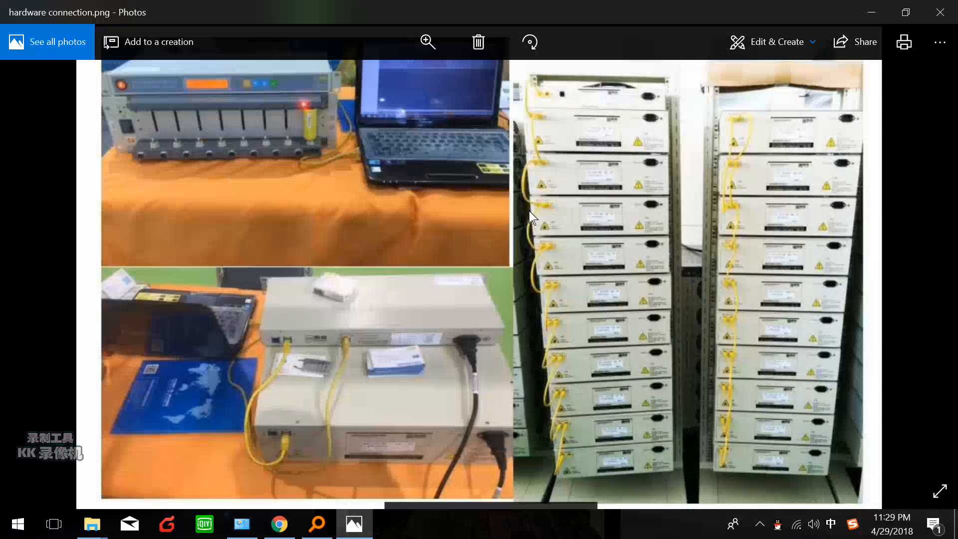
mouse_move(347, 356)
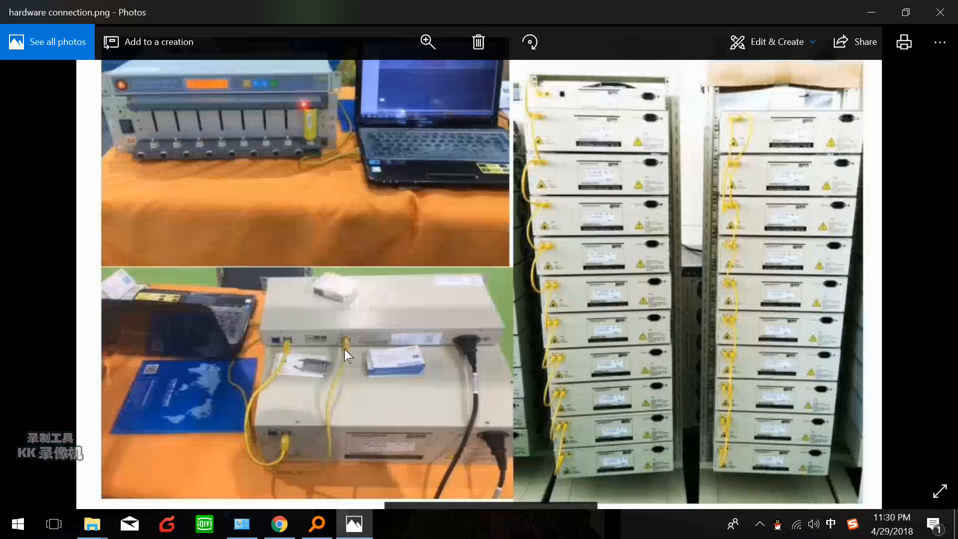
mouse_move(350, 343)
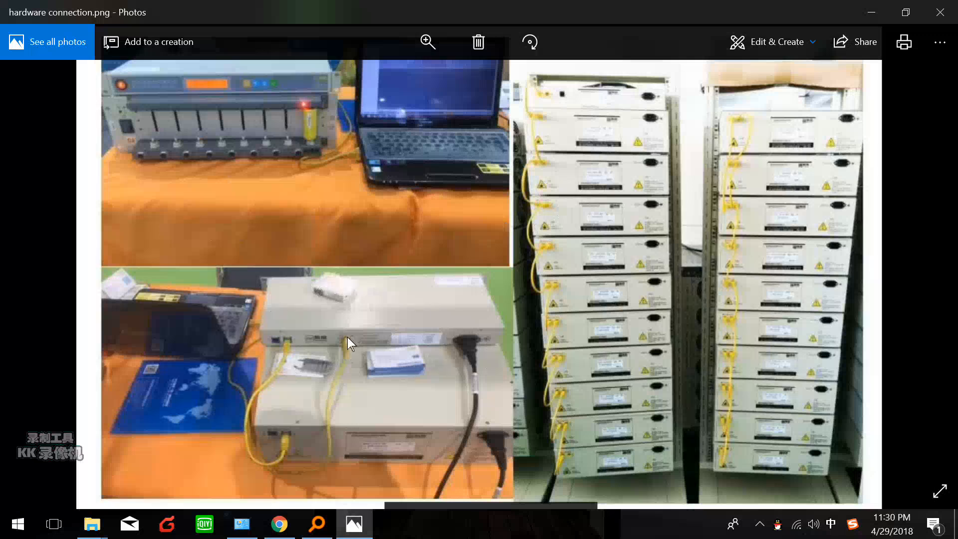
mouse_move(447, 299)
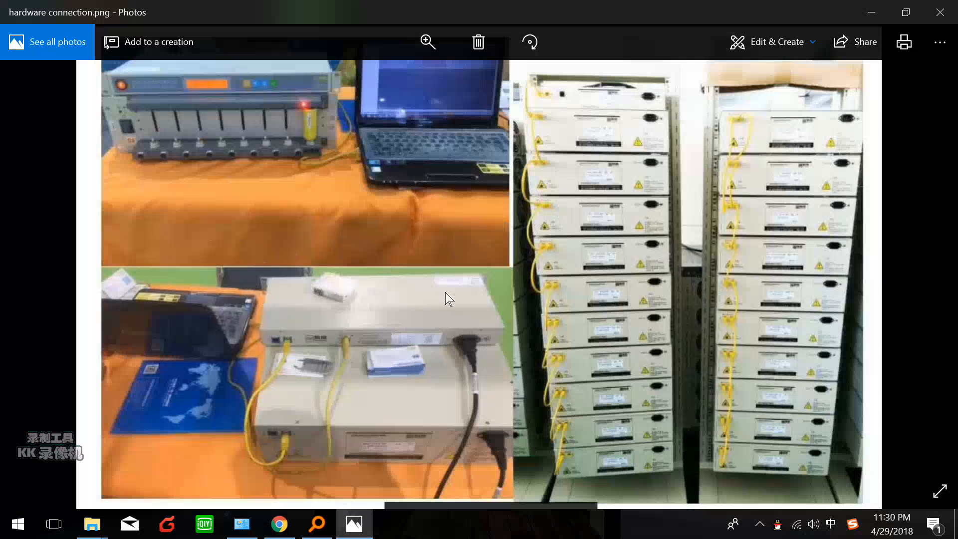
mouse_move(390, 281)
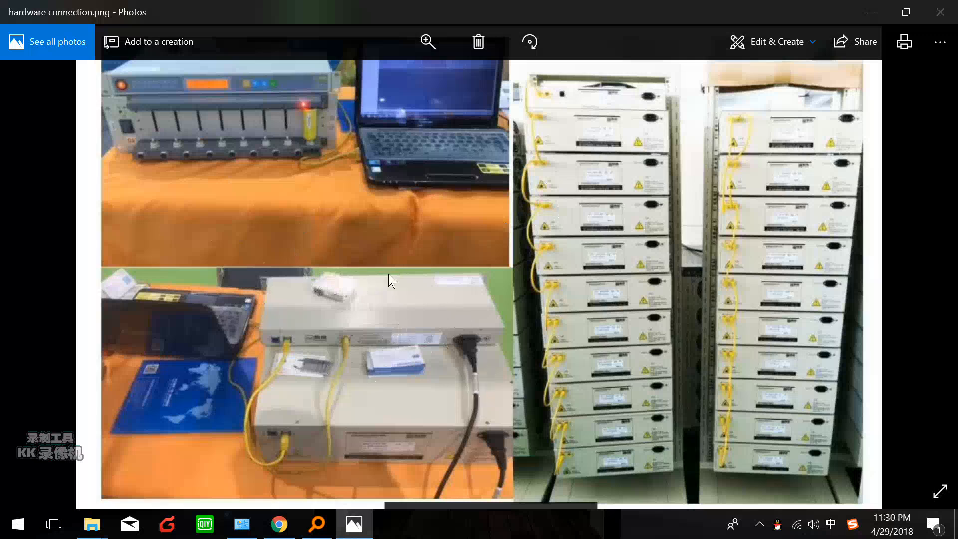
mouse_move(370, 314)
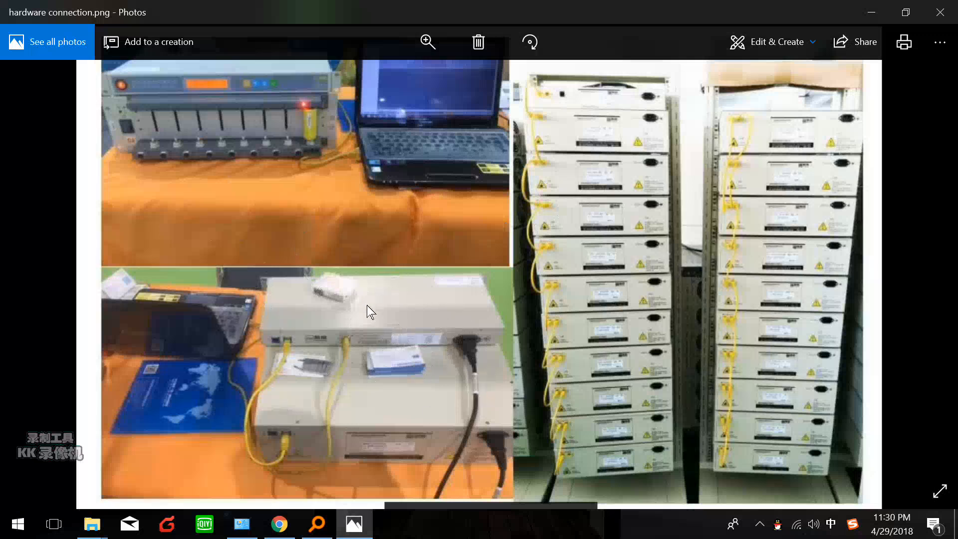
mouse_move(448, 313)
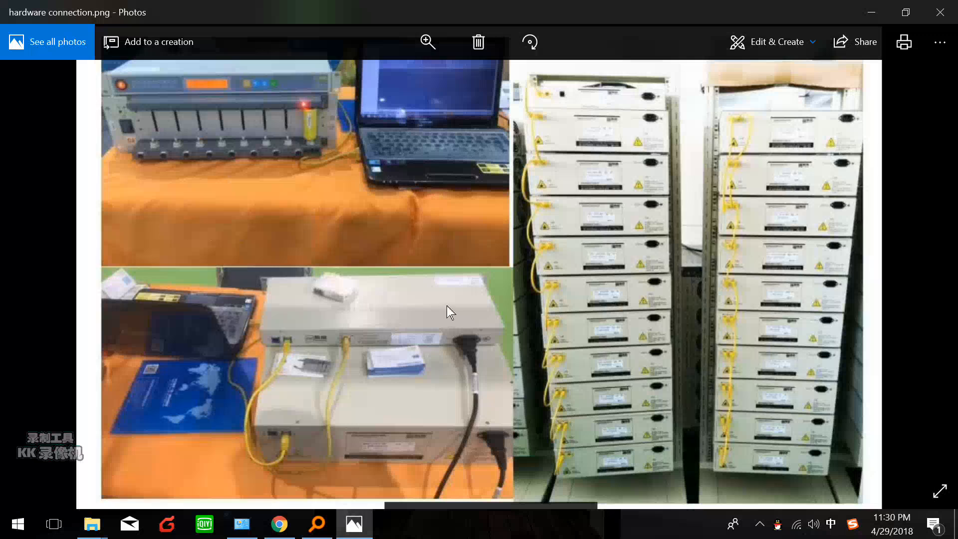
mouse_move(412, 349)
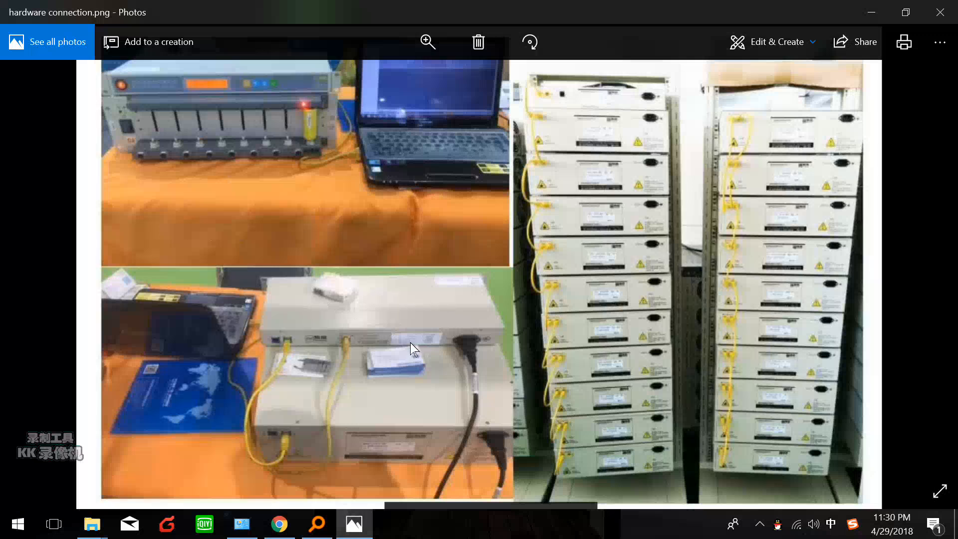
mouse_move(408, 344)
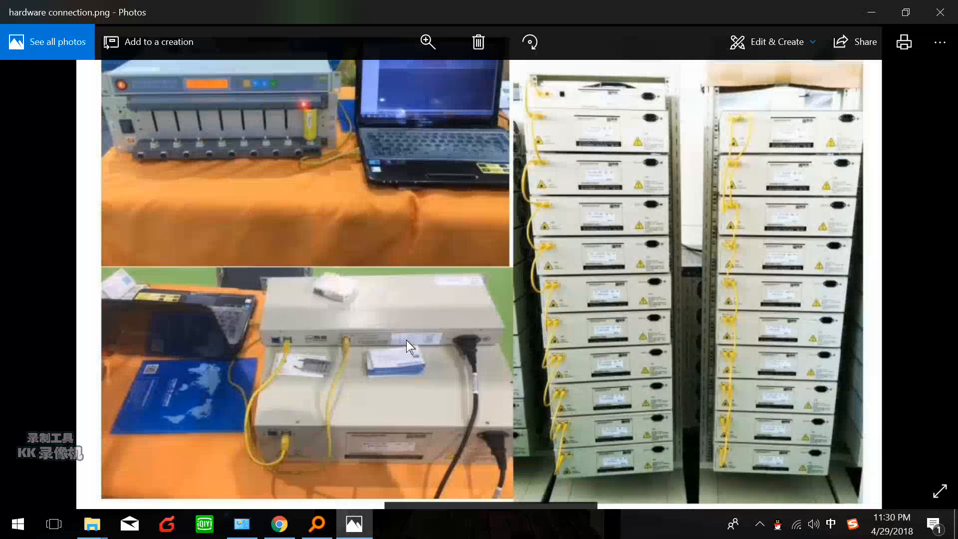
mouse_move(432, 326)
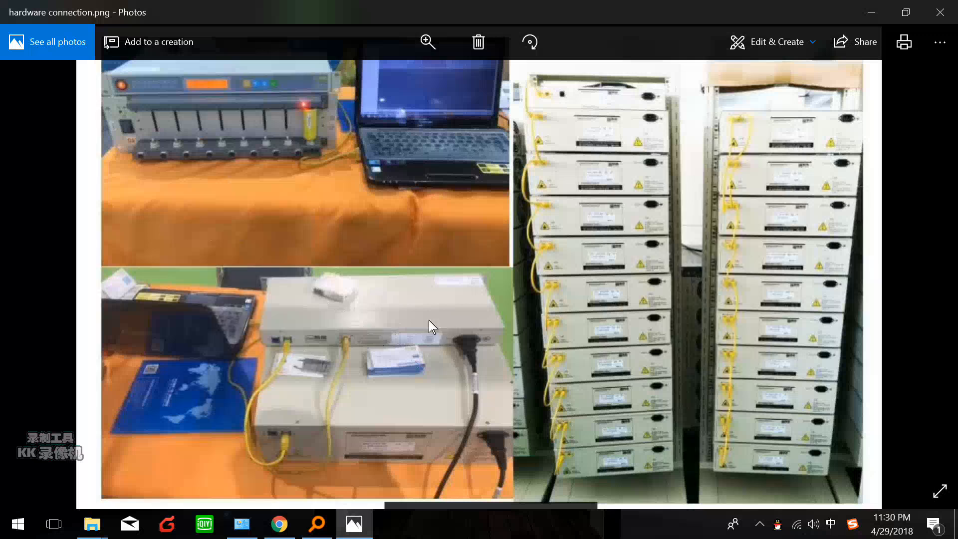
mouse_move(317, 325)
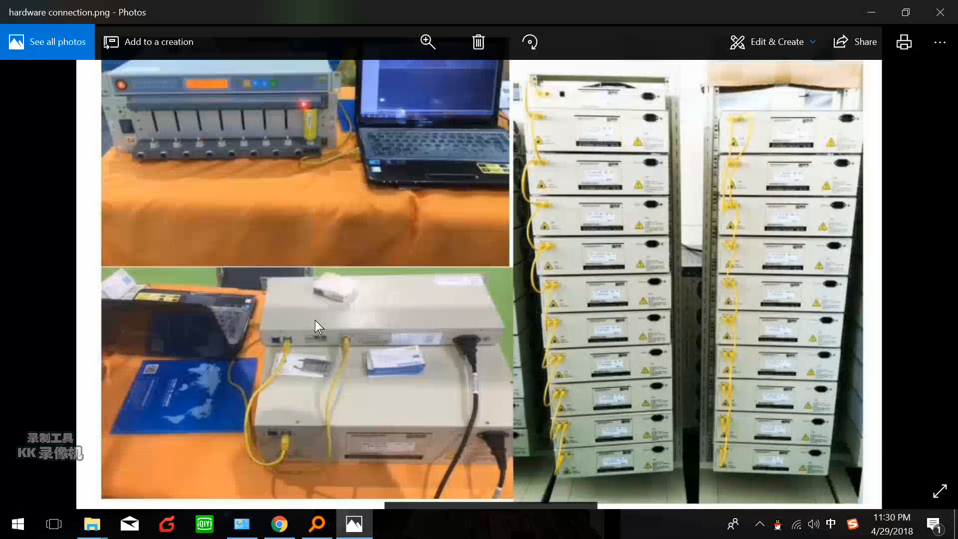
mouse_move(406, 327)
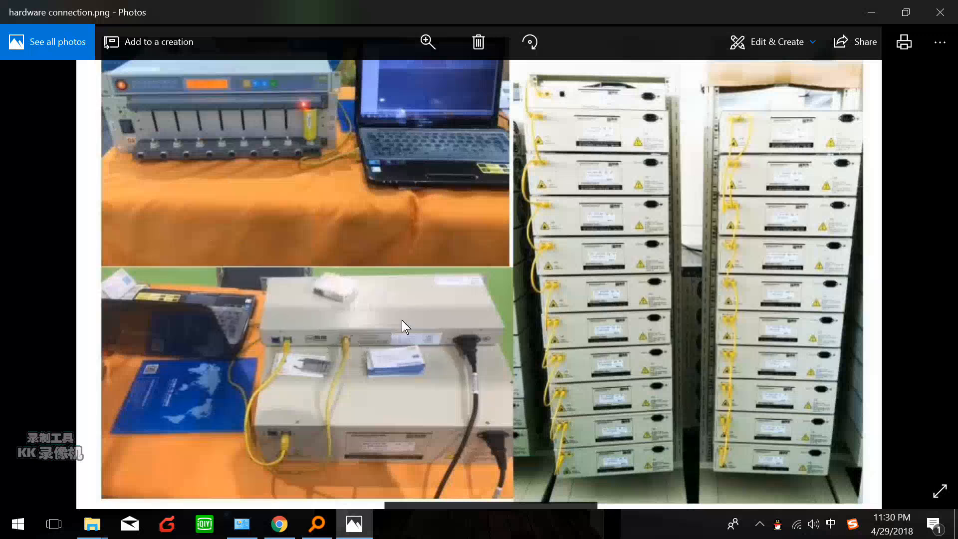
mouse_move(279, 361)
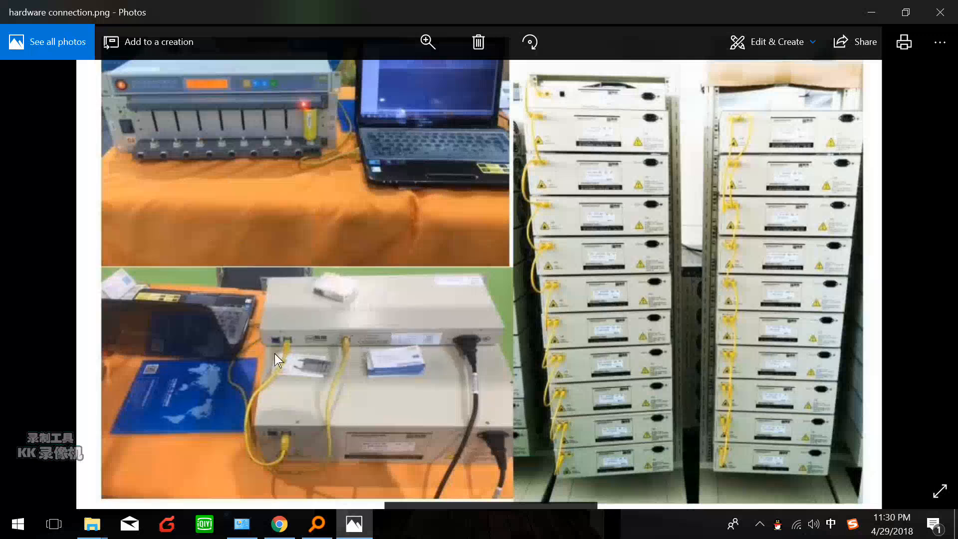
mouse_move(309, 337)
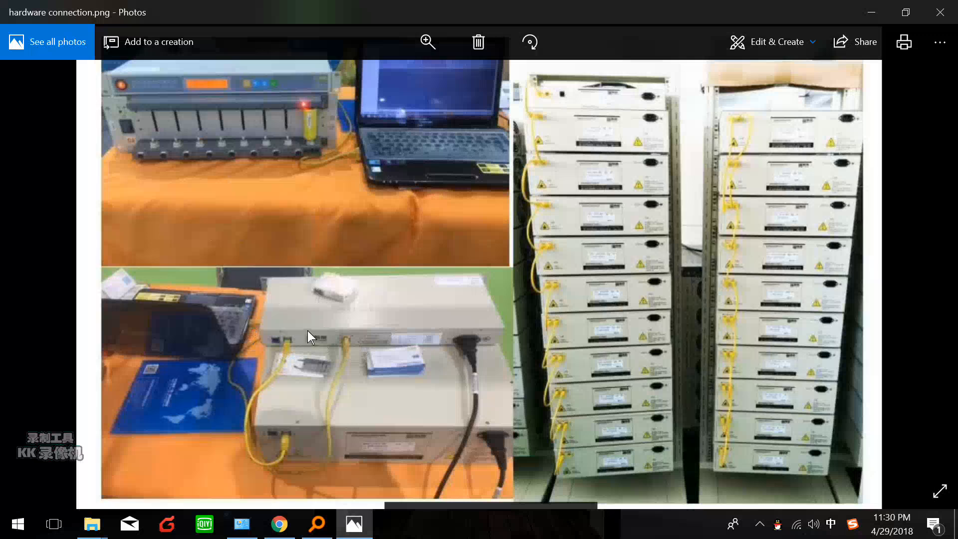
mouse_move(299, 297)
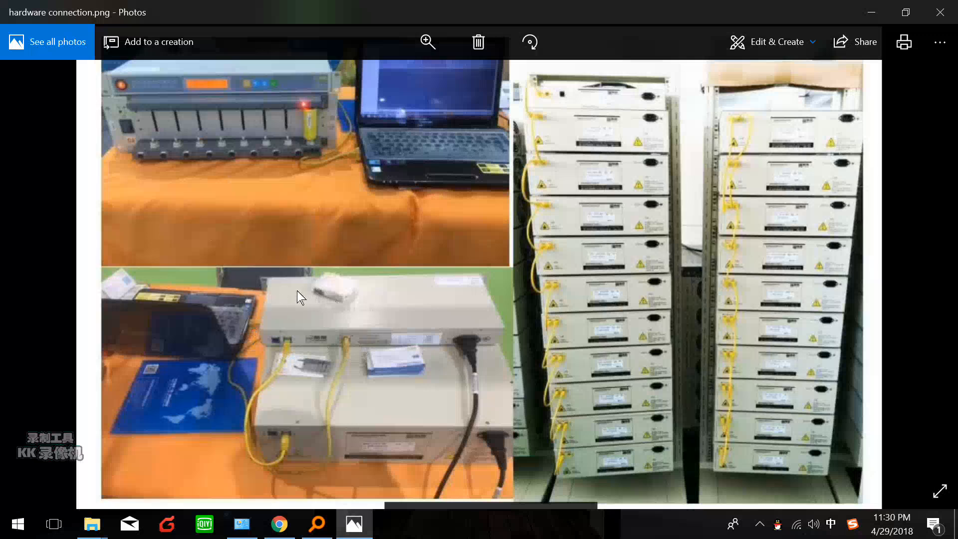
mouse_move(316, 316)
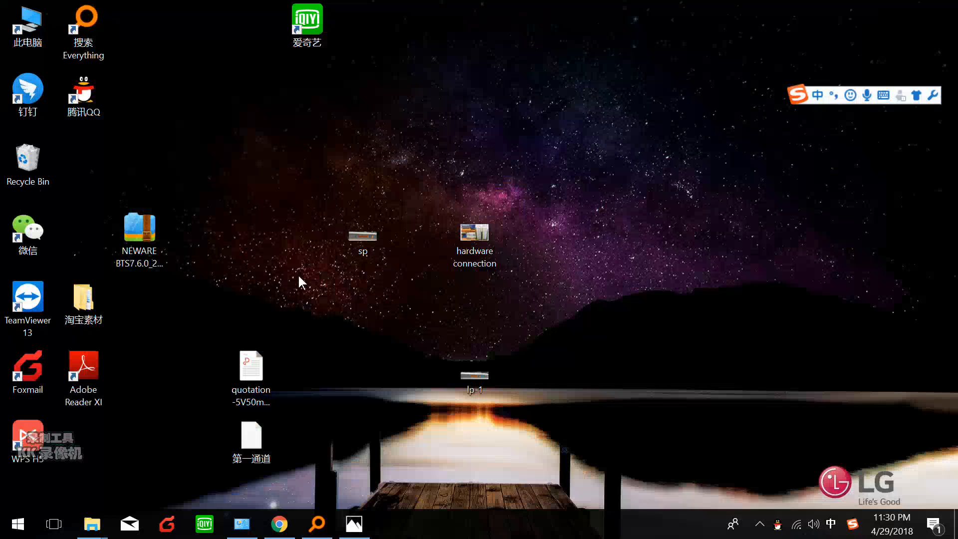
mouse_move(375, 242)
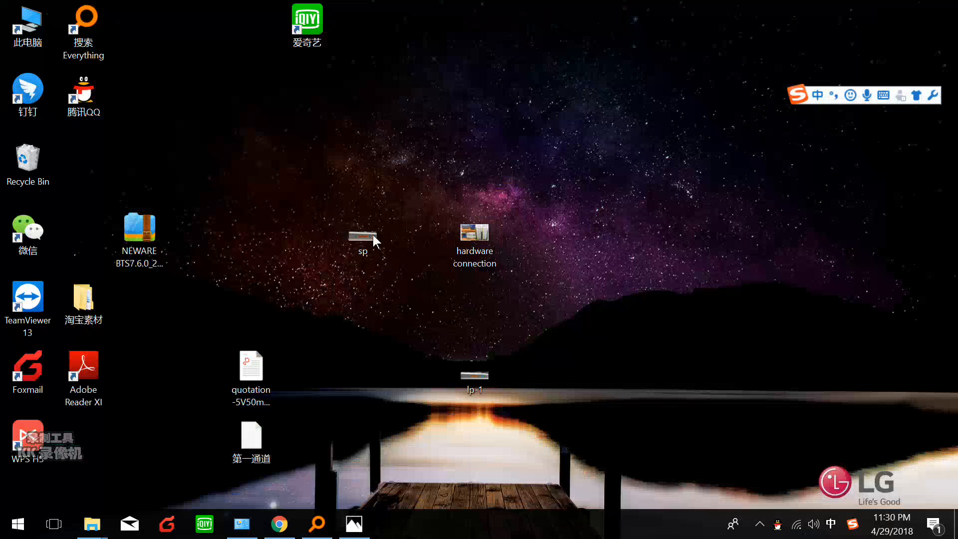
mouse_move(272, 203)
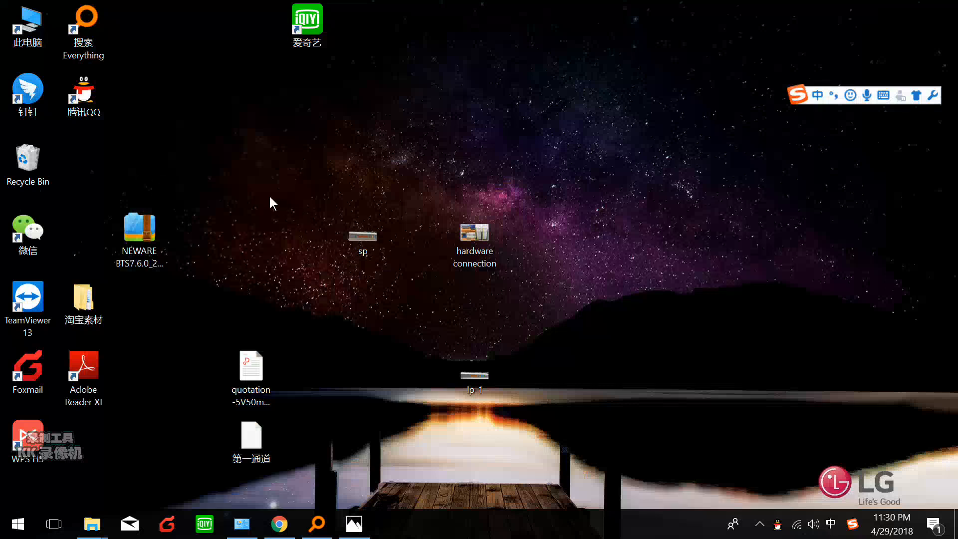
mouse_move(326, 223)
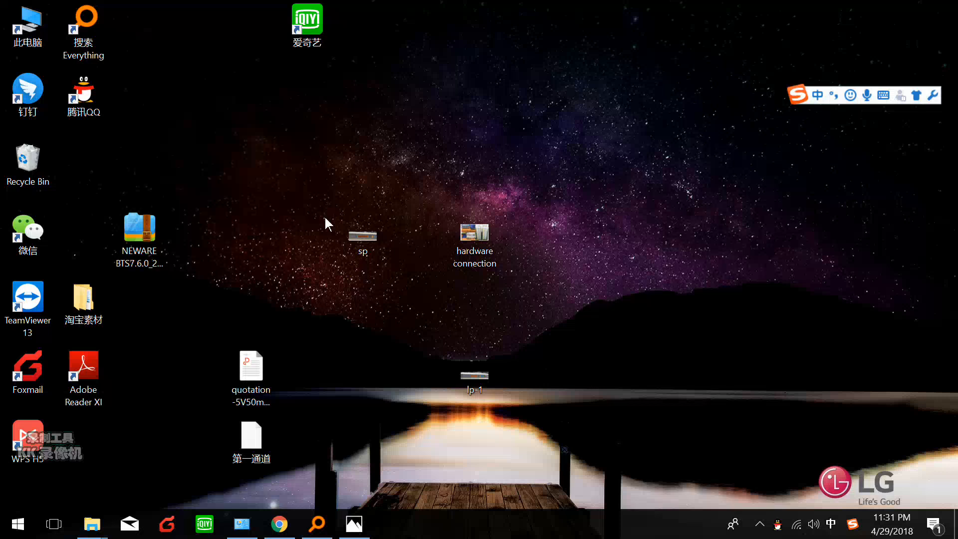
mouse_move(338, 261)
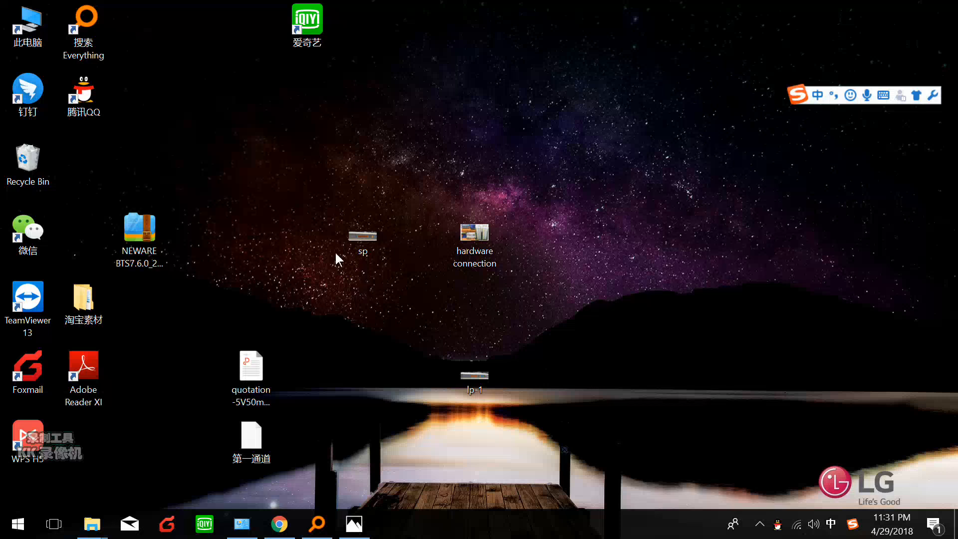
click(139, 233)
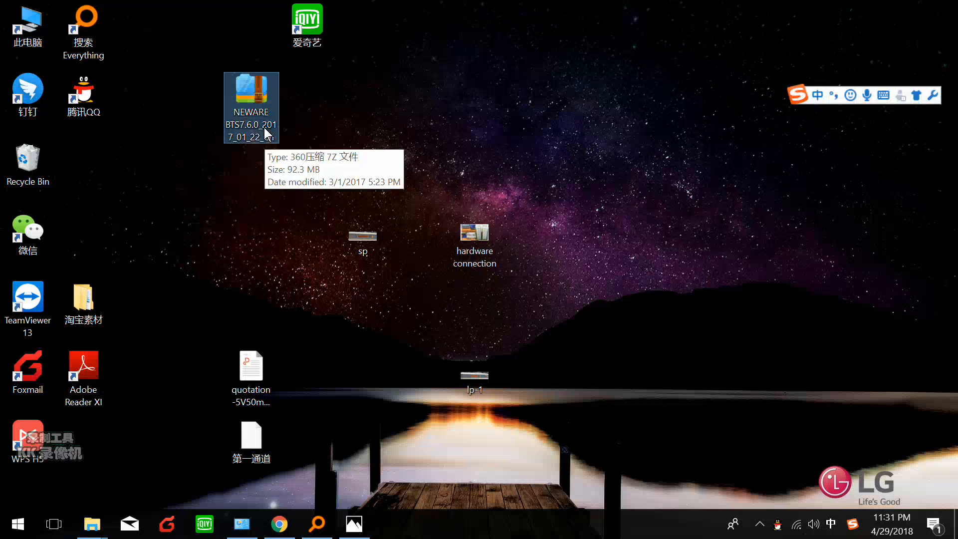
mouse_move(259, 127)
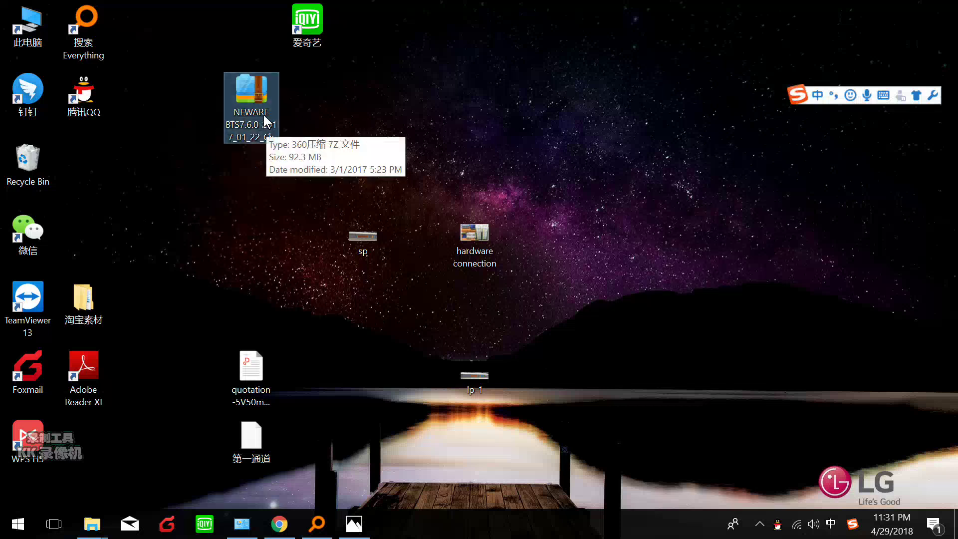
mouse_move(367, 160)
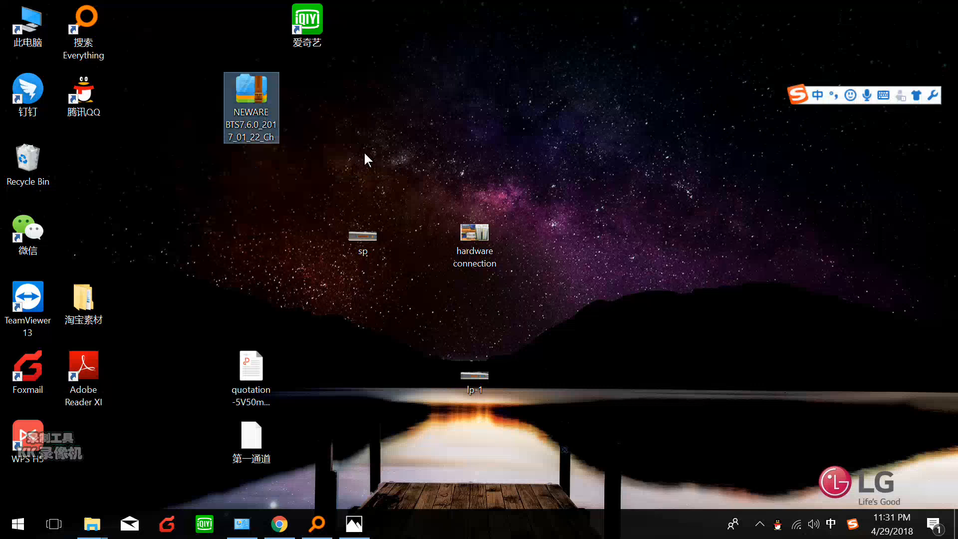
mouse_move(662, 324)
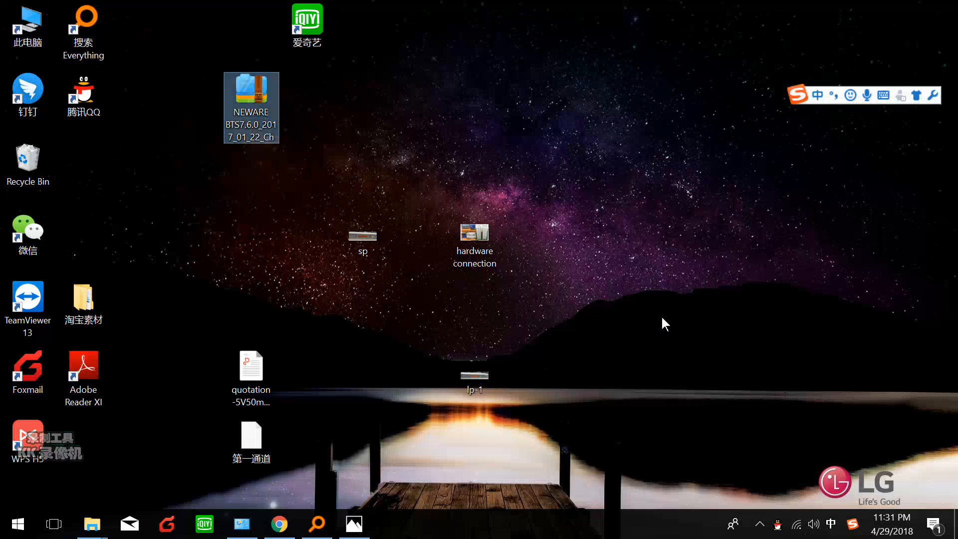
mouse_move(650, 343)
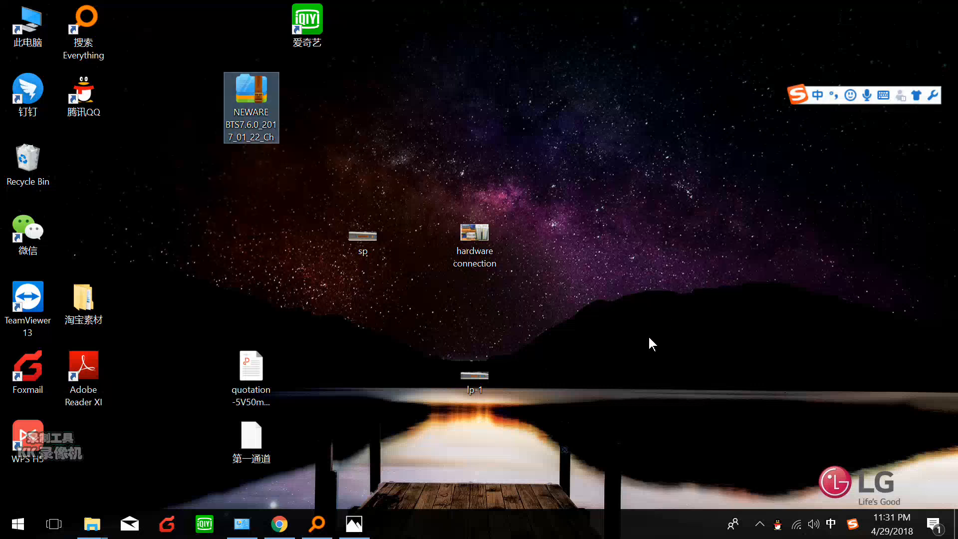
mouse_move(530, 414)
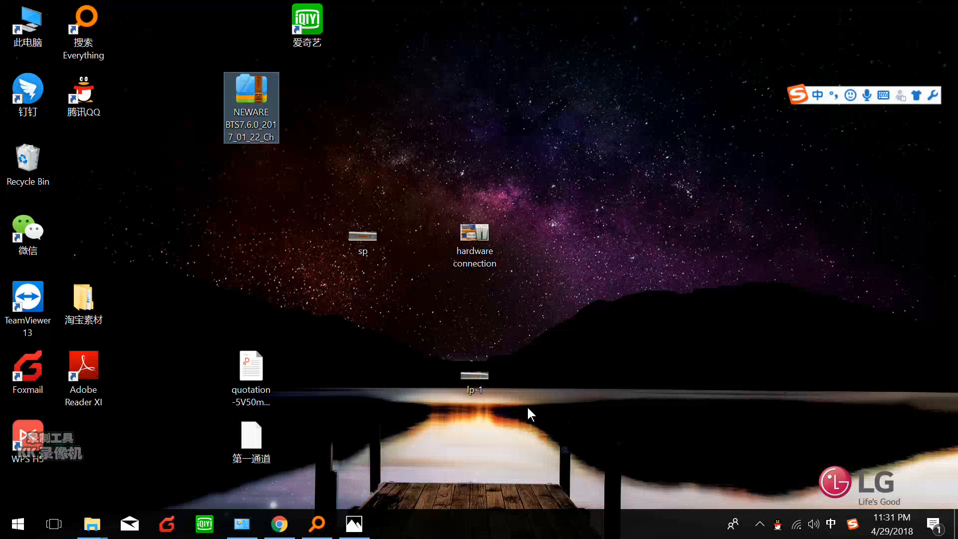
mouse_move(632, 380)
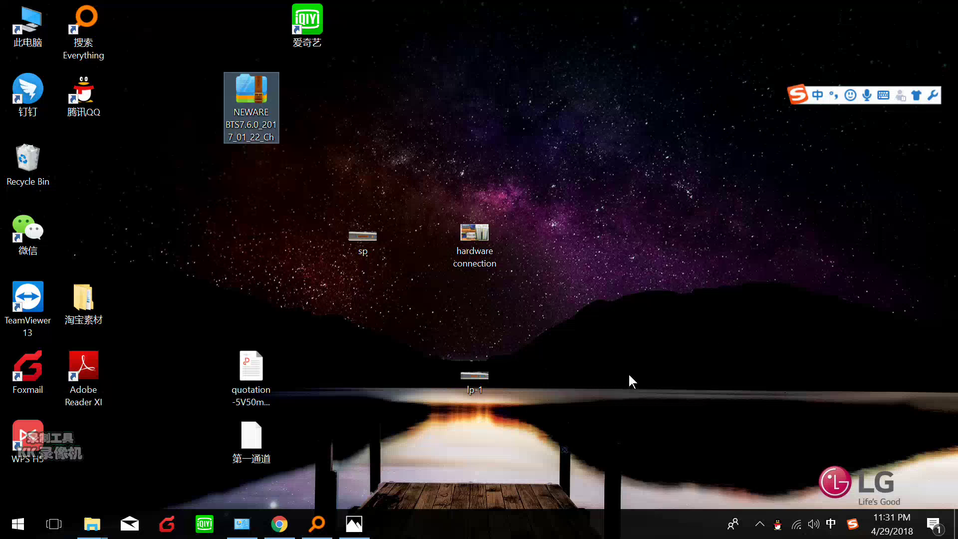
mouse_move(300, 142)
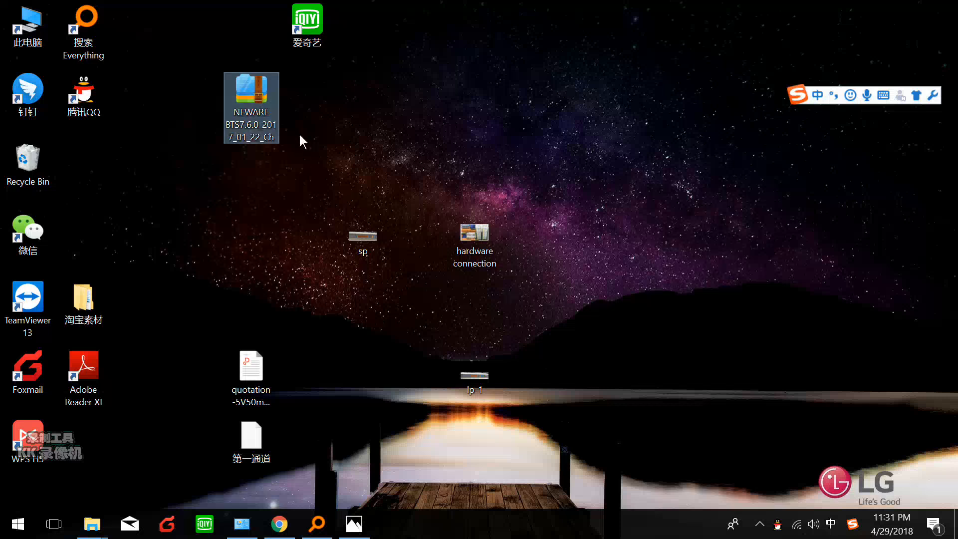
mouse_move(253, 102)
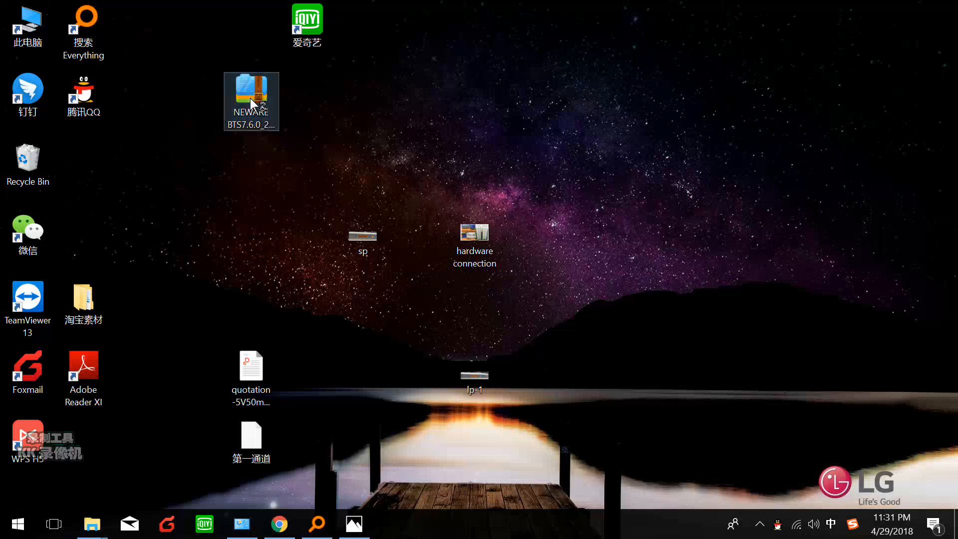
double_click(251, 92)
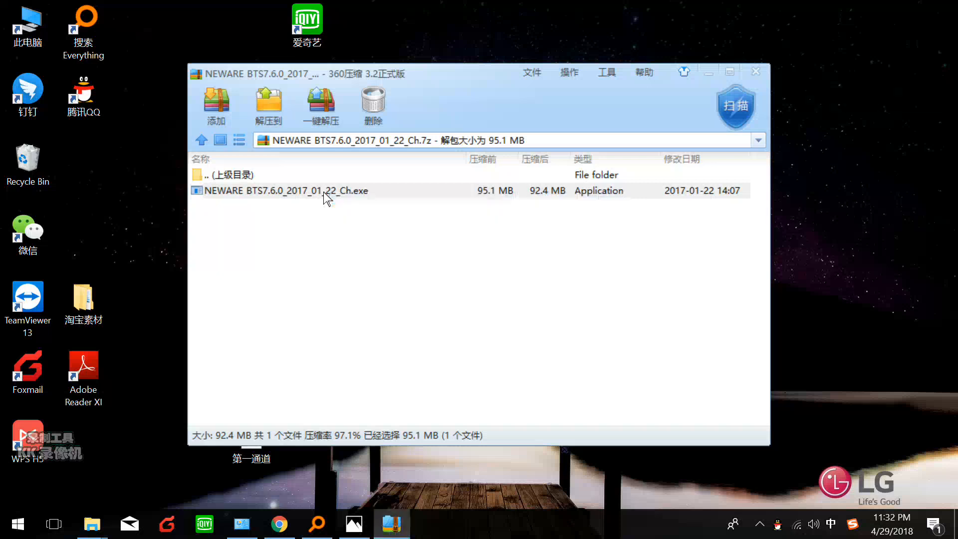
Step: Launch the BTS 7.6.0 setup and proceed with X86 components, client and server all checked
click(284, 190)
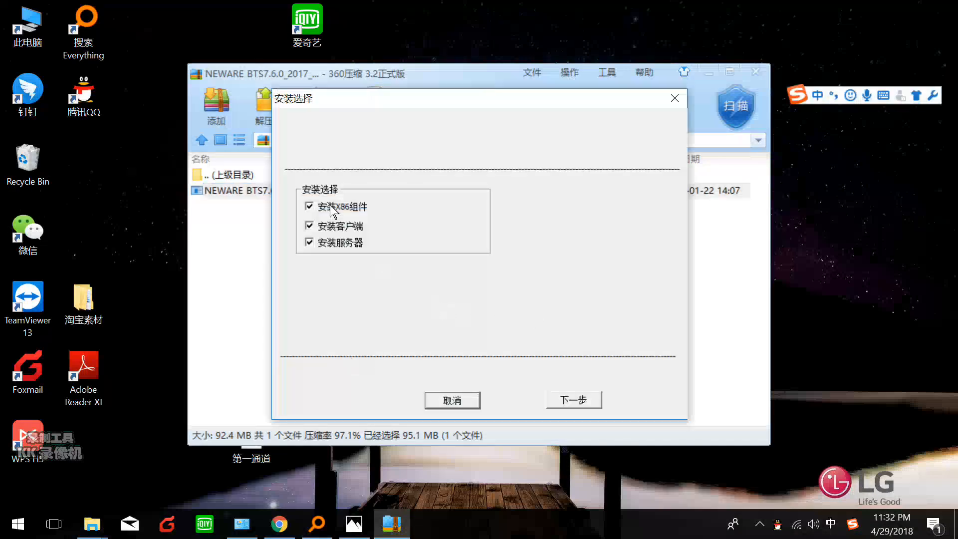
mouse_move(342, 234)
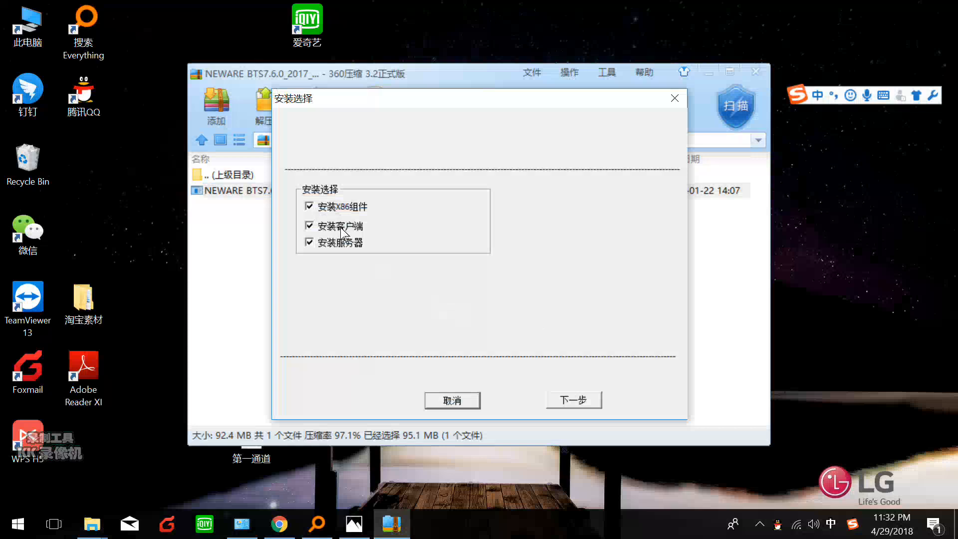
mouse_move(338, 264)
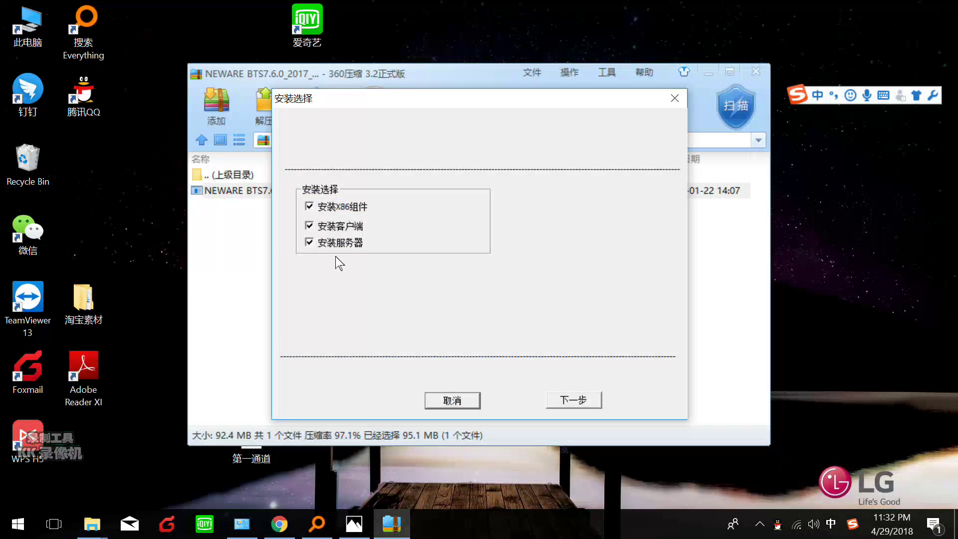
mouse_move(363, 252)
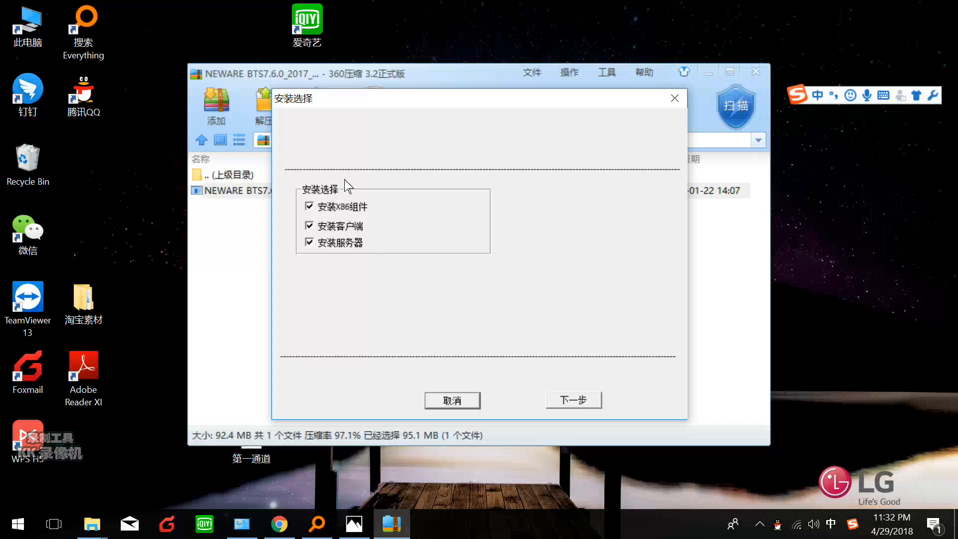
mouse_move(615, 428)
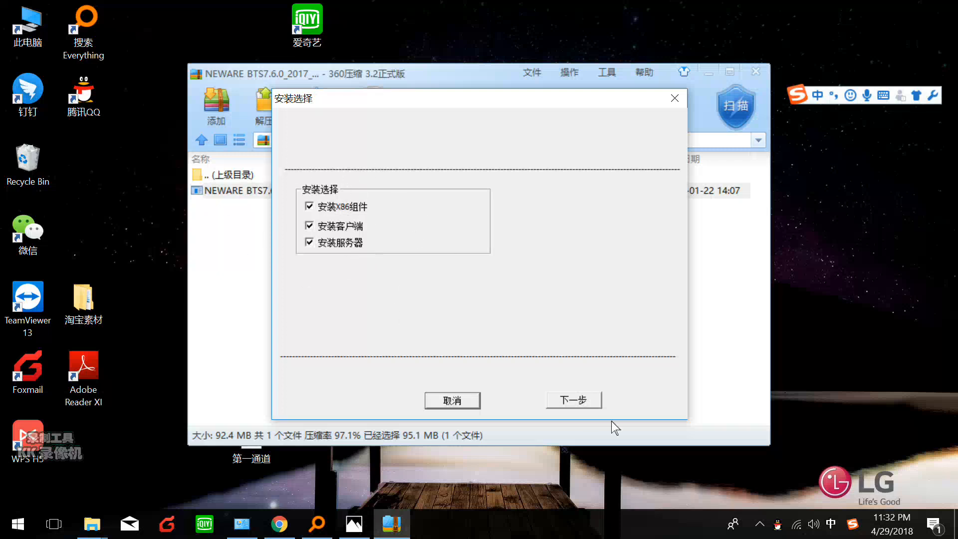
mouse_move(536, 397)
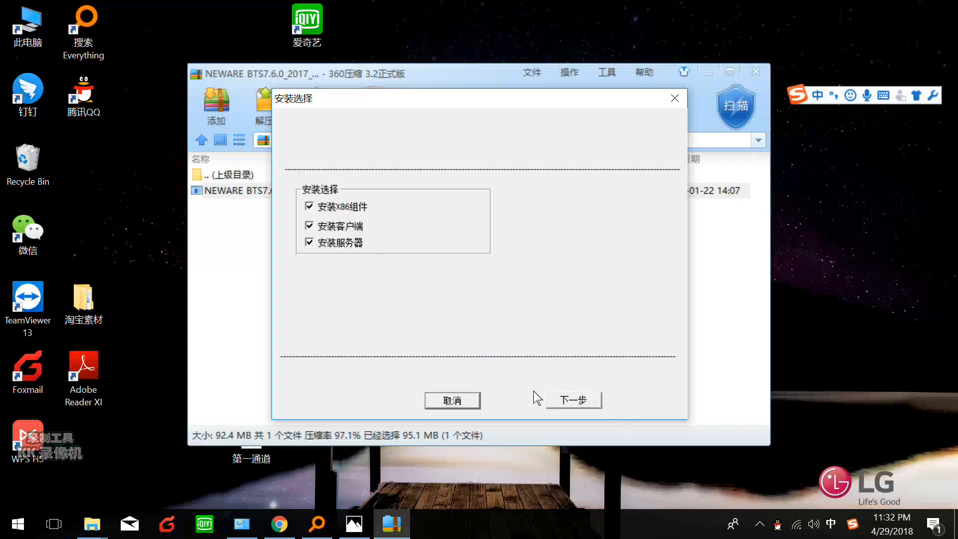
mouse_move(489, 406)
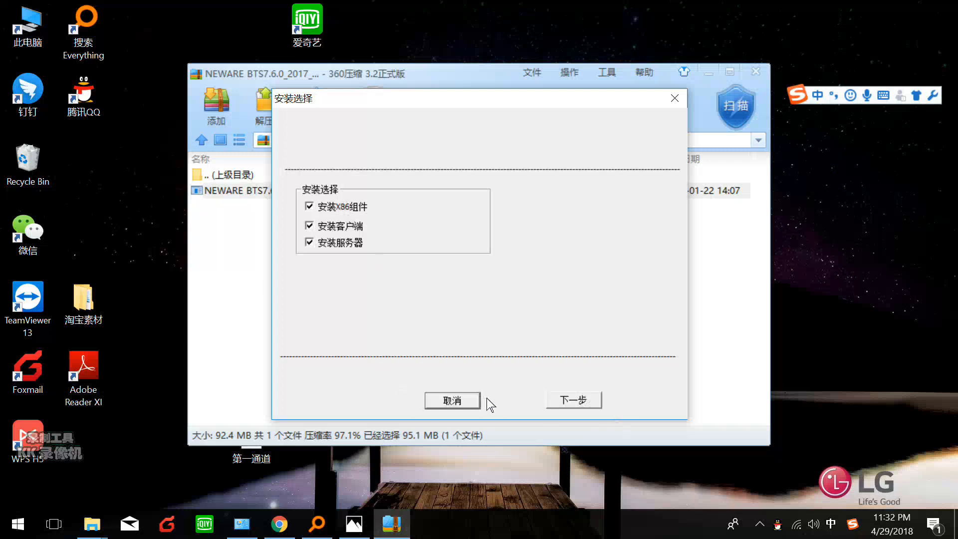
click(574, 399)
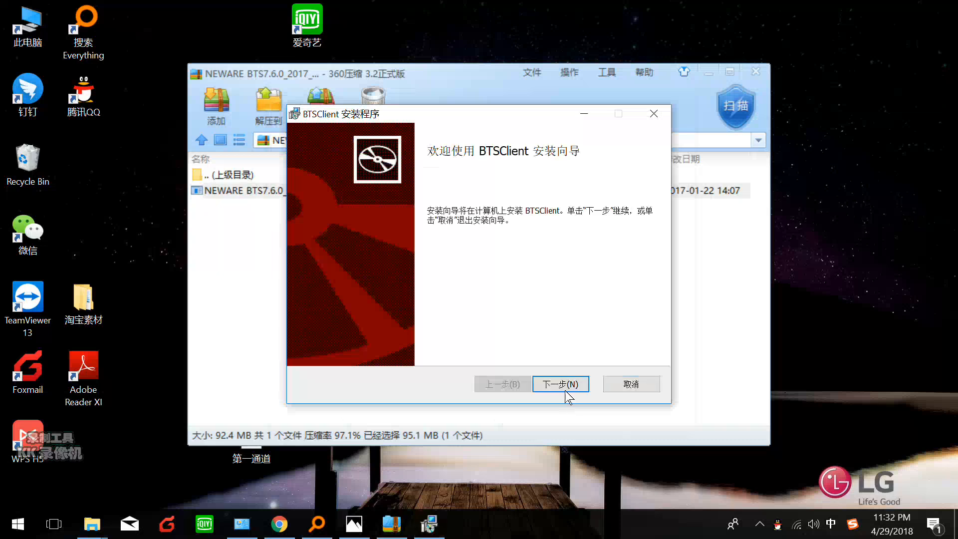
Step: Install BTSClient, accepting the licence and keeping the default install folder
click(560, 384)
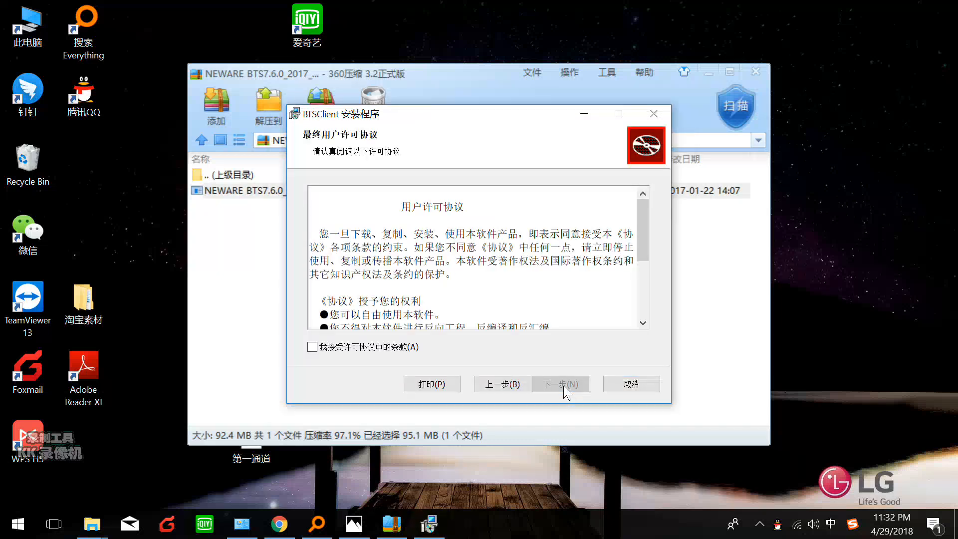
click(312, 347)
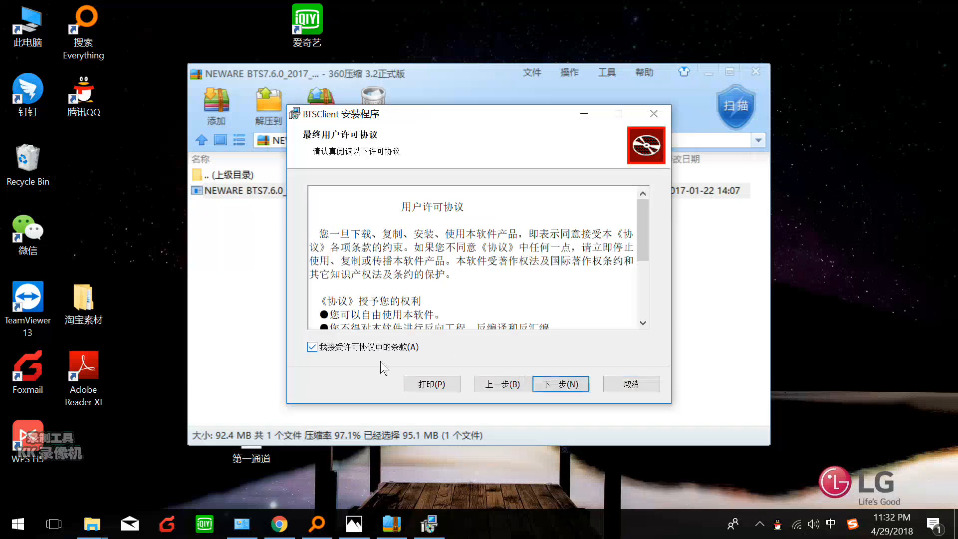
mouse_move(568, 387)
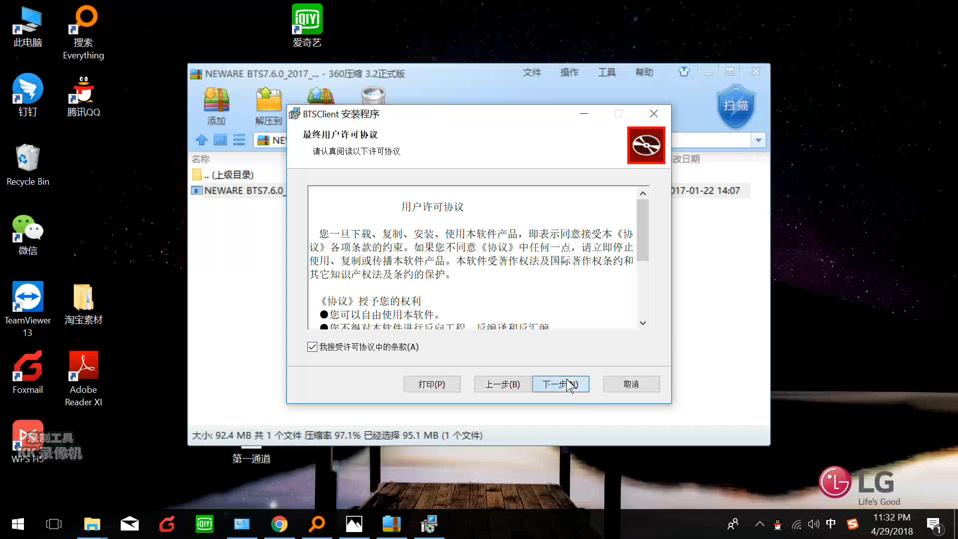
click(561, 384)
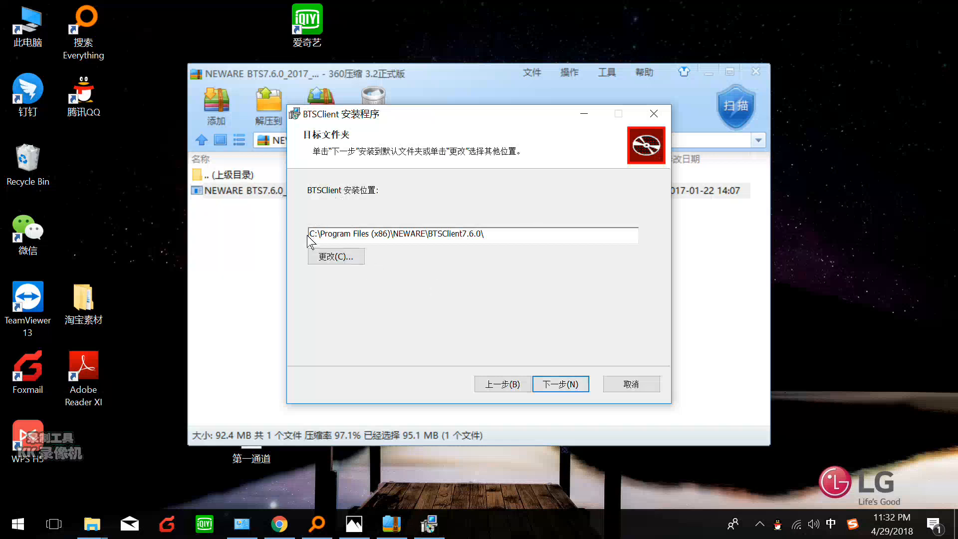
mouse_move(343, 228)
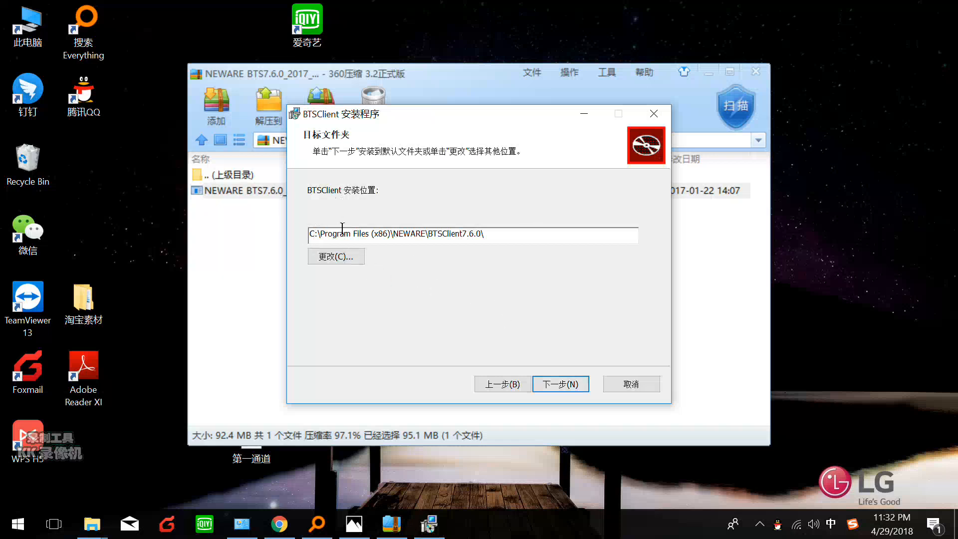
mouse_move(555, 373)
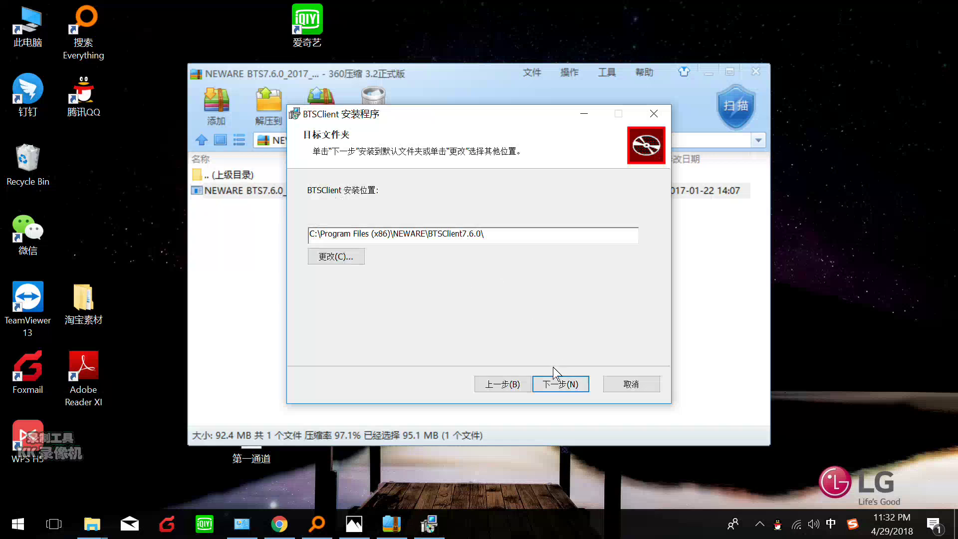
click(561, 383)
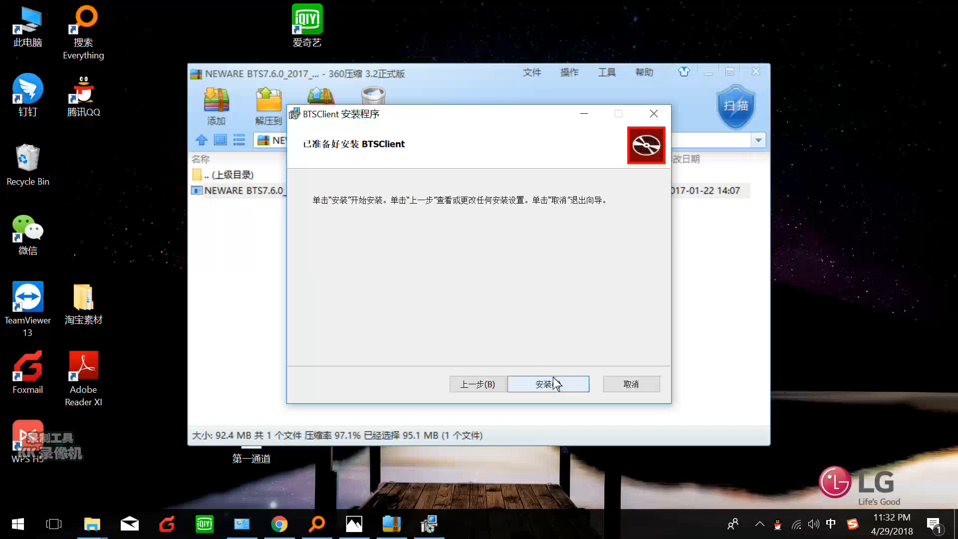
click(547, 385)
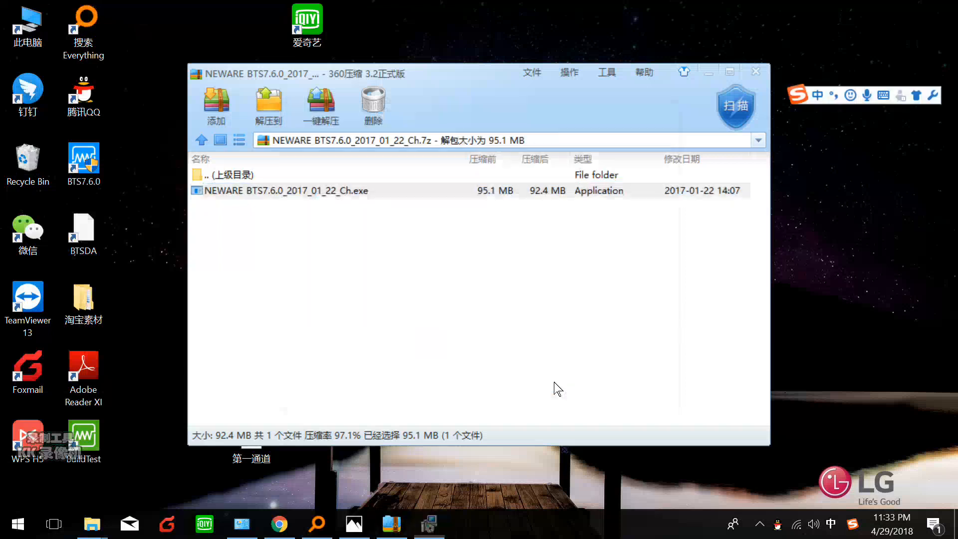
double_click(286, 191)
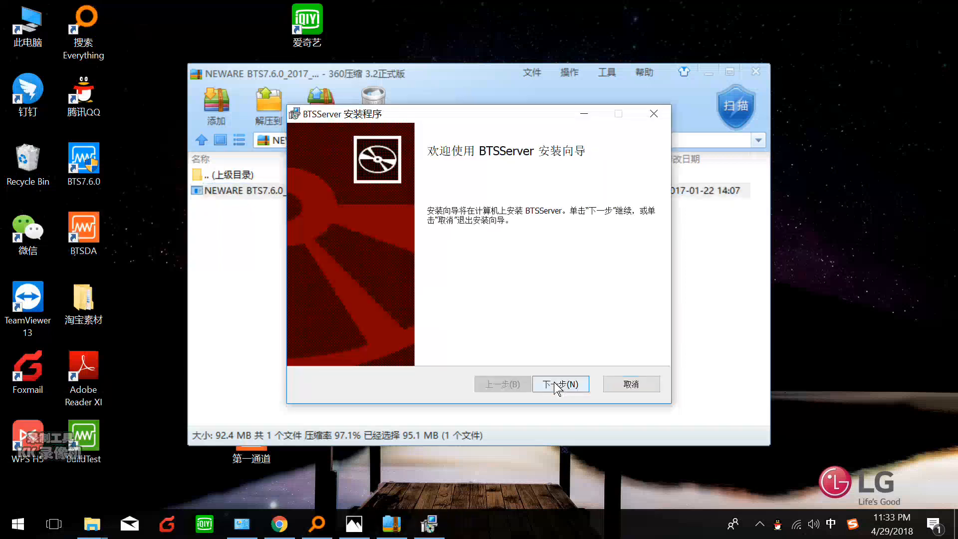
click(560, 384)
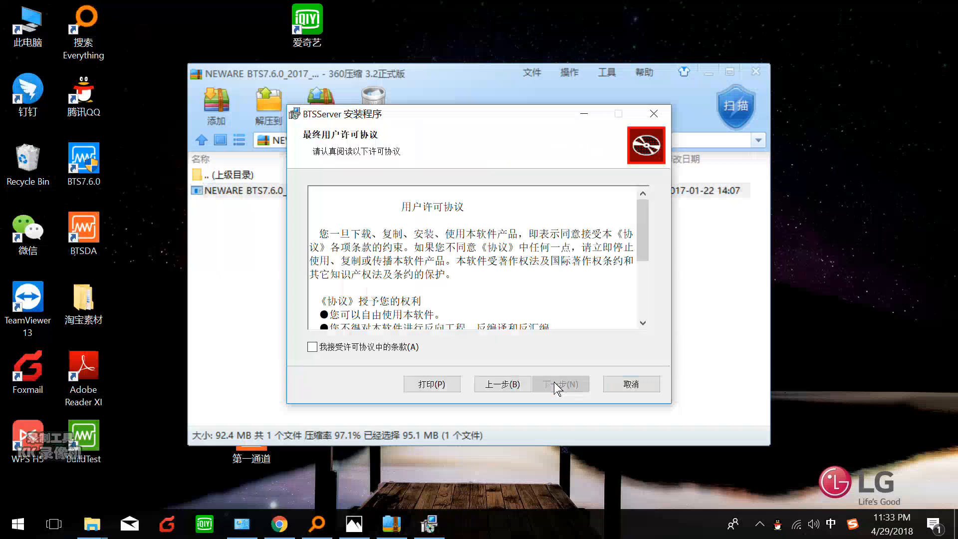
click(312, 347)
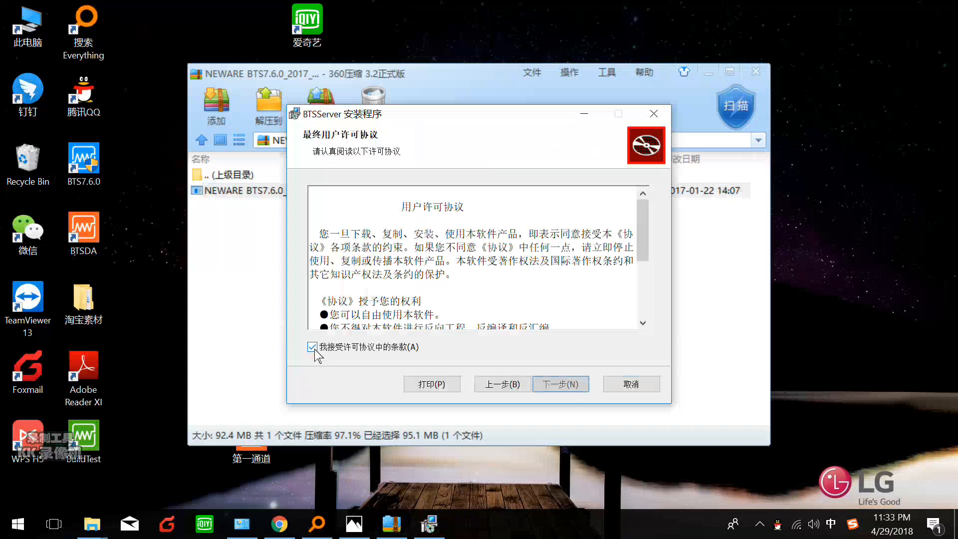
click(561, 384)
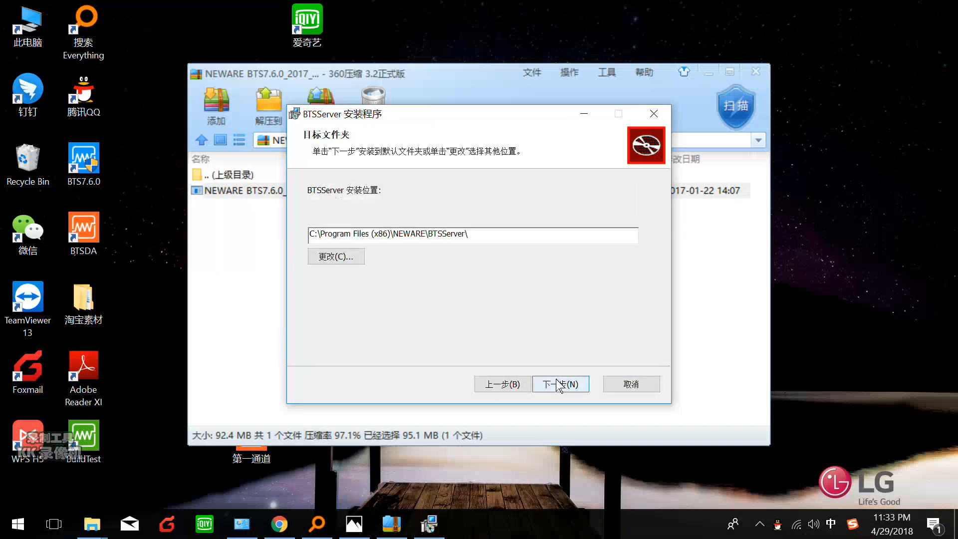
click(561, 384)
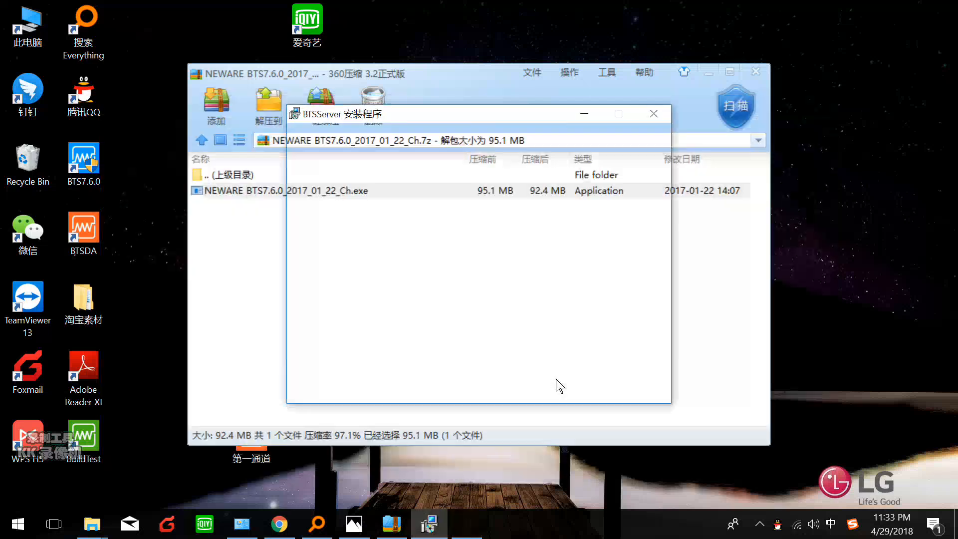
click(560, 384)
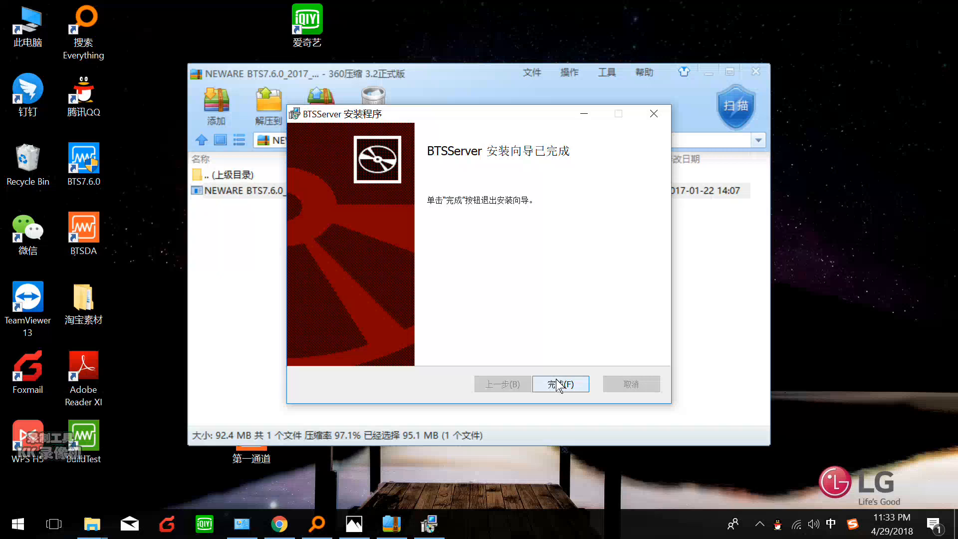
click(560, 384)
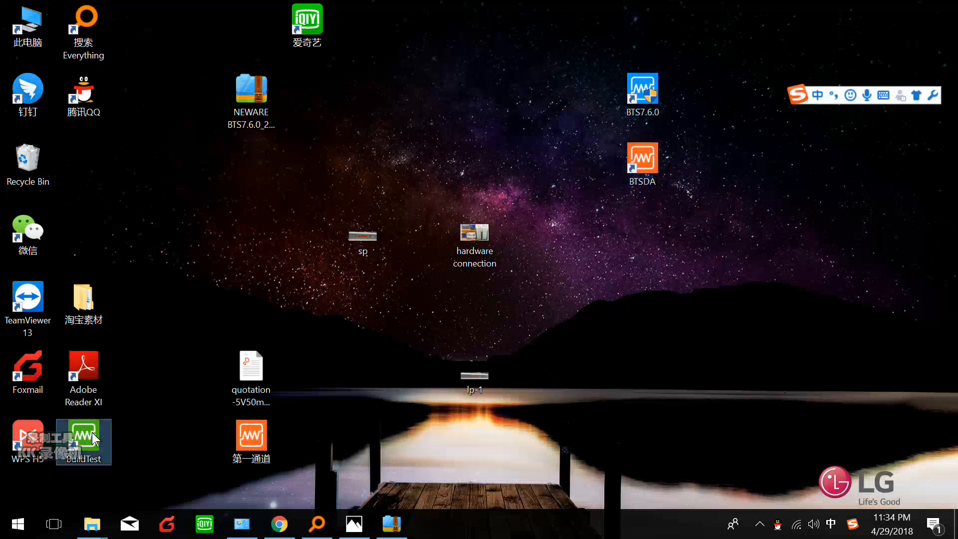
Step: Move the BuildTest shortcut under the BTS7.6.0 and BTSDA shortcuts
drag(83, 437, 642, 234)
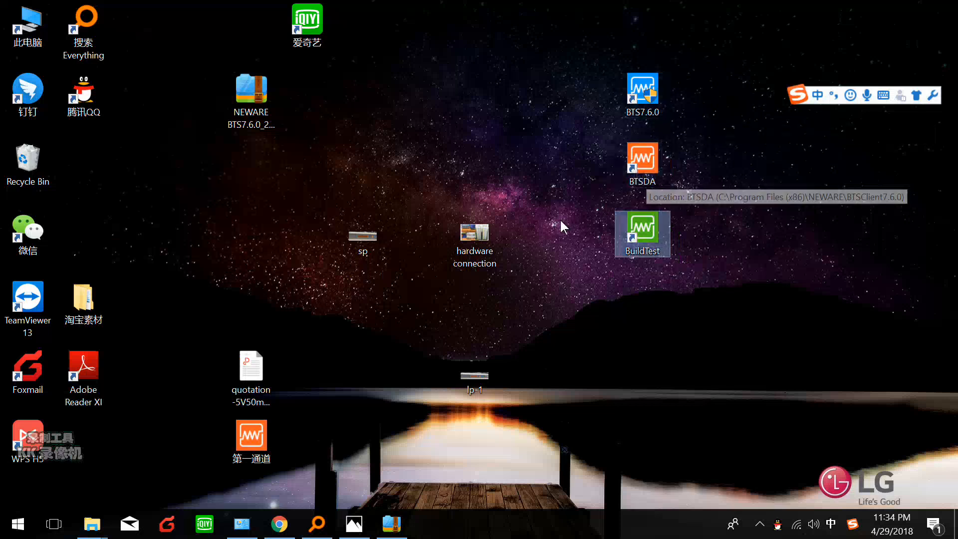
mouse_move(675, 199)
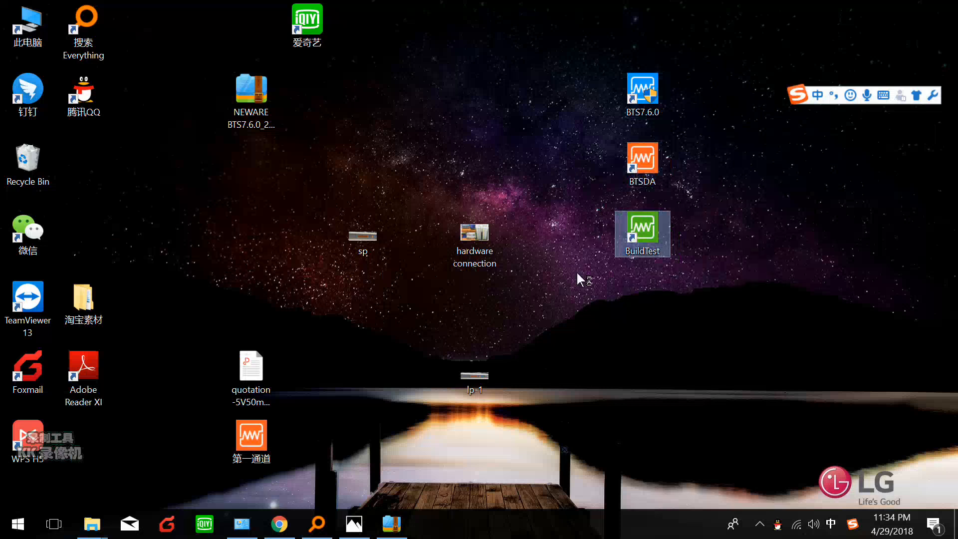
mouse_move(580, 242)
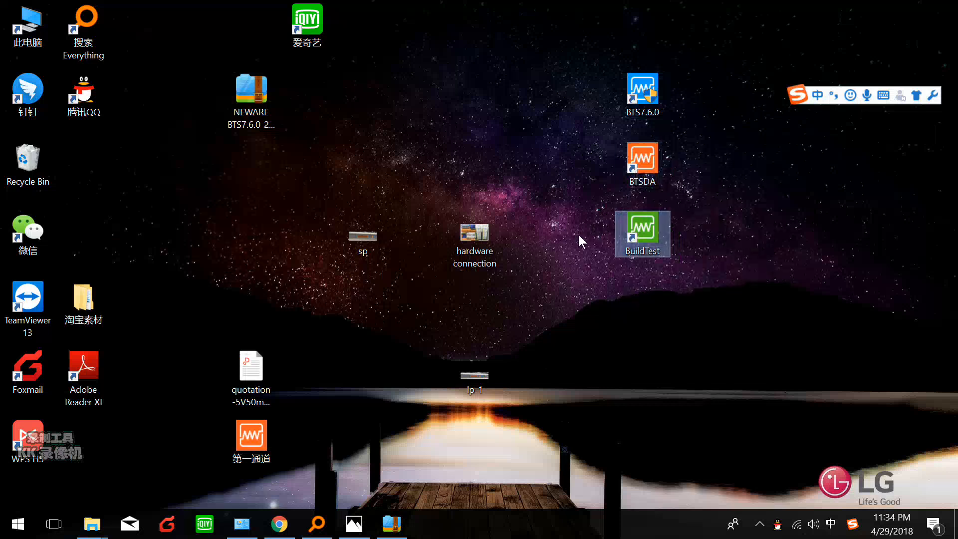
mouse_move(687, 288)
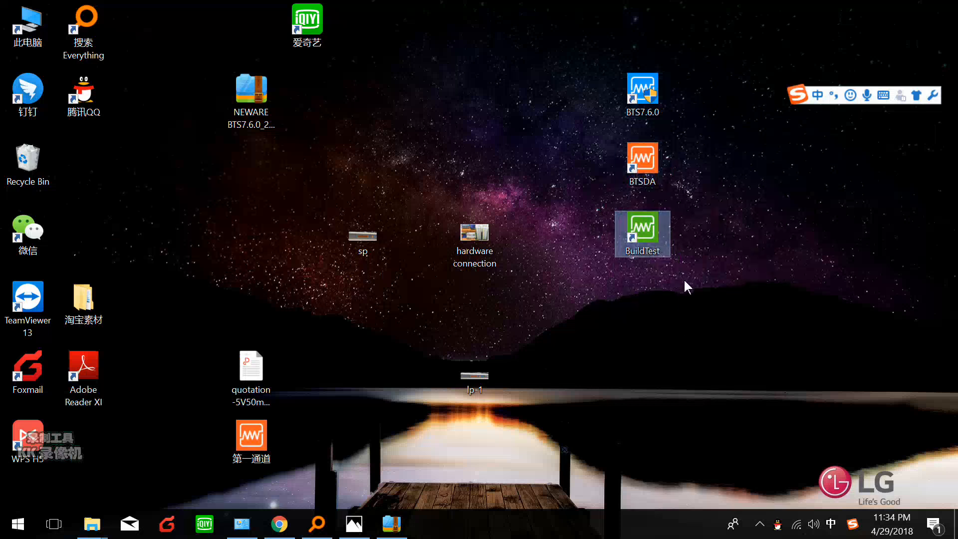
mouse_move(642, 97)
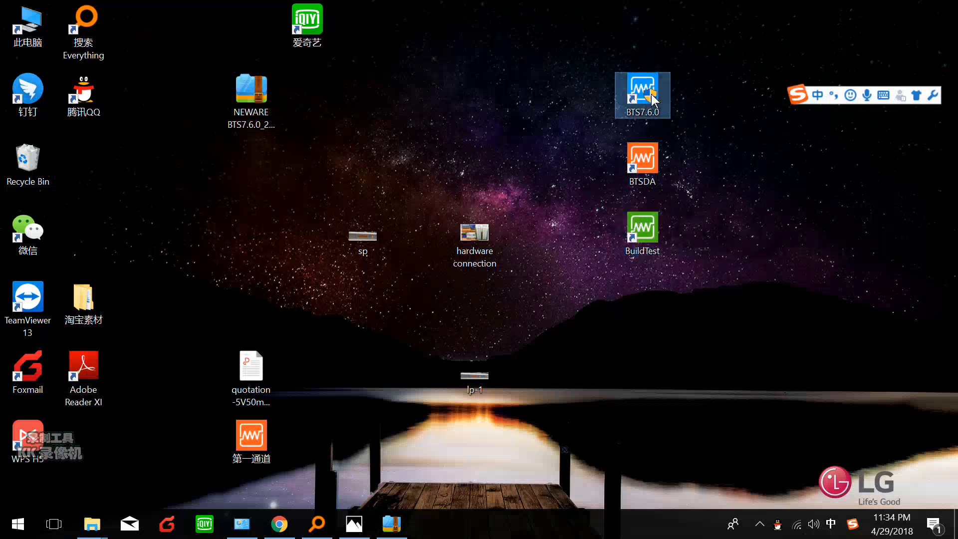
mouse_move(656, 106)
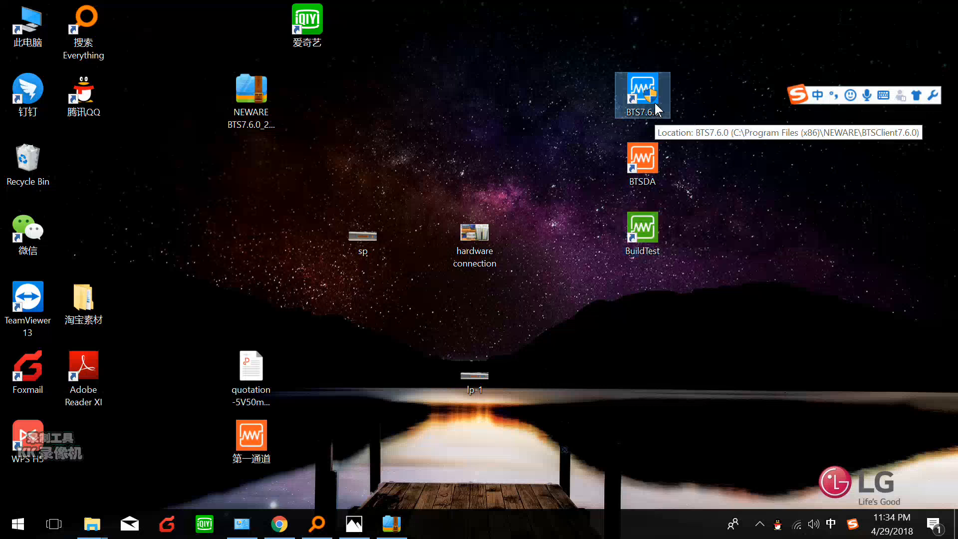
mouse_move(712, 78)
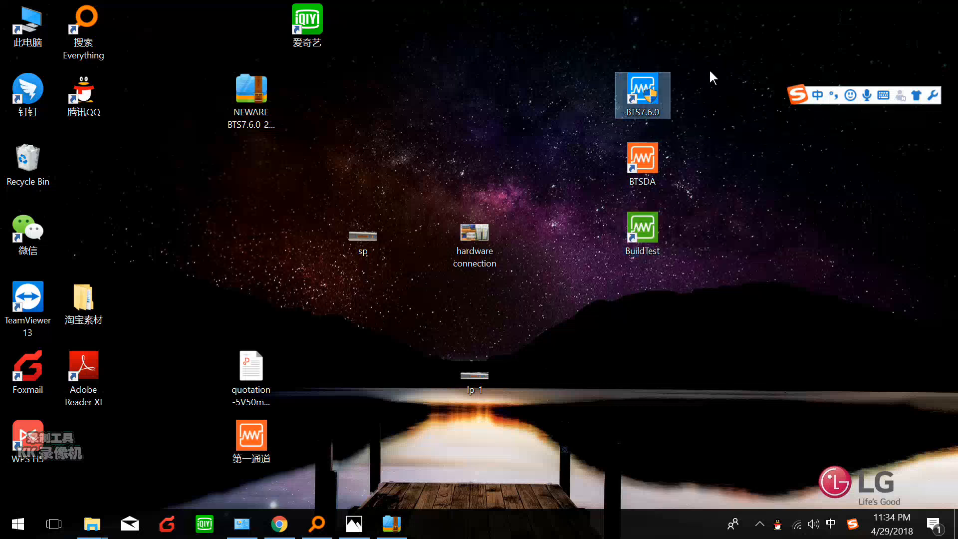
mouse_move(616, 189)
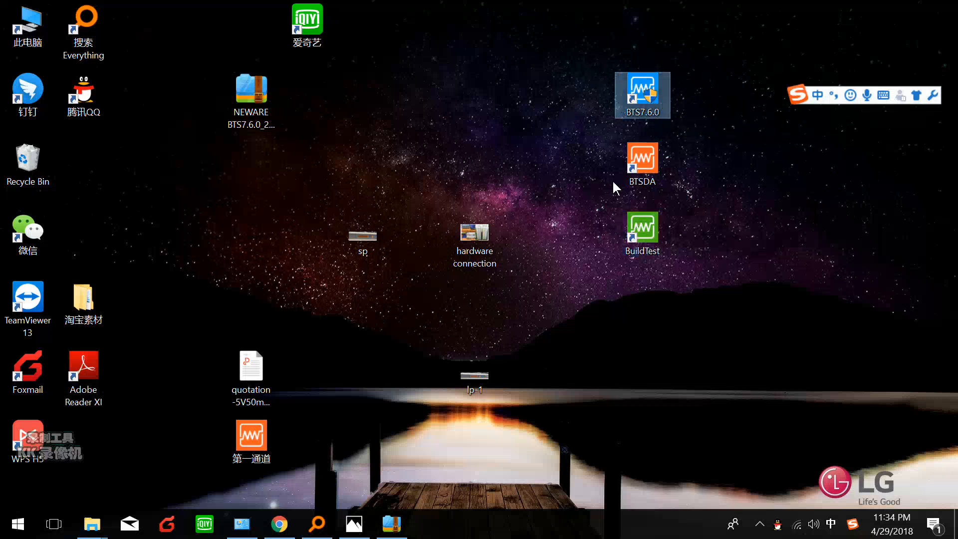
mouse_move(677, 196)
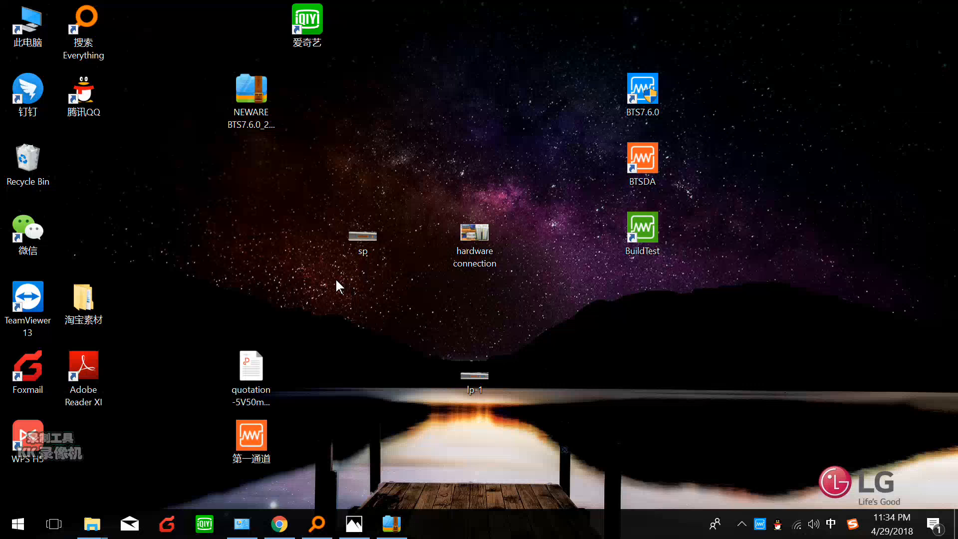
Step: Launch BTS 7.6.0 showing device 127.0.0.1, check the Wi-Fi network, and reopen the hardware connection picture
double_click(643, 88)
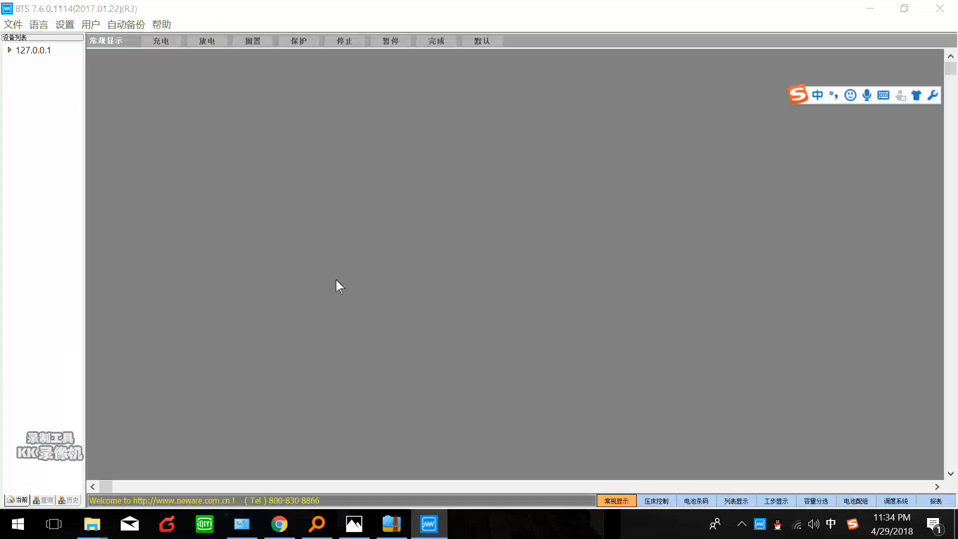
mouse_move(156, 129)
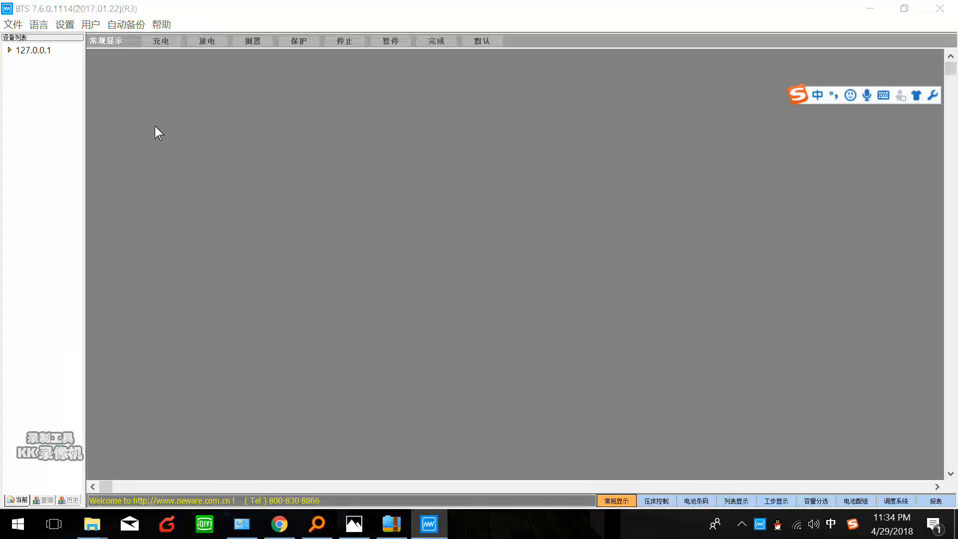
mouse_move(28, 138)
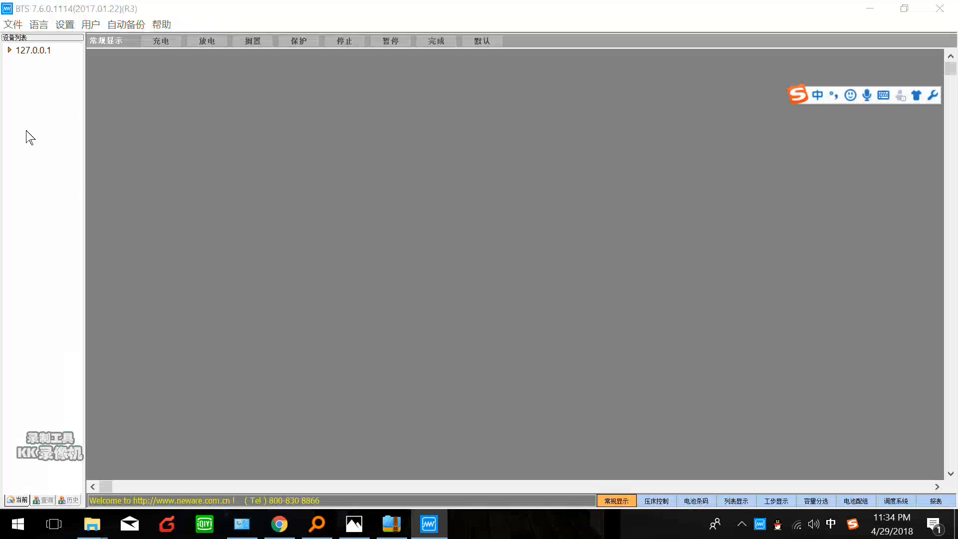
mouse_move(423, 191)
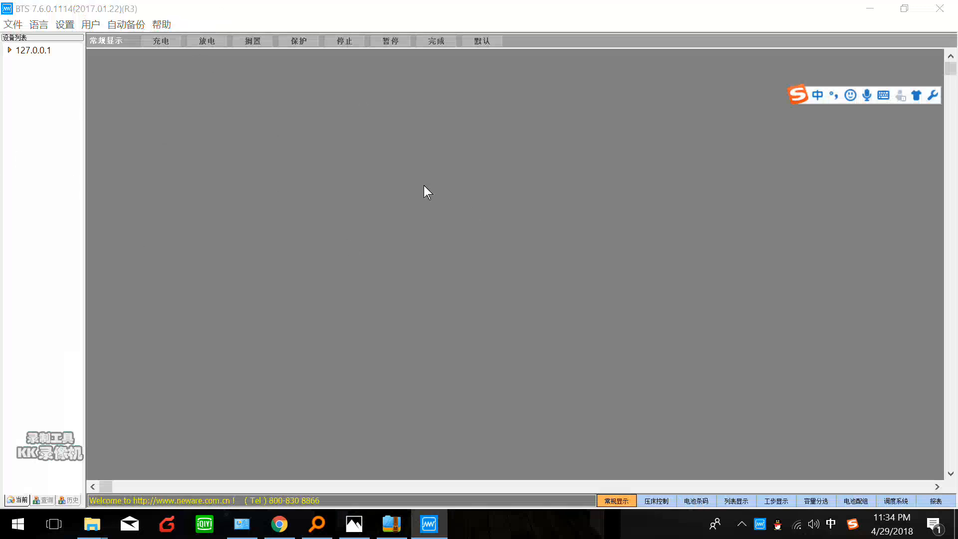
mouse_move(343, 251)
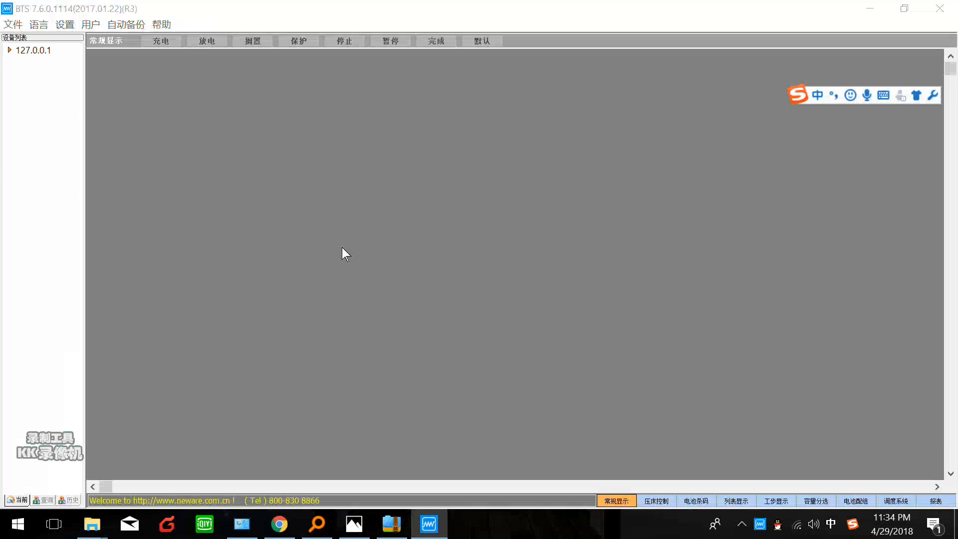
mouse_move(521, 95)
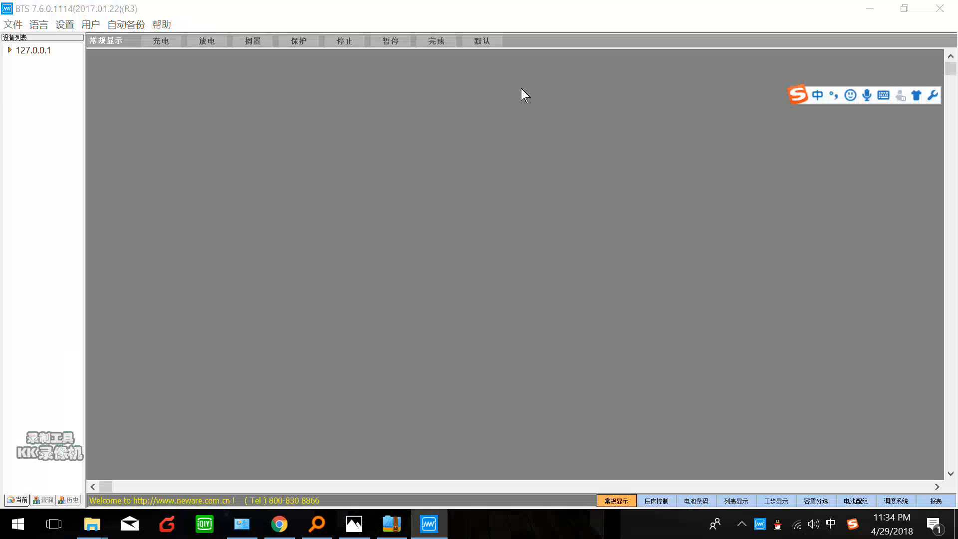
mouse_move(479, 104)
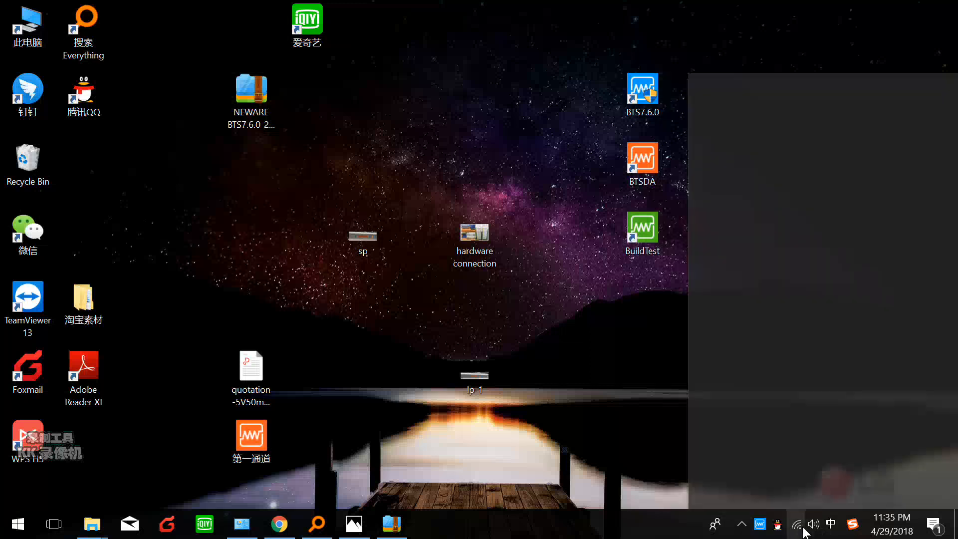
click(798, 524)
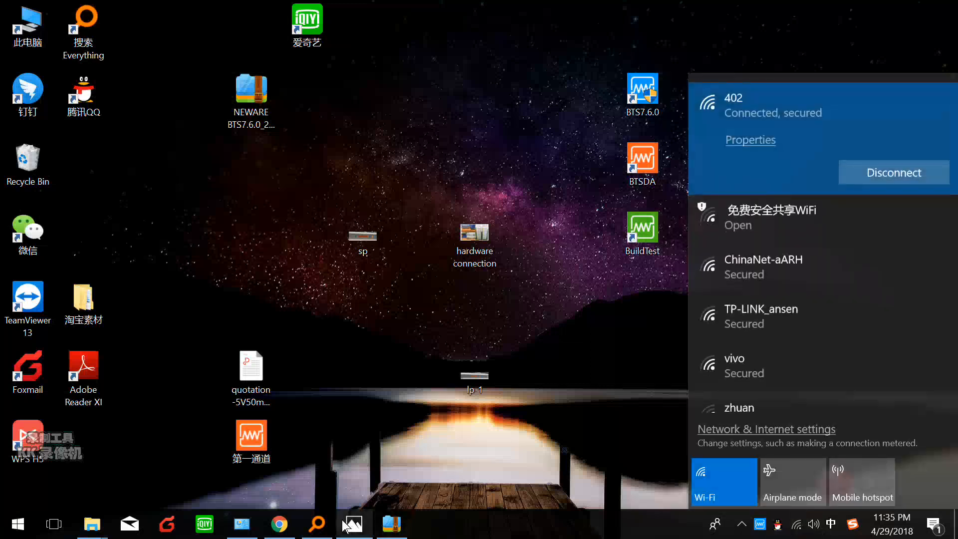
double_click(474, 232)
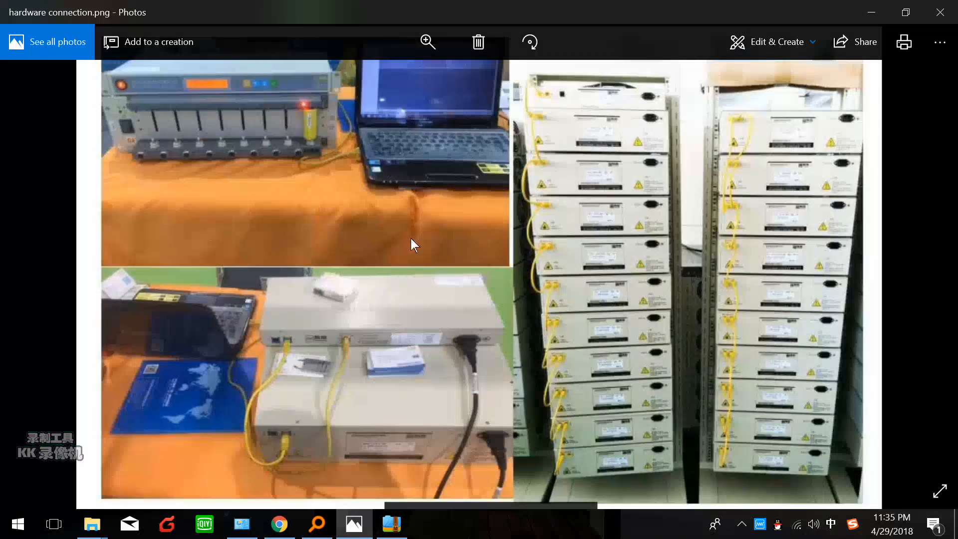
mouse_move(435, 291)
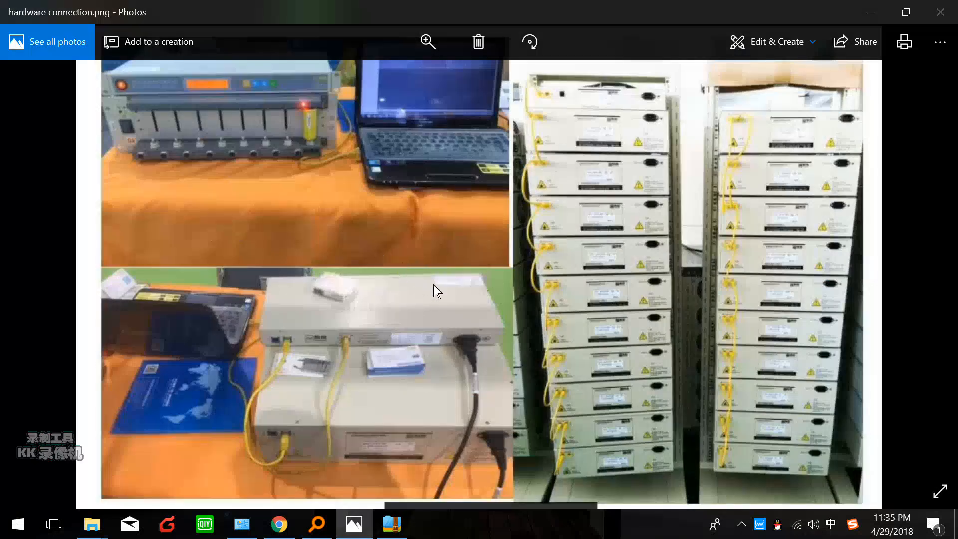
mouse_move(430, 243)
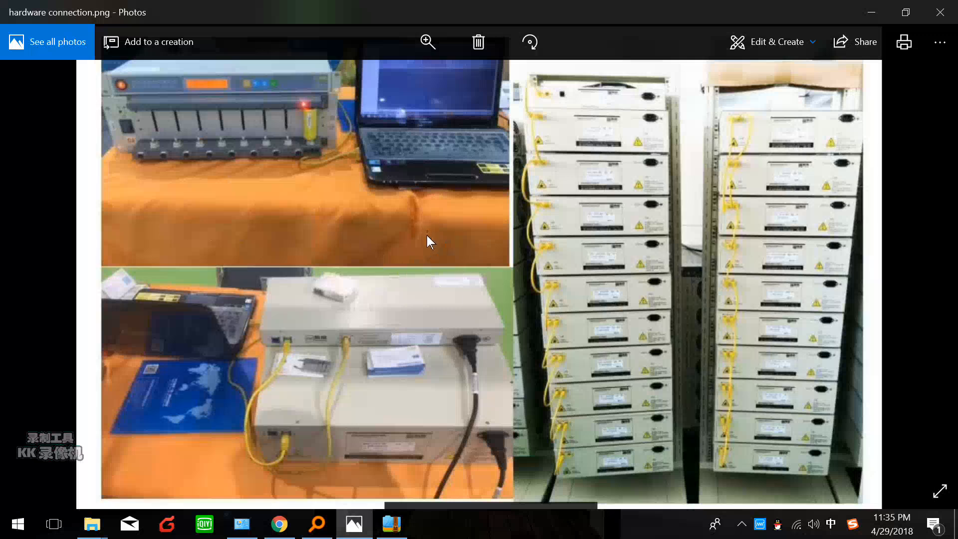
mouse_move(472, 313)
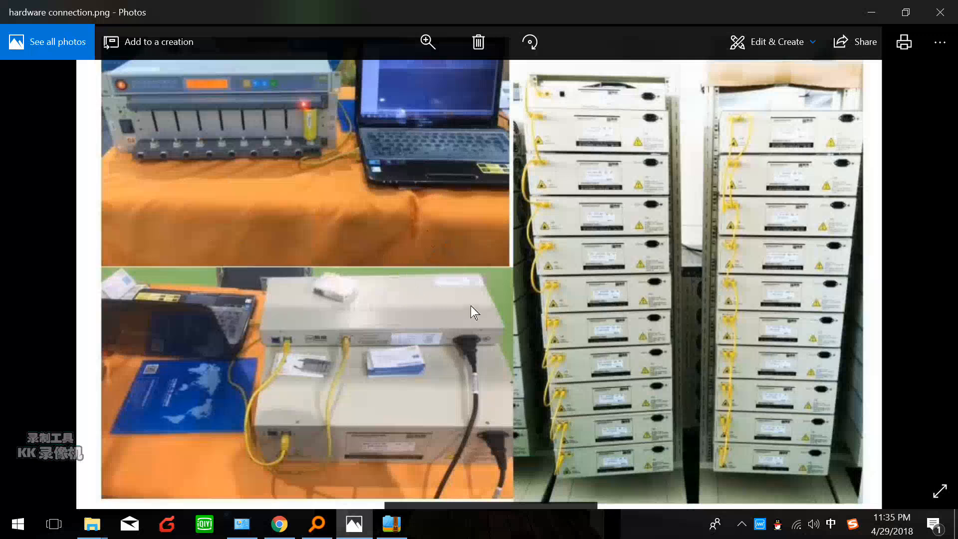
mouse_move(449, 327)
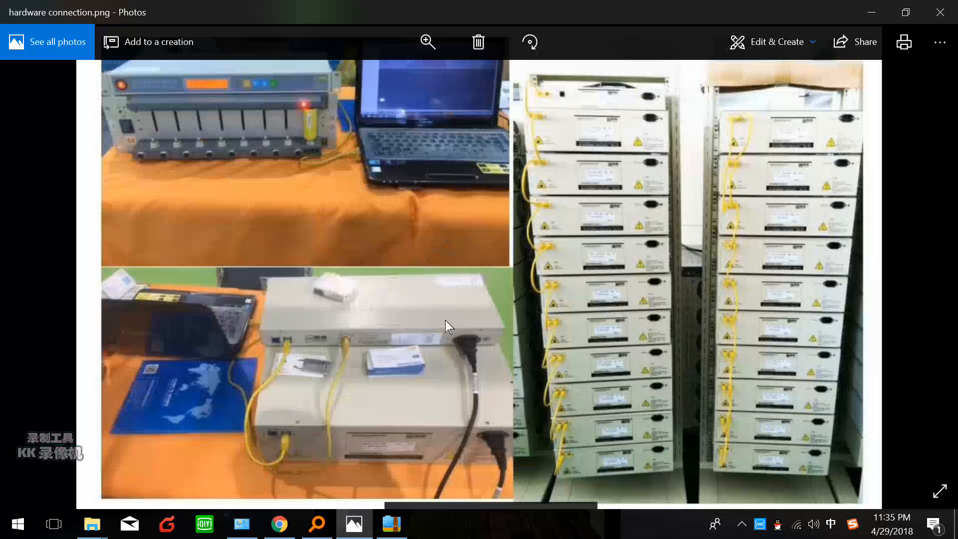
mouse_move(550, 286)
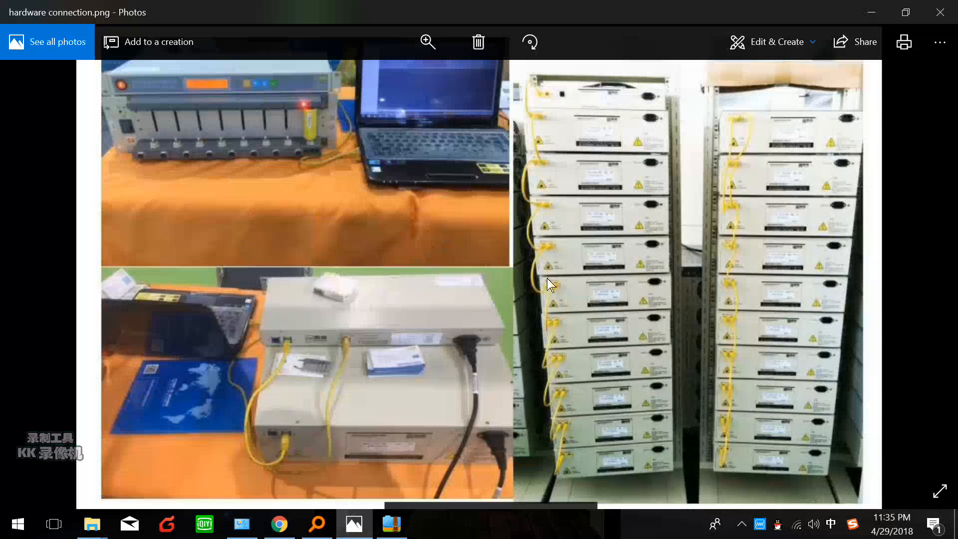
mouse_move(455, 261)
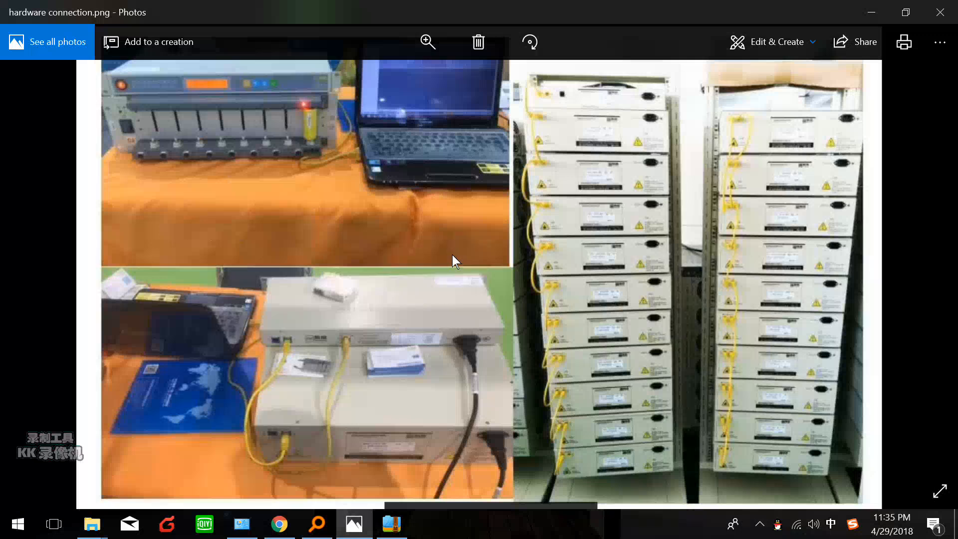
mouse_move(446, 273)
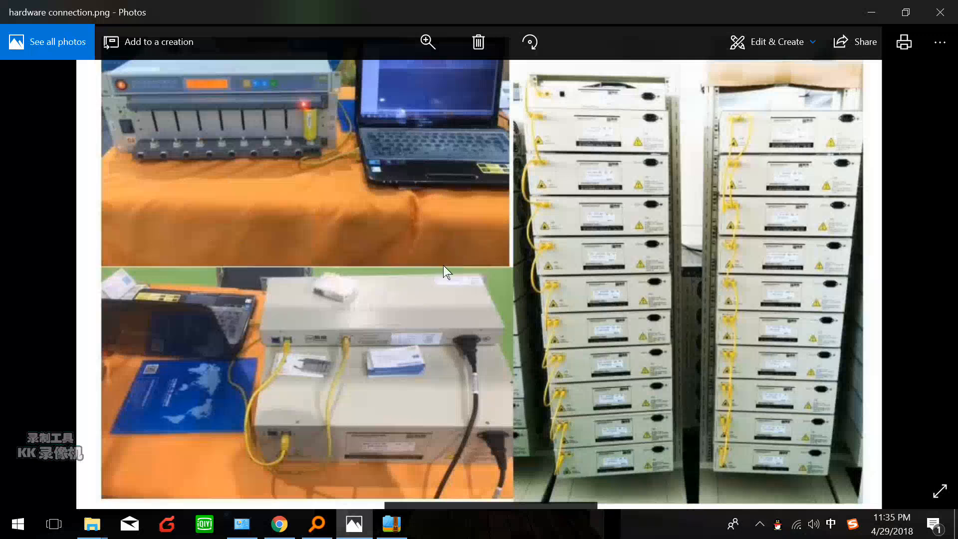
mouse_move(798, 521)
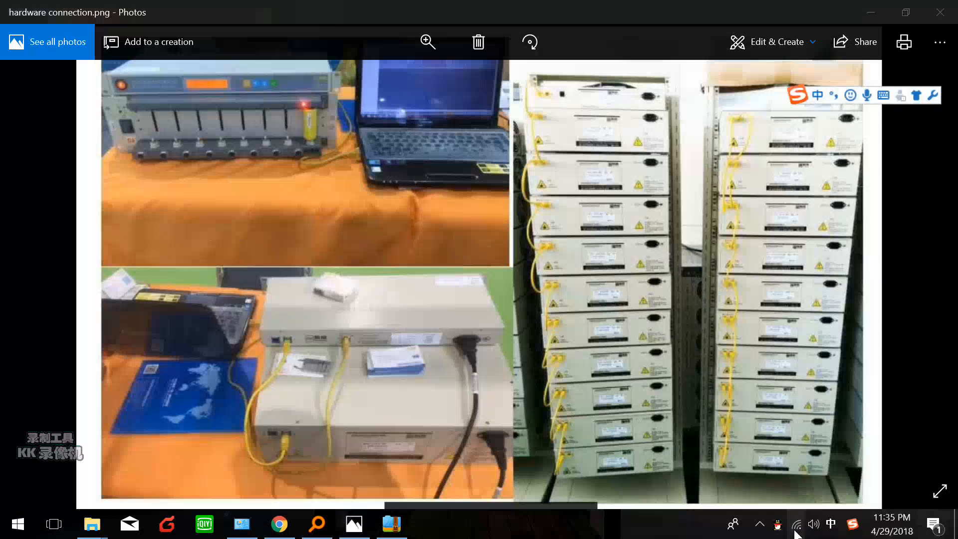
Step: Go from the tray's wireless network list to Network & Internet settings
click(796, 523)
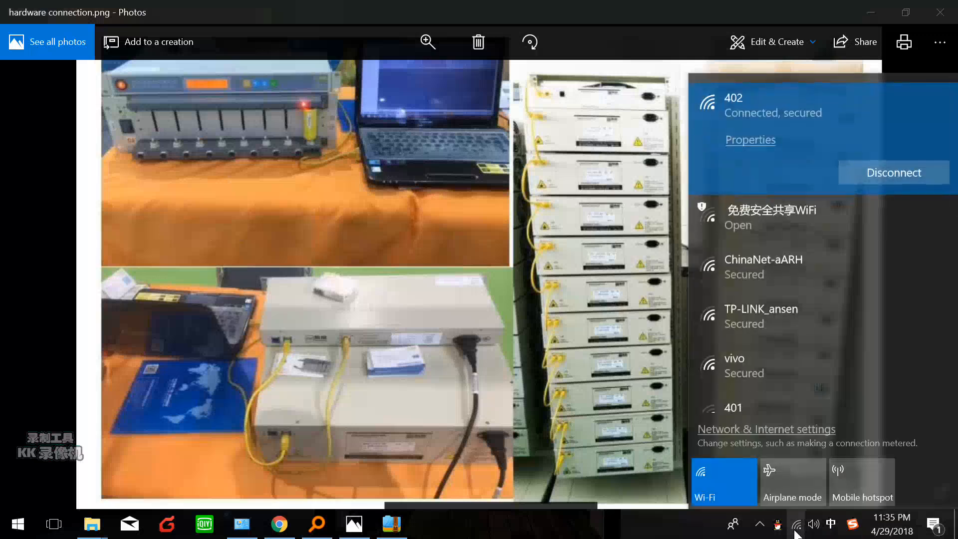
mouse_move(774, 466)
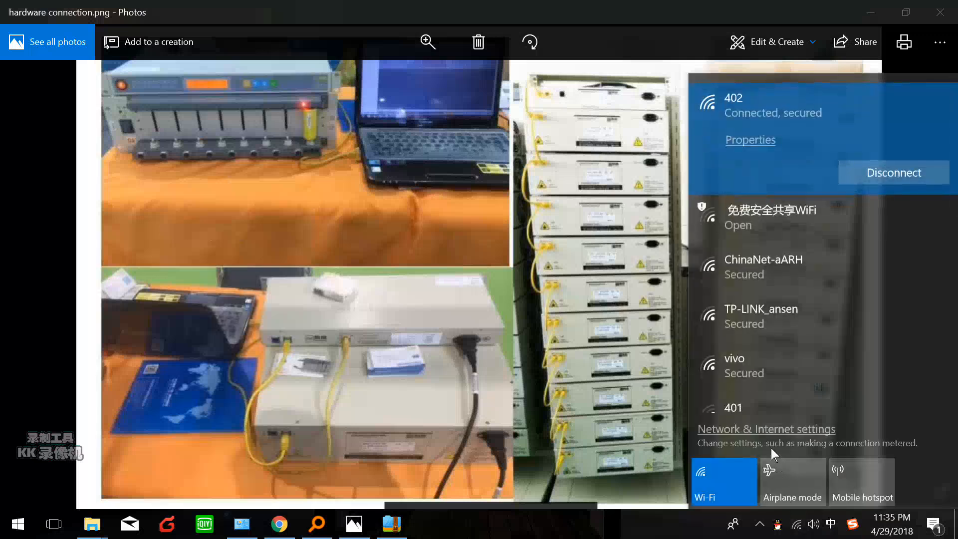
click(766, 429)
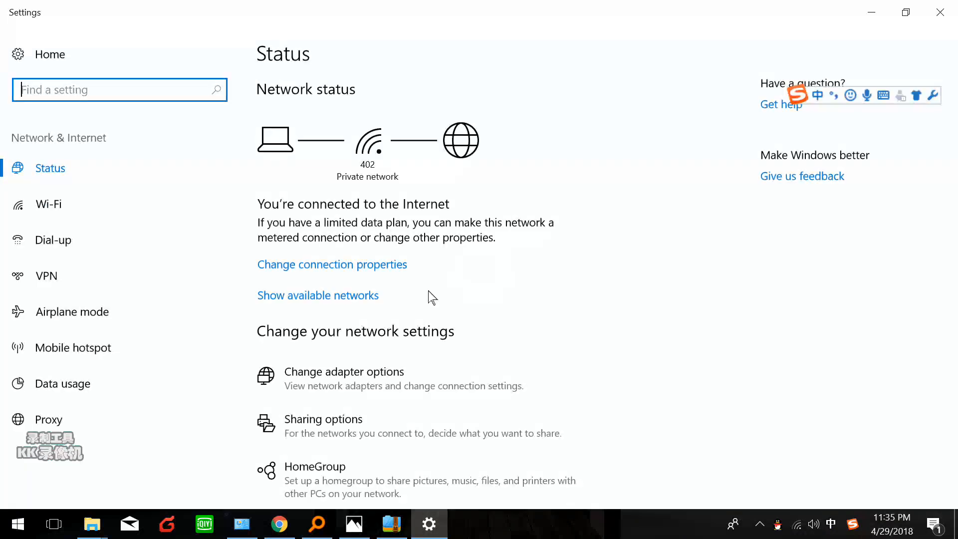
mouse_move(324, 379)
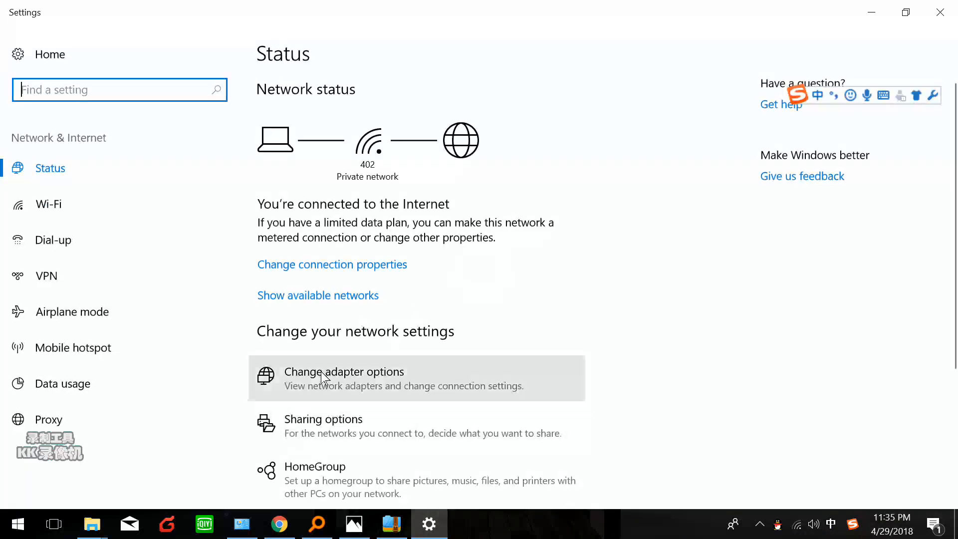
Step: Show all network adapters and inspect the 本地连接 connection's context menu without choosing anything
click(343, 371)
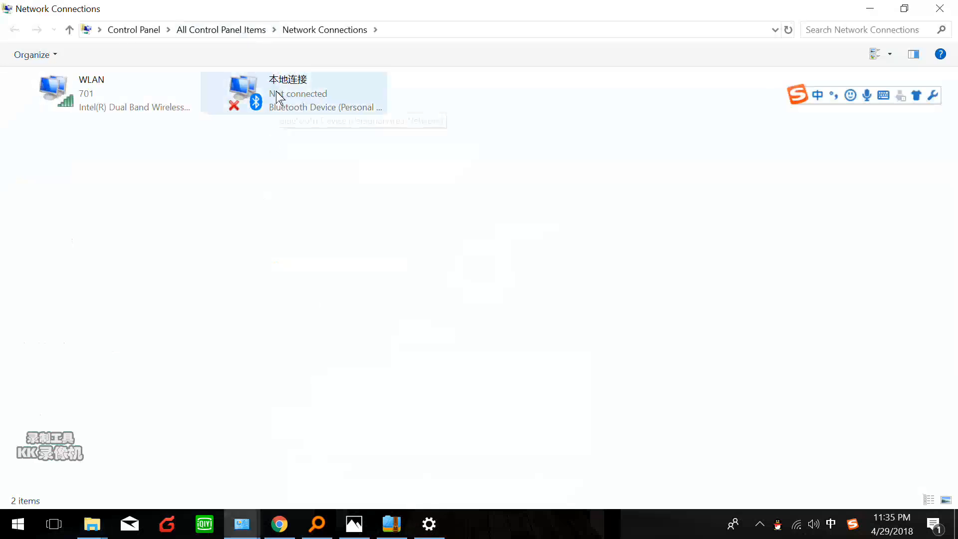
mouse_move(266, 171)
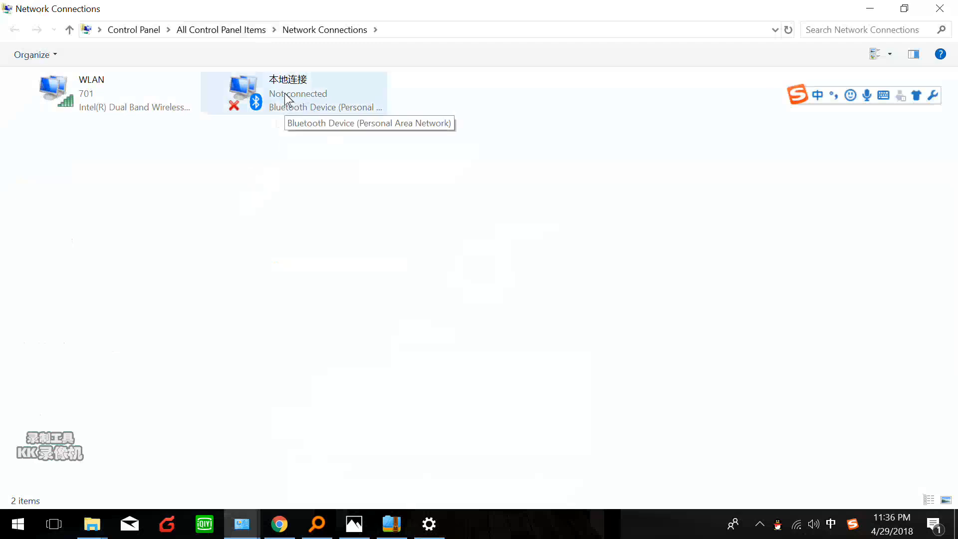
right_click(286, 97)
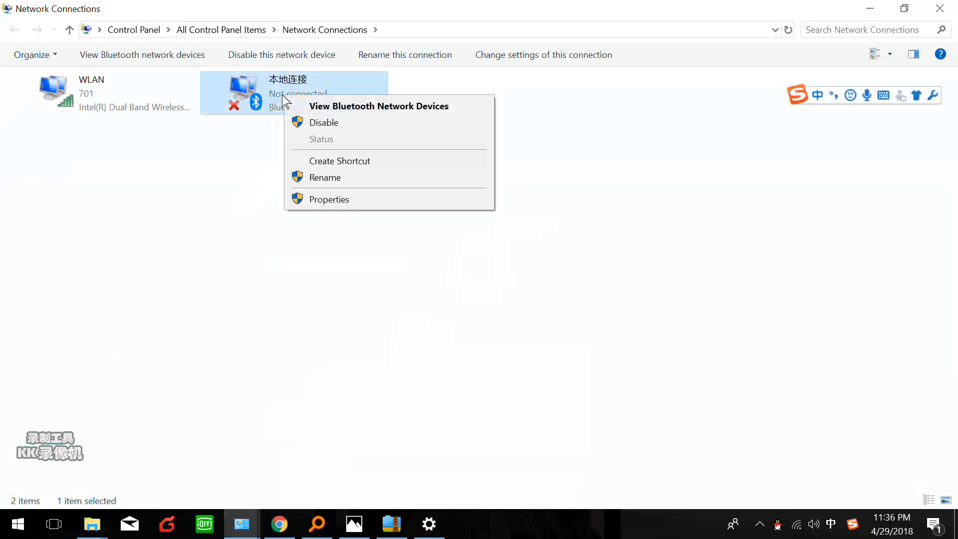
click(345, 208)
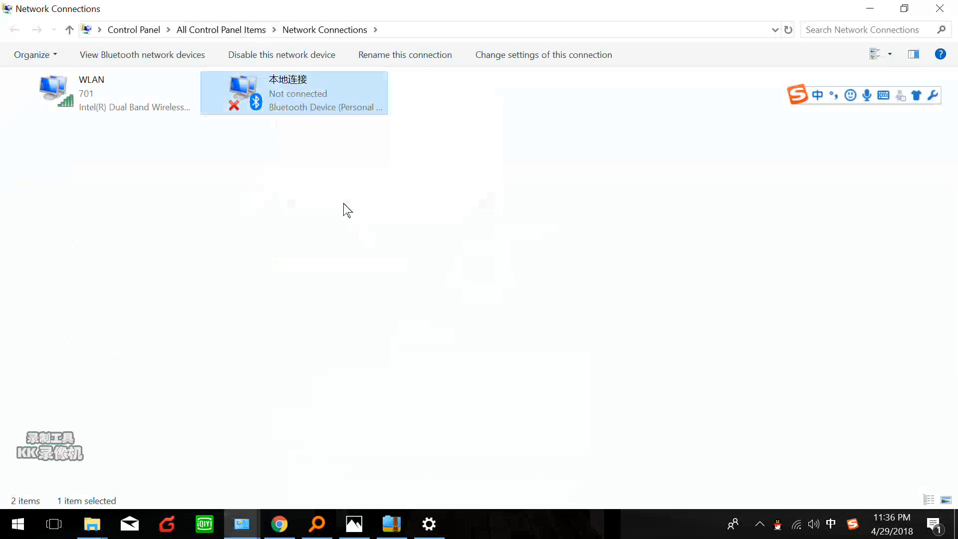
Step: Bring up the IPv4 settings of the 本地连接 connection from its properties
double_click(293, 93)
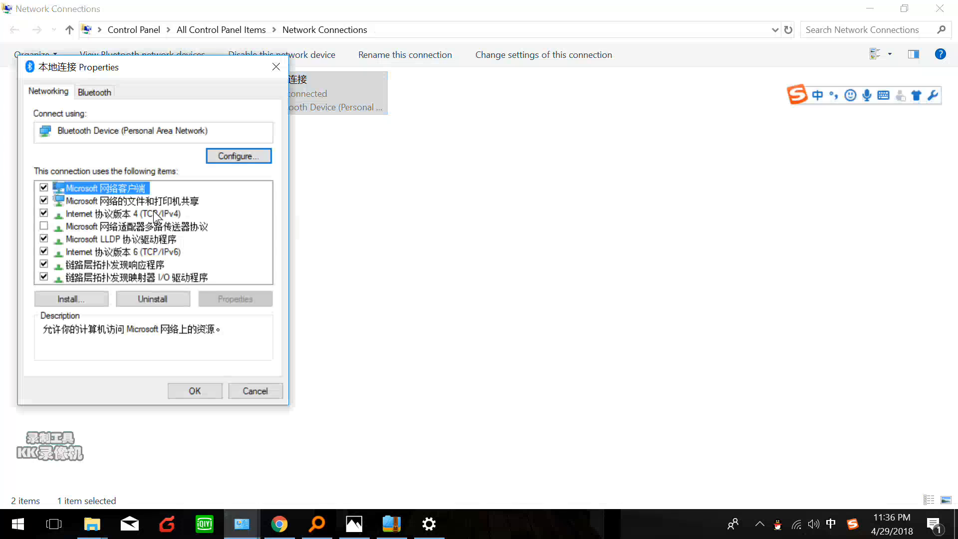
click(122, 214)
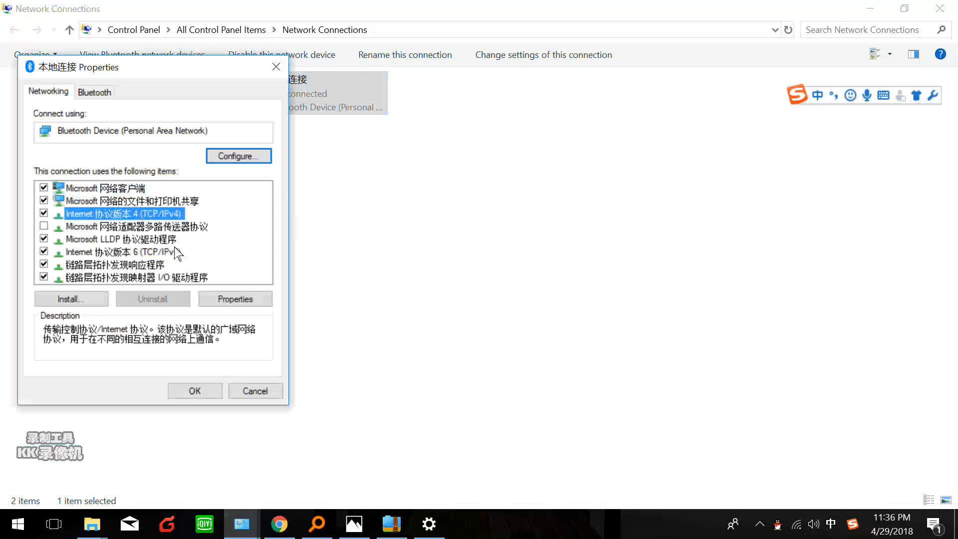
mouse_move(211, 291)
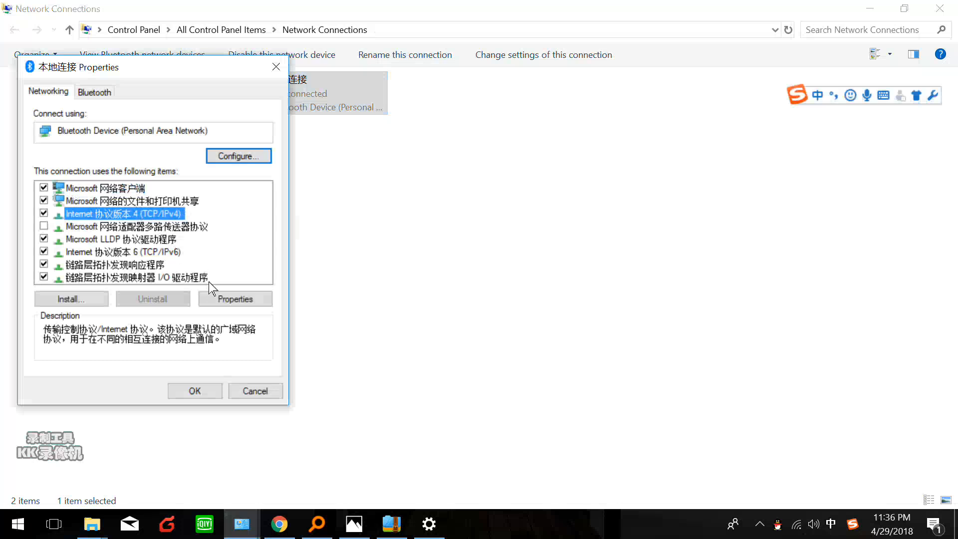
click(235, 299)
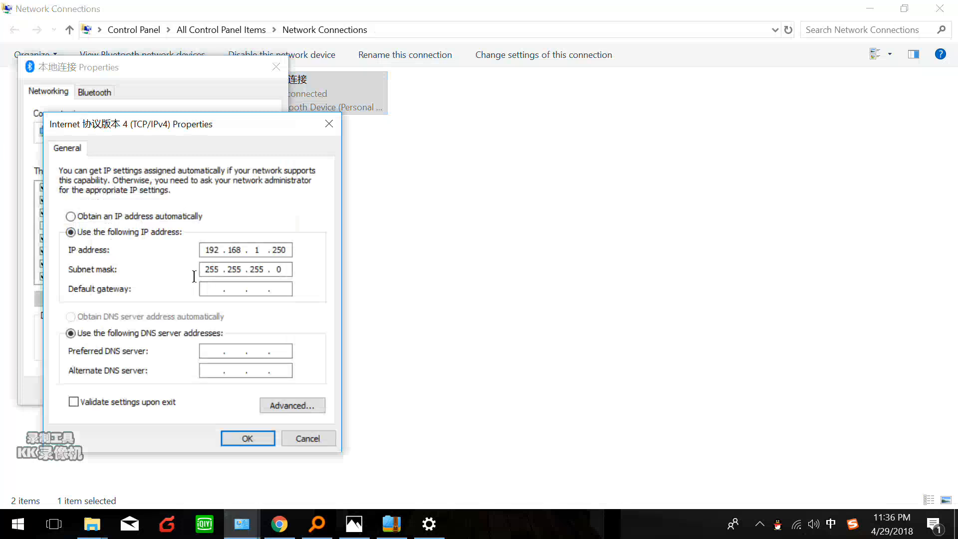
Step: Enter static IP 192.168.1.250, apply it, and acknowledge the missing subnet mask warning
click(71, 216)
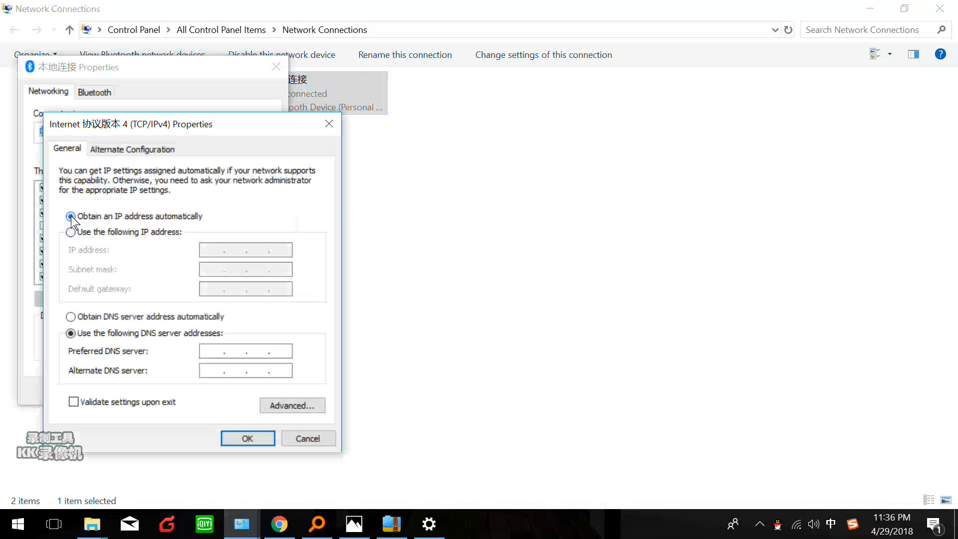
click(69, 233)
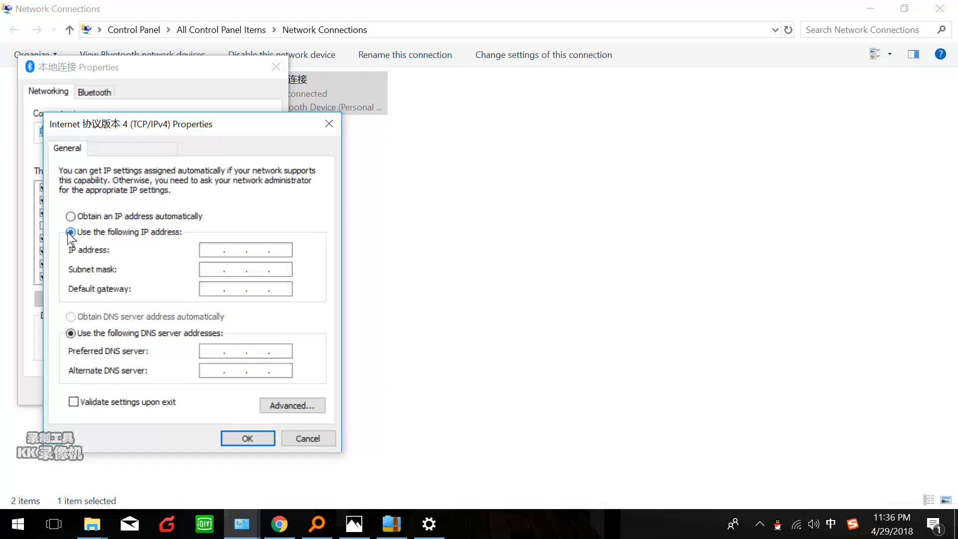
click(71, 232)
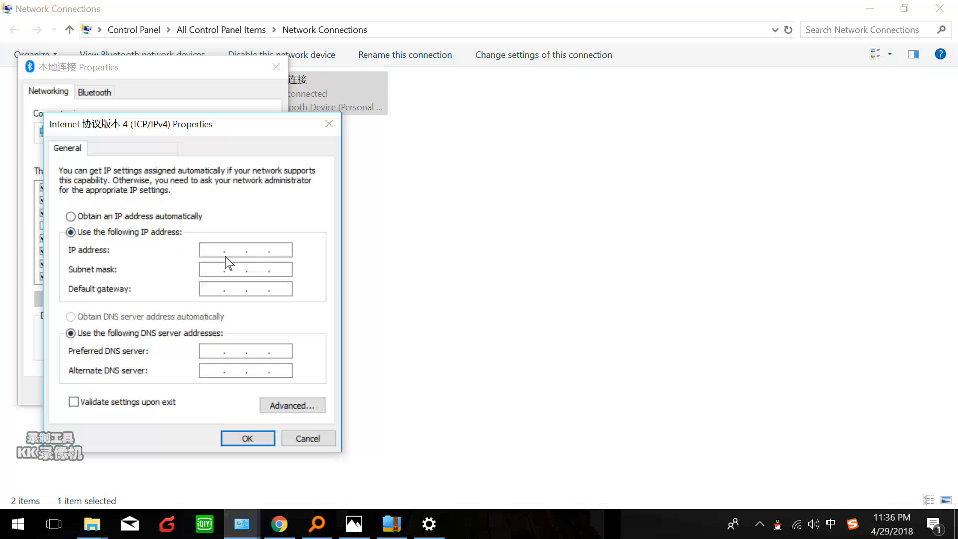
click(218, 249)
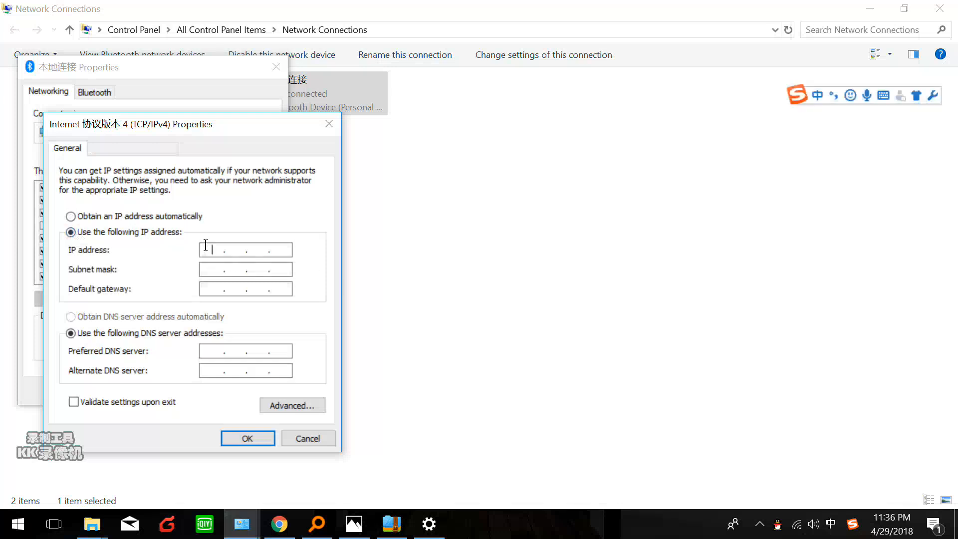
text(192)
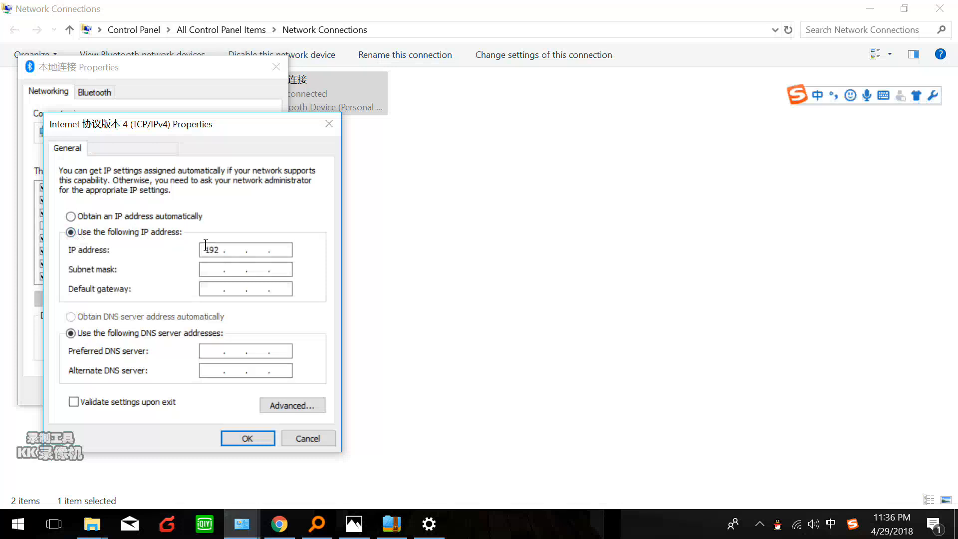
text(168)
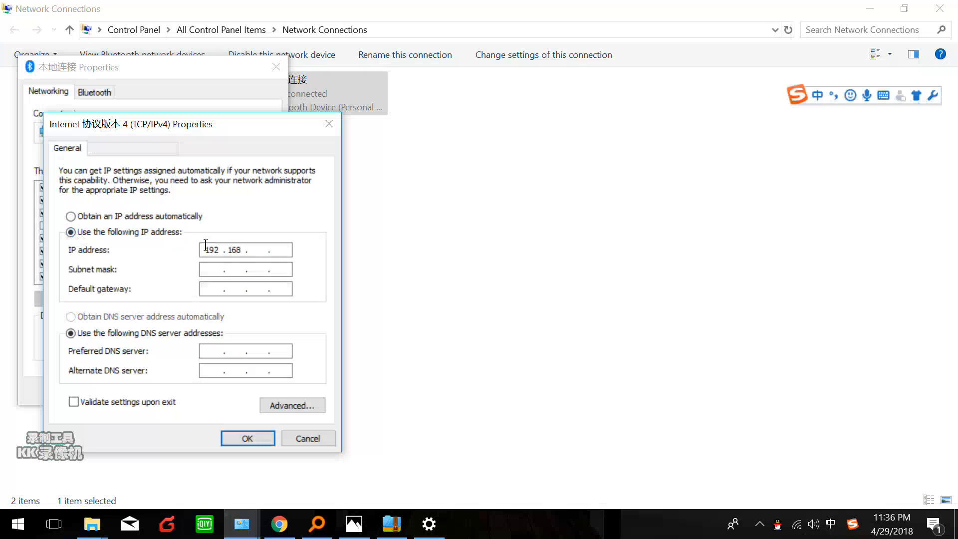
text(1)
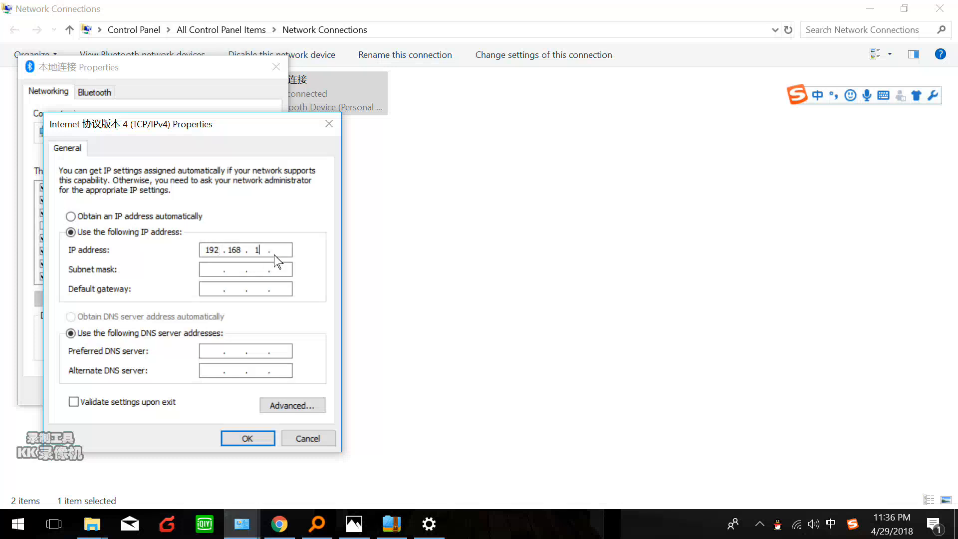
text(25)
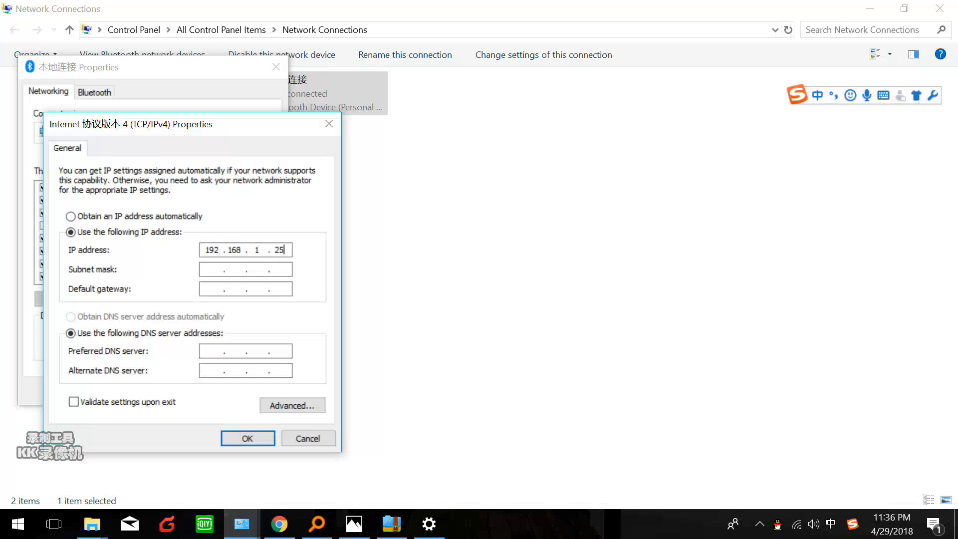
text(0)
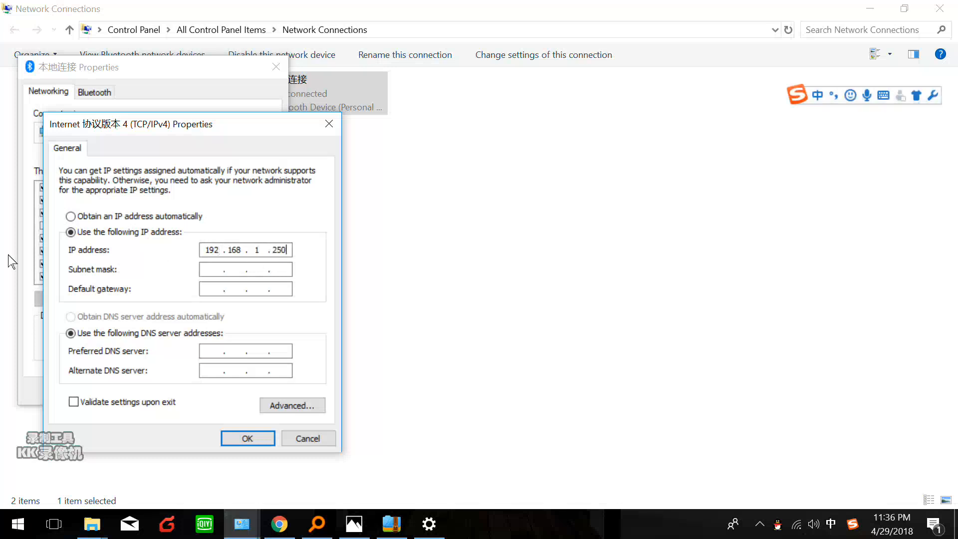
mouse_move(213, 283)
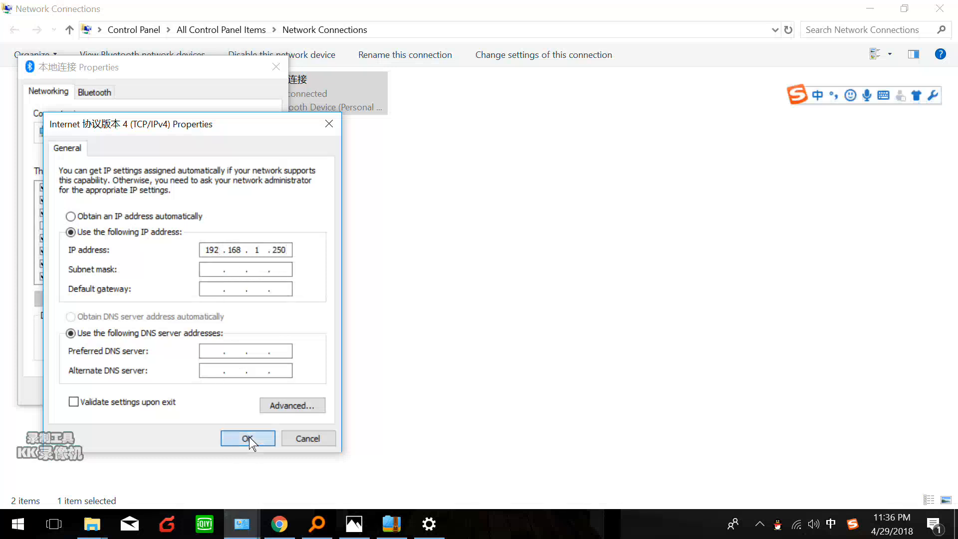
click(247, 438)
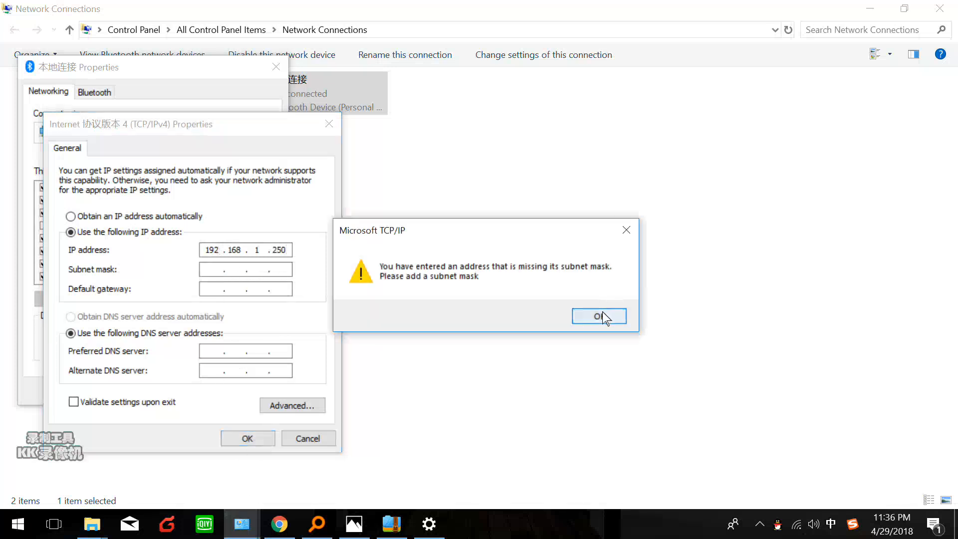
click(599, 317)
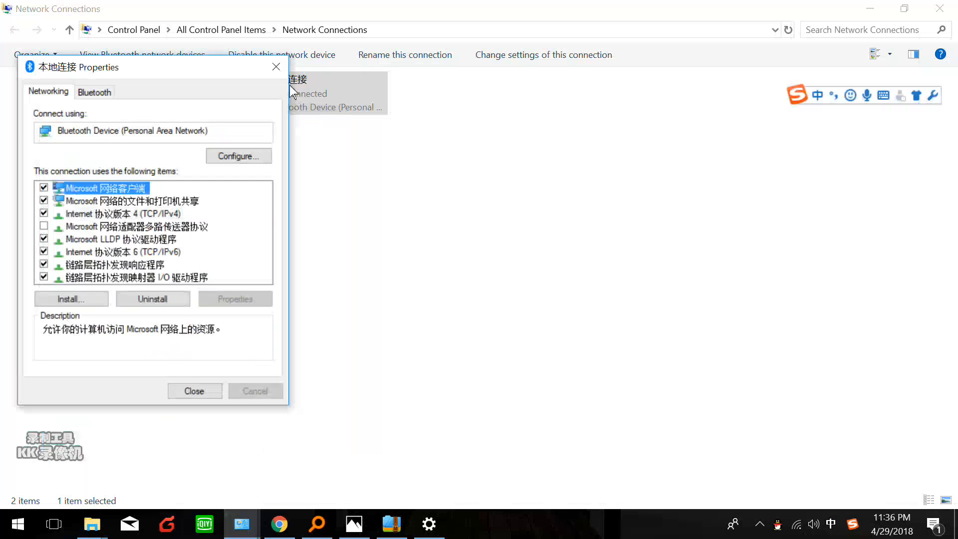
Step: Put away the Network Connections and Photos windows and select the sp image on the desktop
click(194, 391)
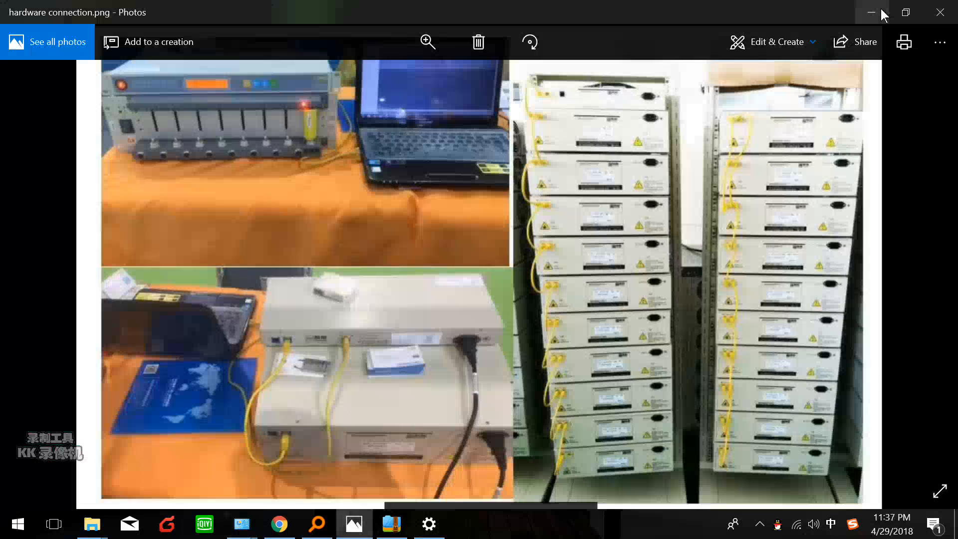
click(877, 12)
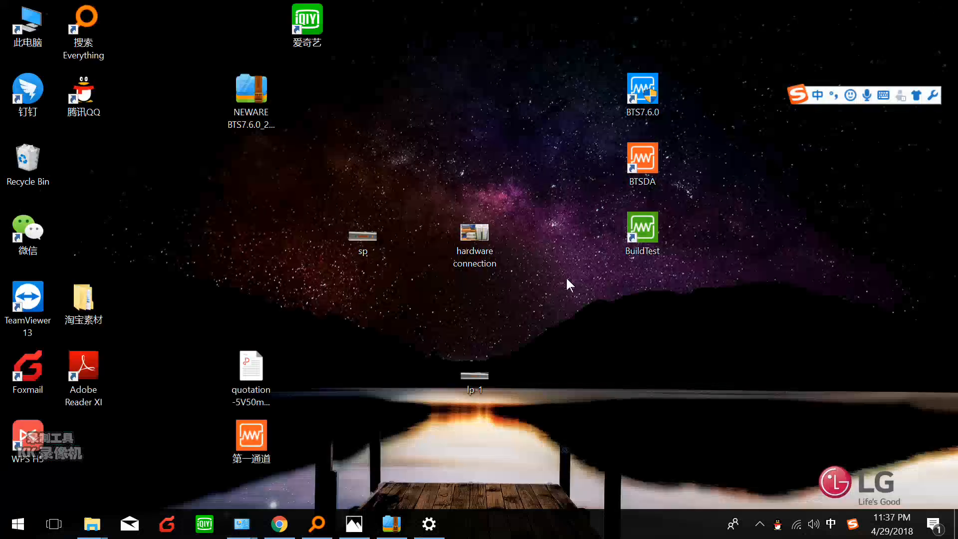
mouse_move(434, 451)
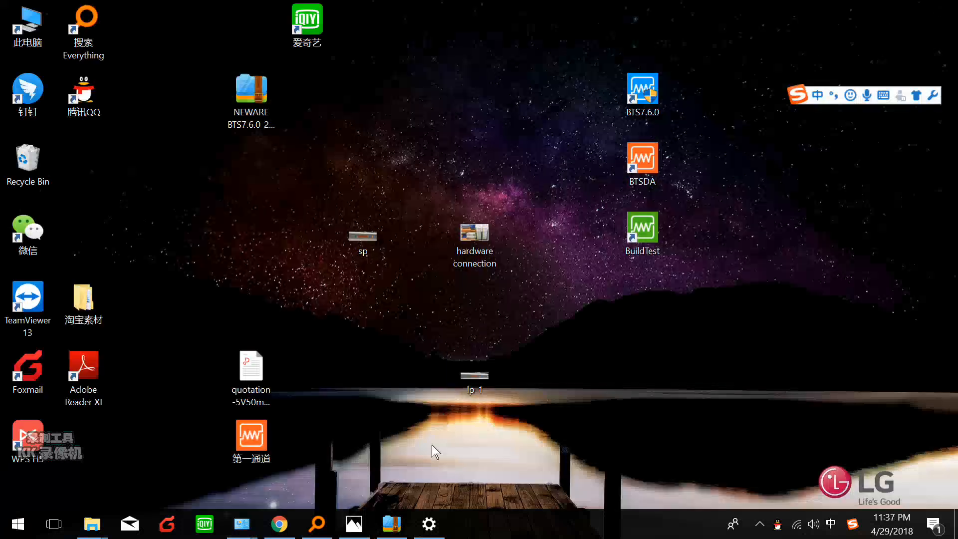
click(427, 523)
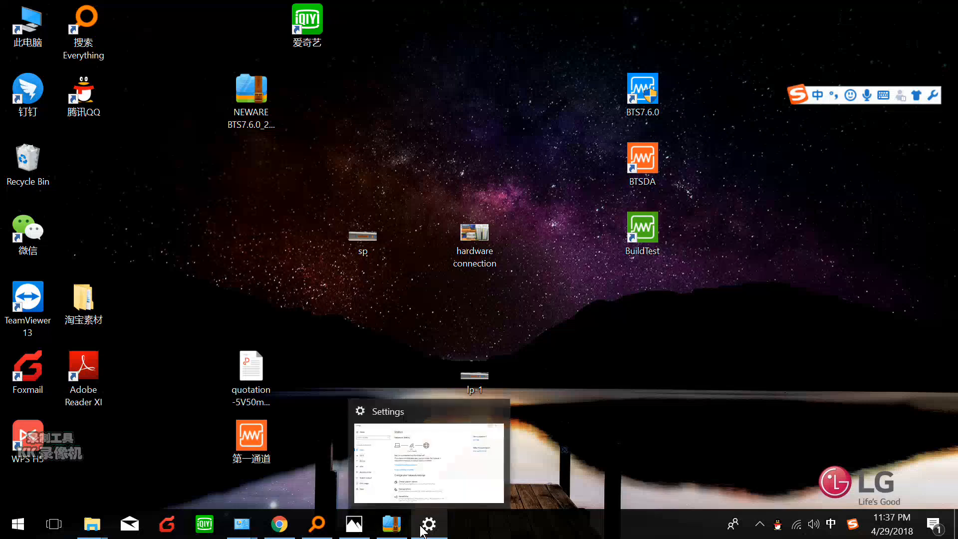
double_click(475, 232)
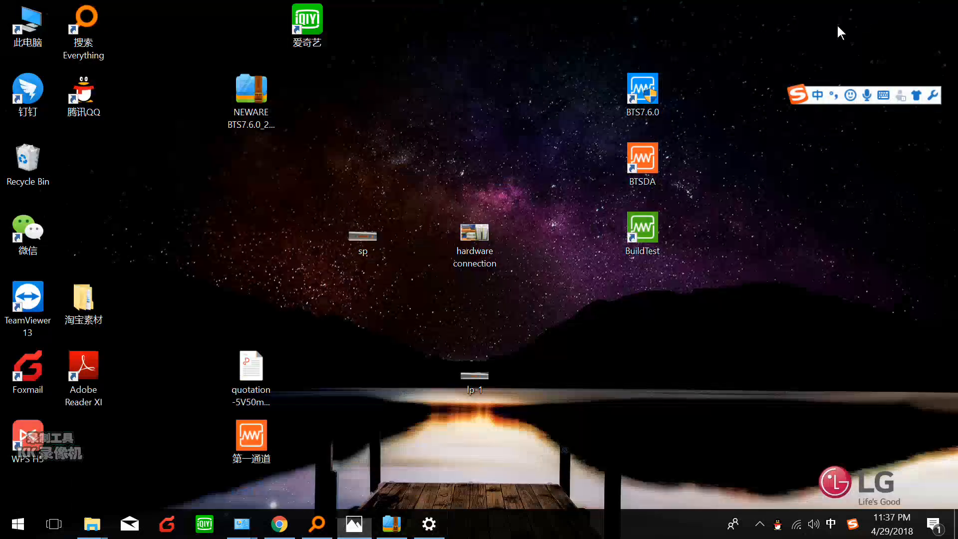
mouse_move(375, 256)
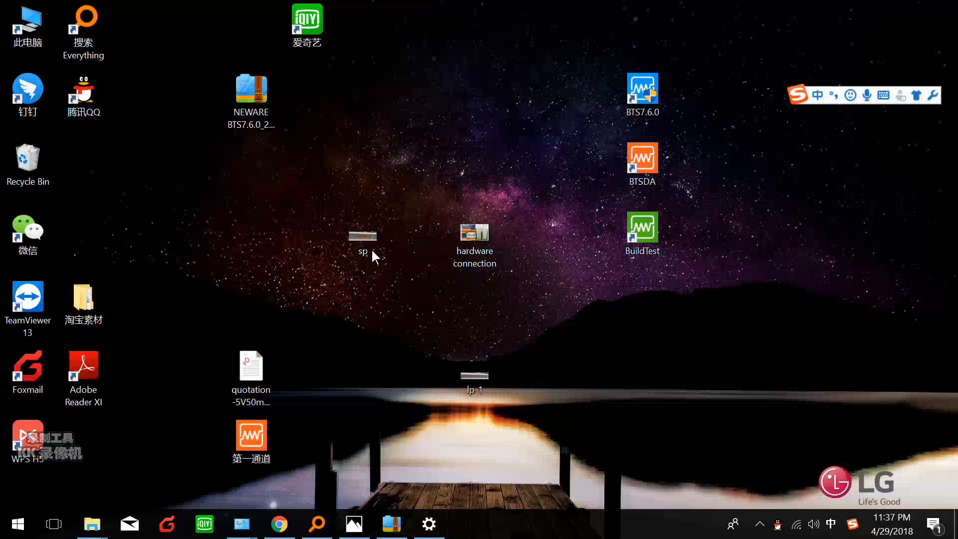
click(362, 238)
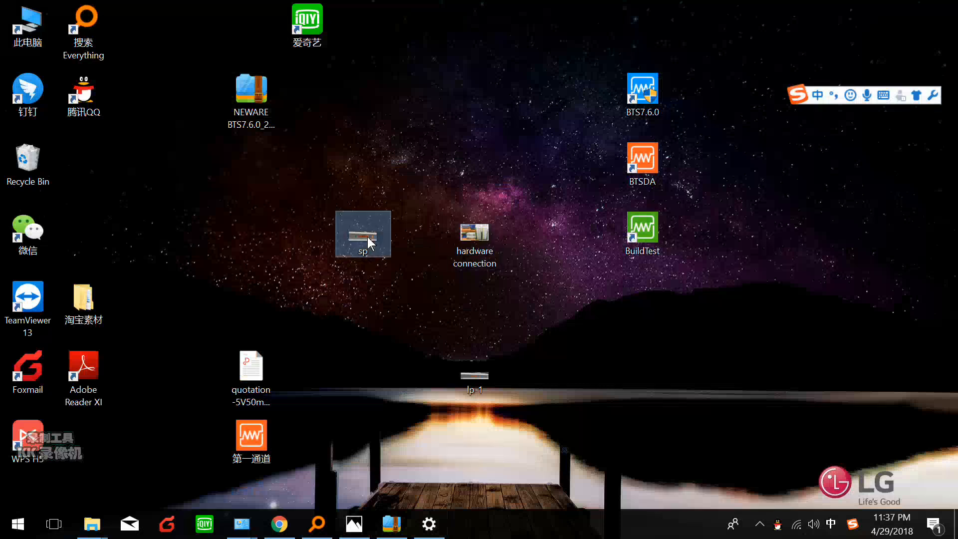
Step: View sp.png in Photos, showing the tester display with SP 192.168.1.250 and Device ID 4
double_click(363, 236)
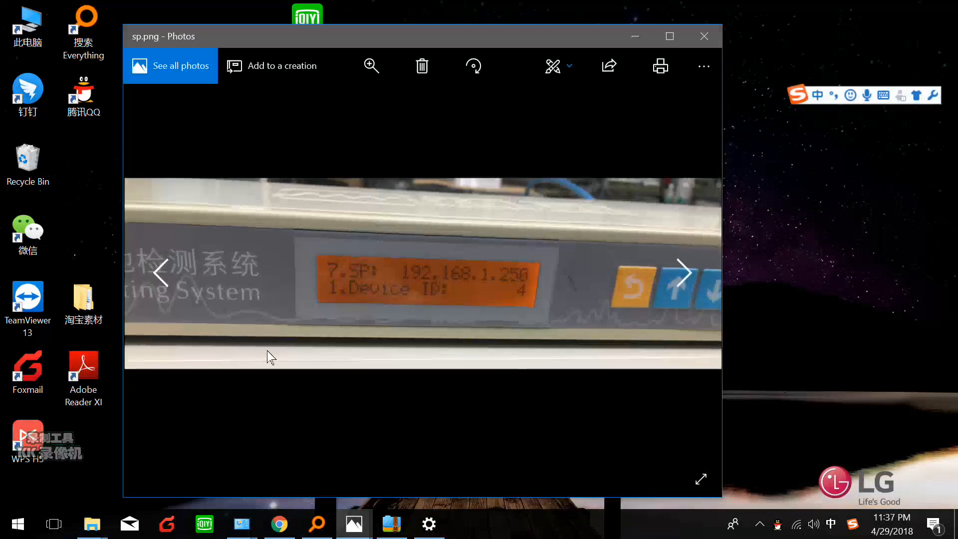
mouse_move(387, 262)
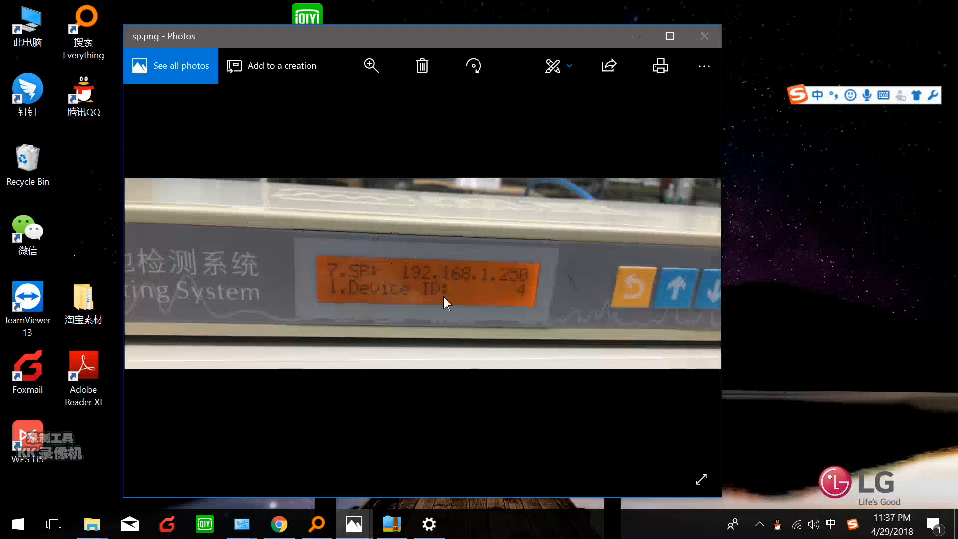
mouse_move(355, 222)
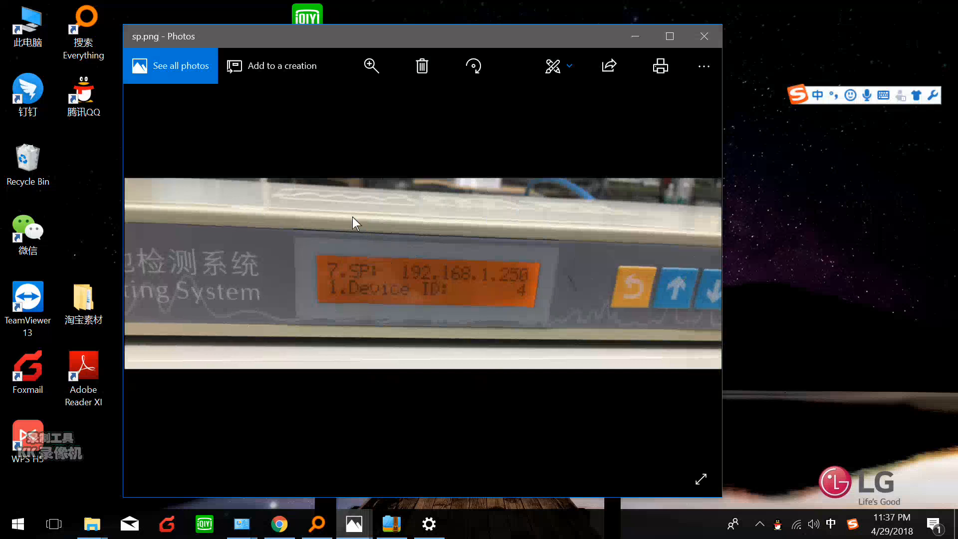
mouse_move(284, 261)
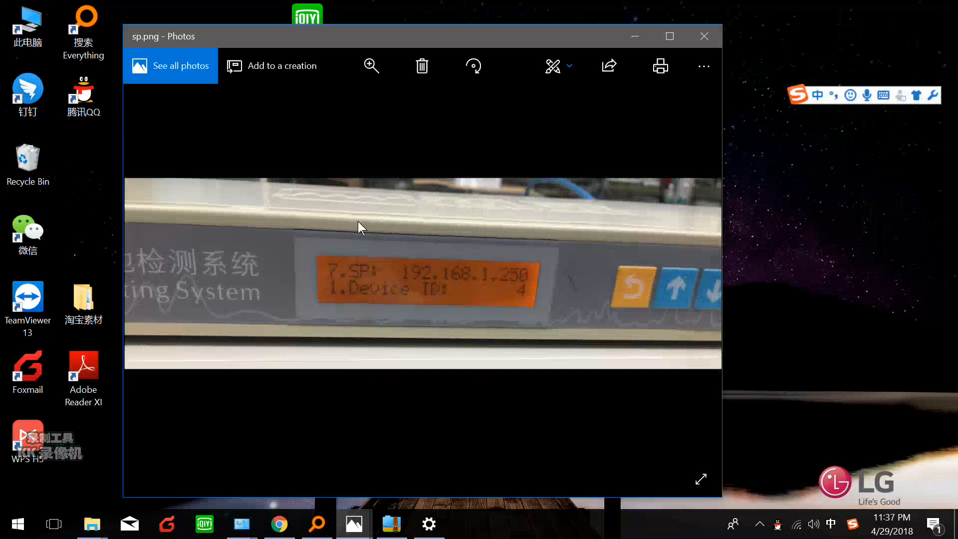
mouse_move(647, 378)
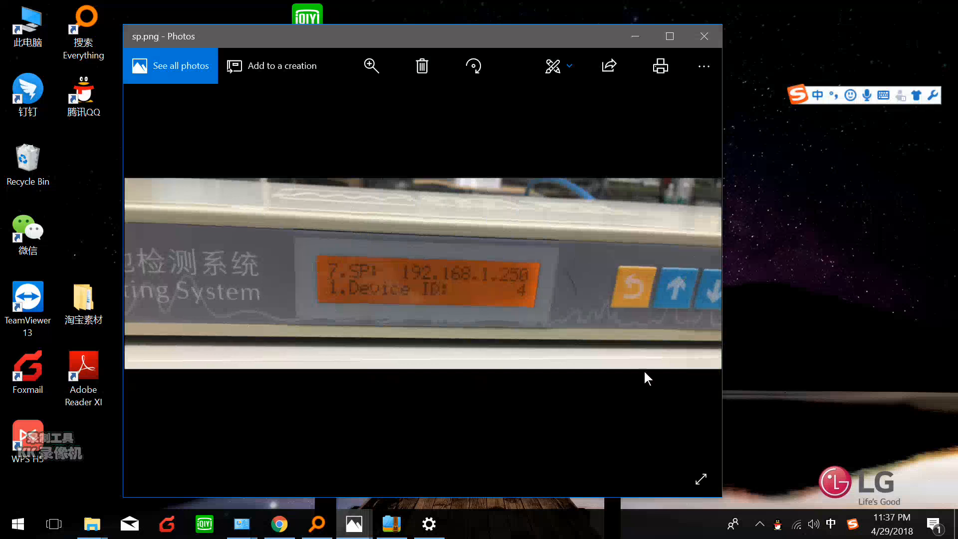
mouse_move(684, 283)
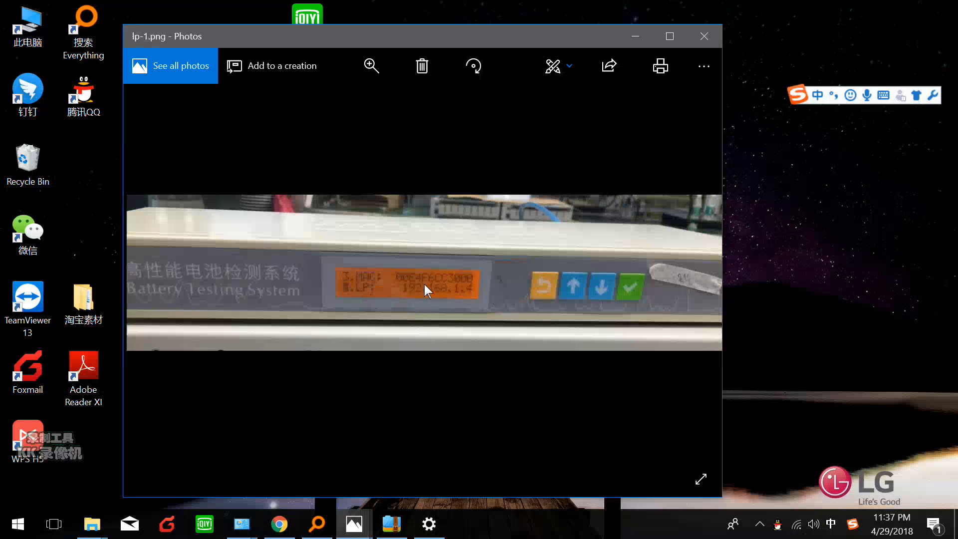
mouse_move(471, 282)
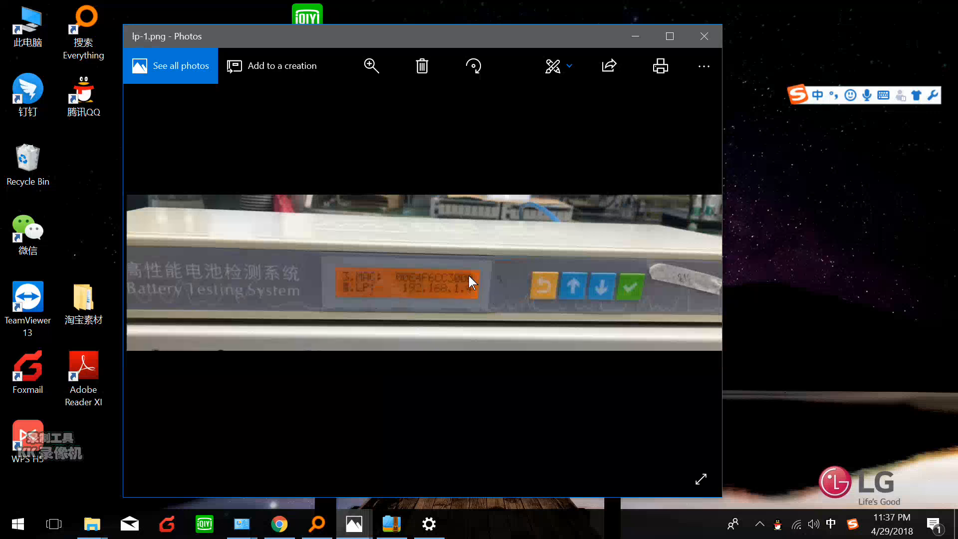
mouse_move(459, 302)
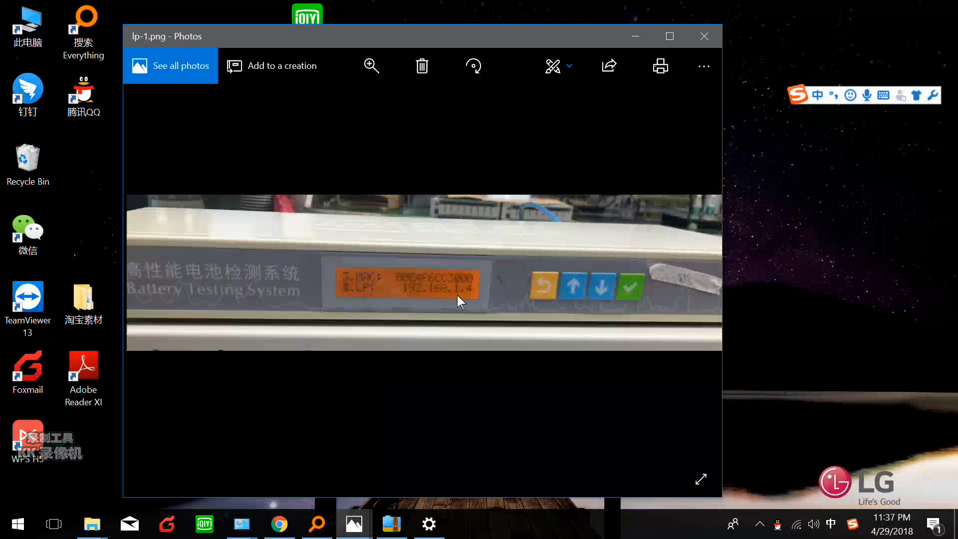
mouse_move(480, 281)
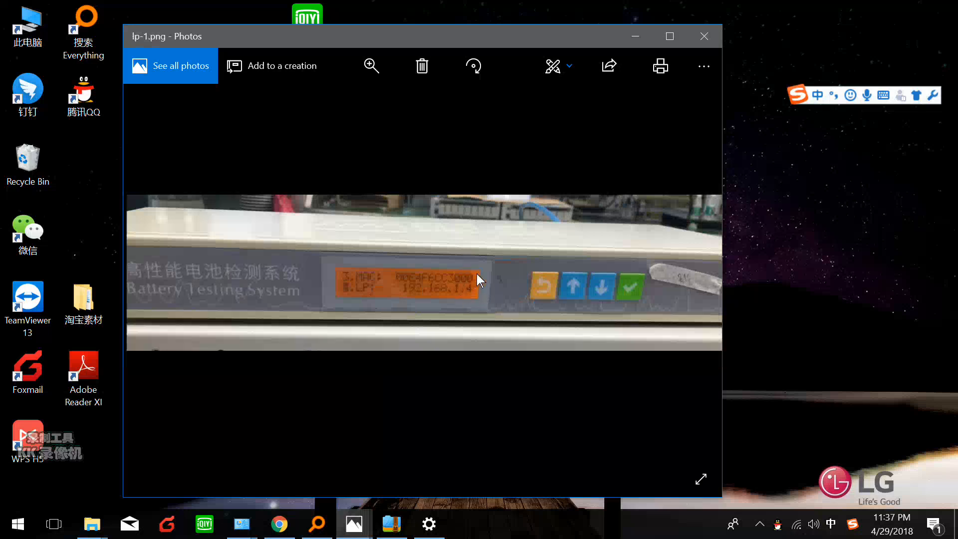
mouse_move(485, 304)
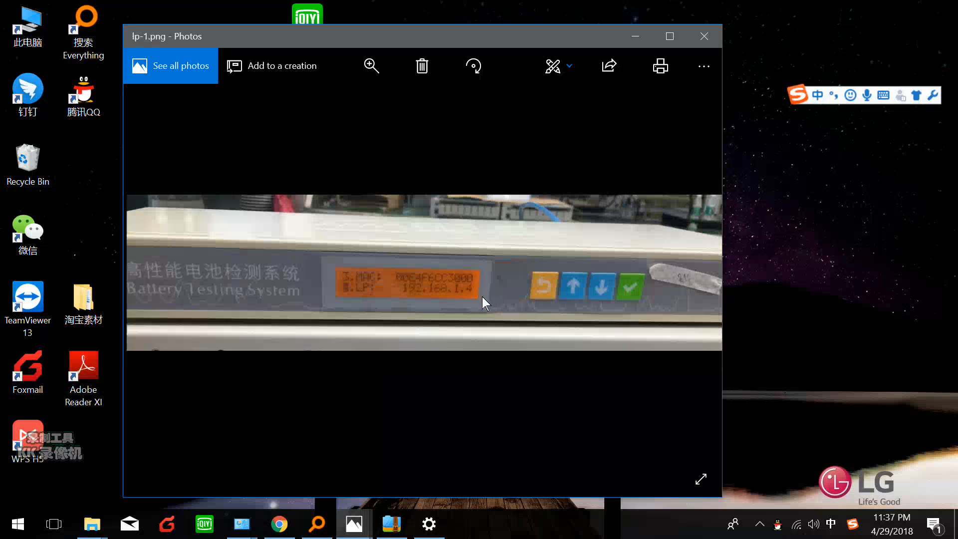
mouse_move(498, 299)
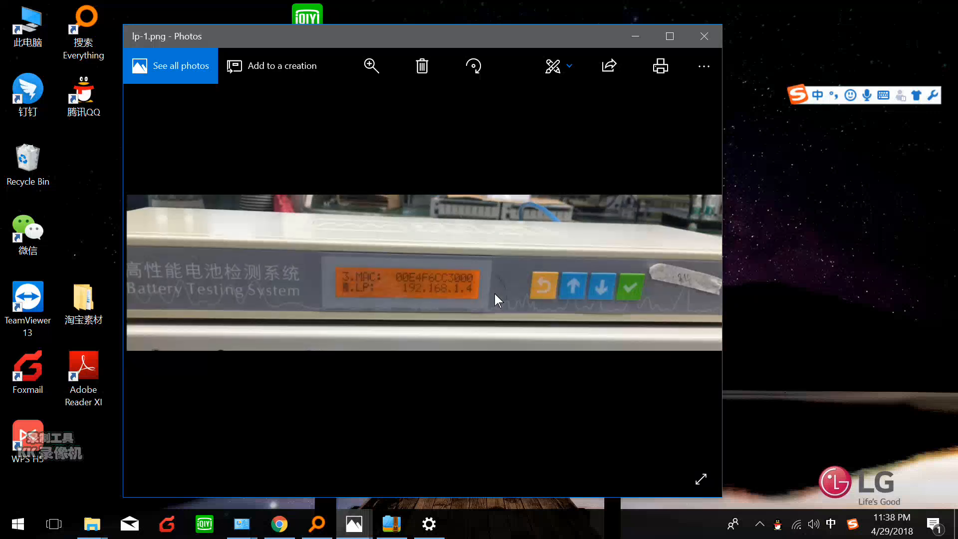
mouse_move(378, 300)
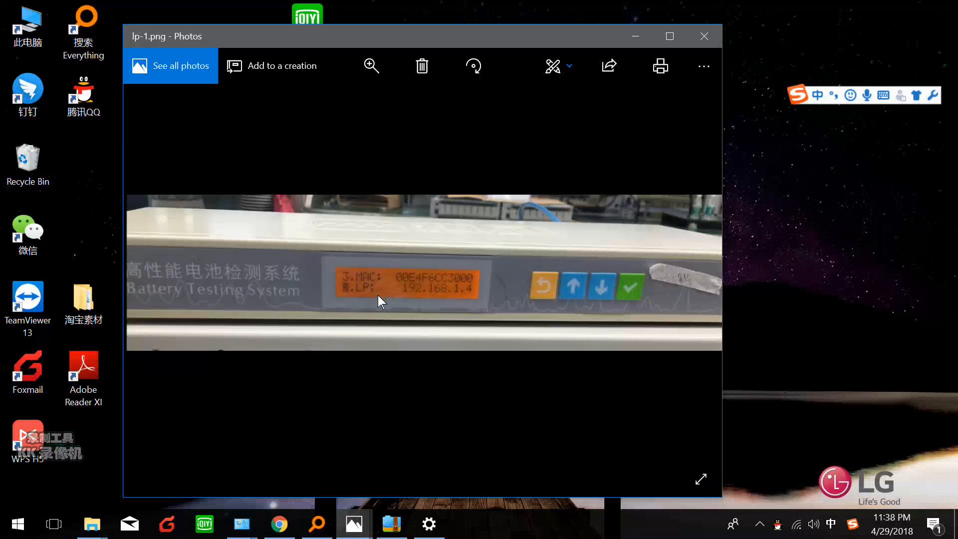
mouse_move(466, 293)
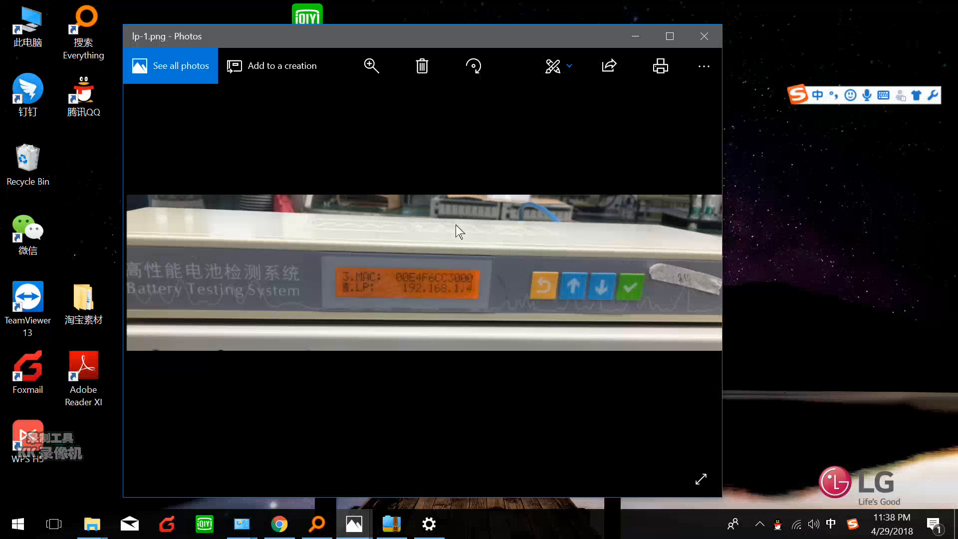
mouse_move(705, 35)
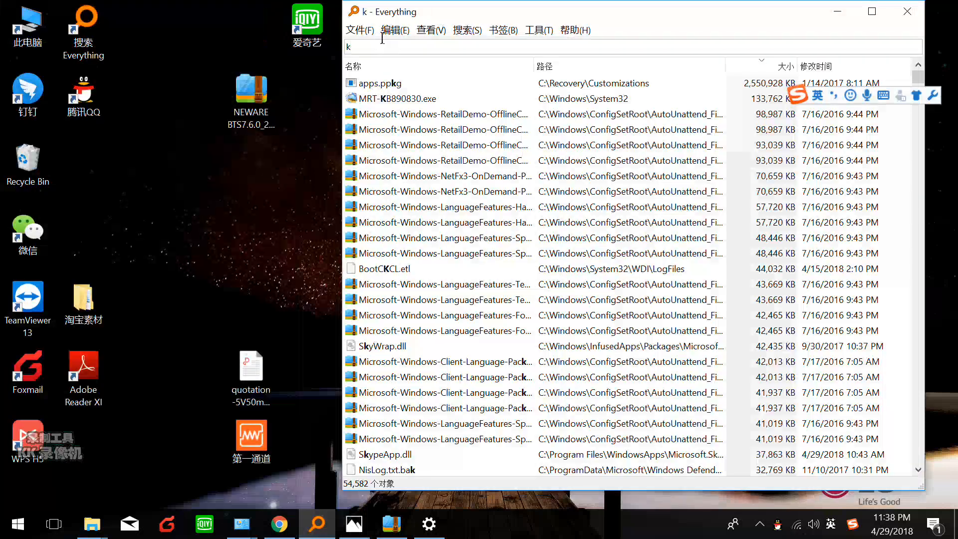
Step: Search Everything for 'virtual' and run VirtualMiddleBgs.exe as administrator
key(BackSpace)
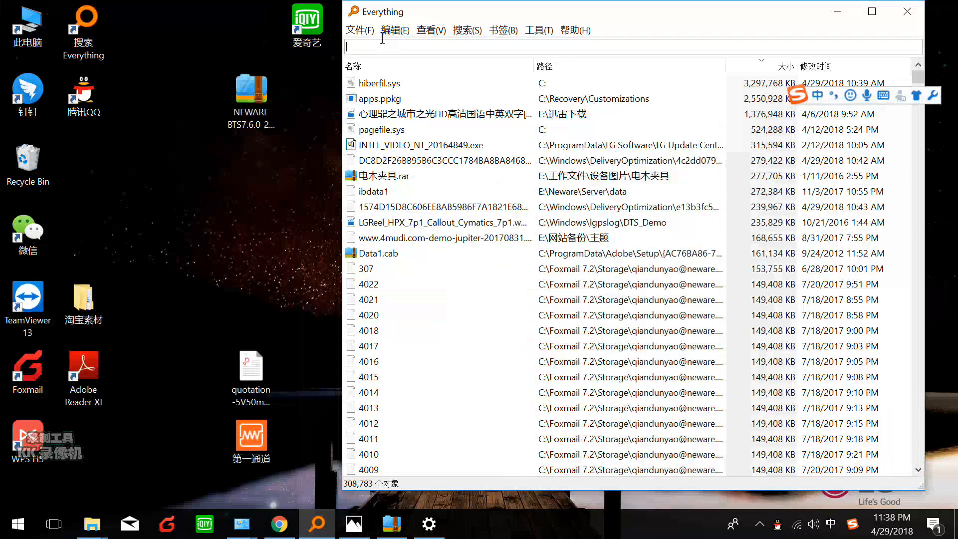
text(virtualmi)
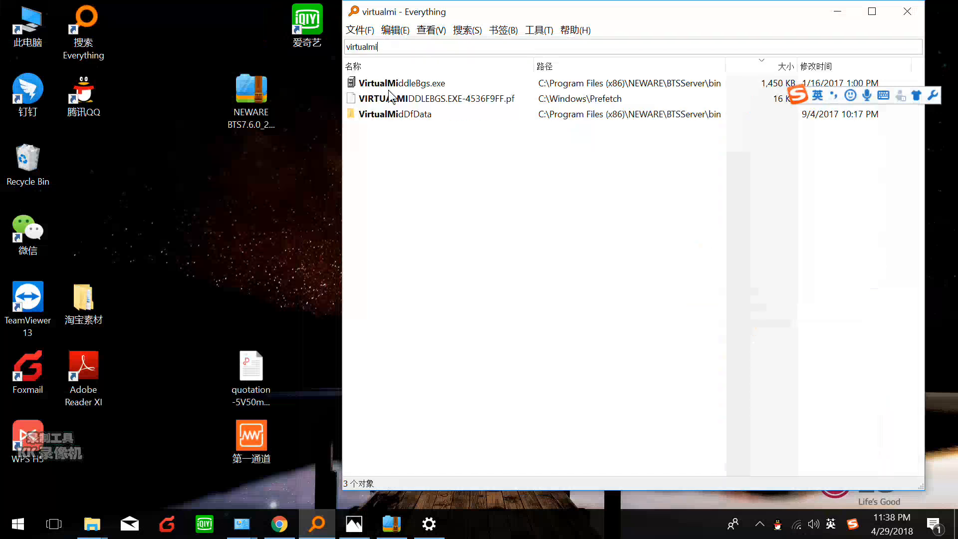
click(402, 83)
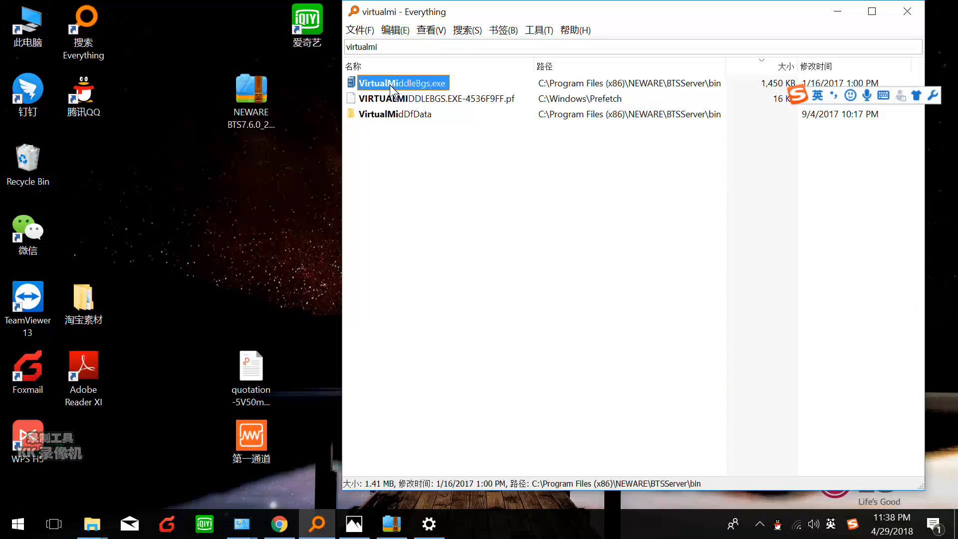
mouse_move(410, 153)
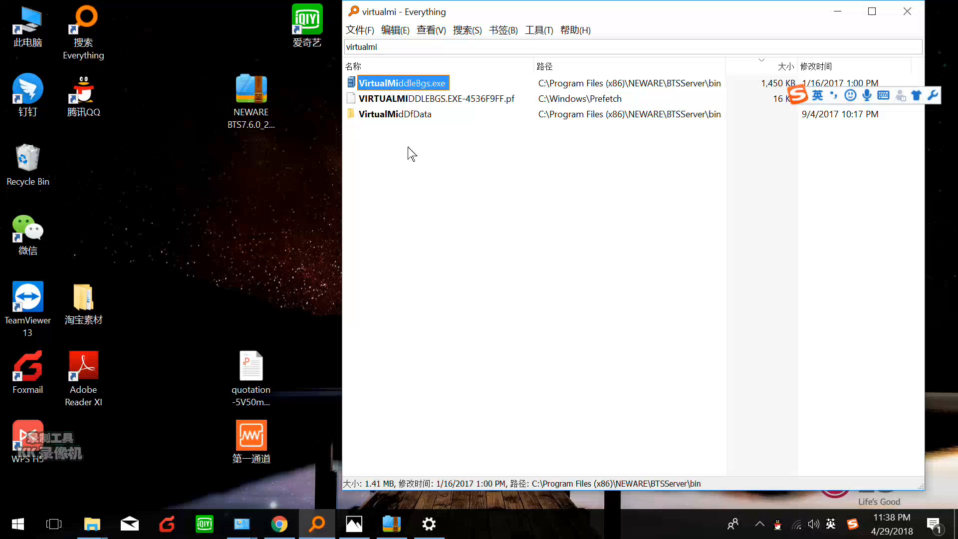
mouse_move(400, 94)
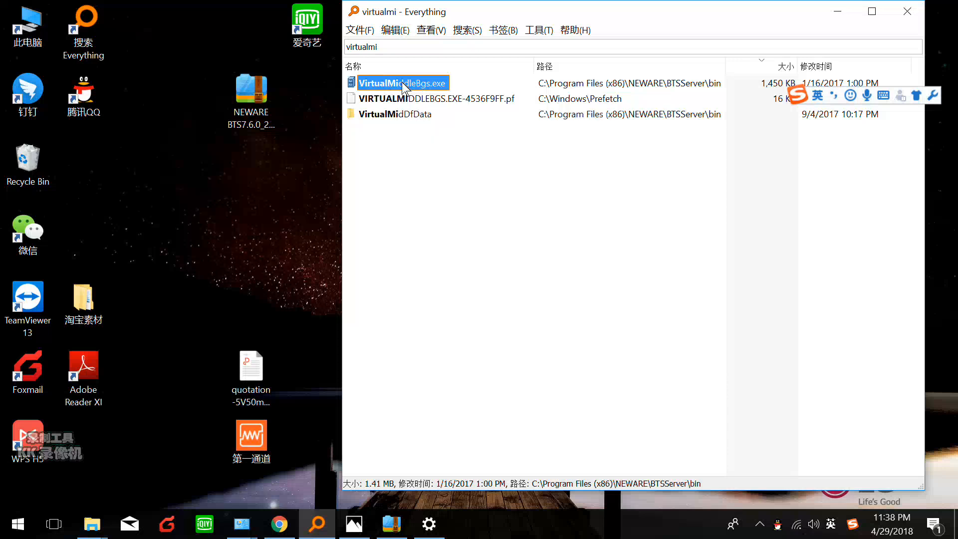
right_click(406, 87)
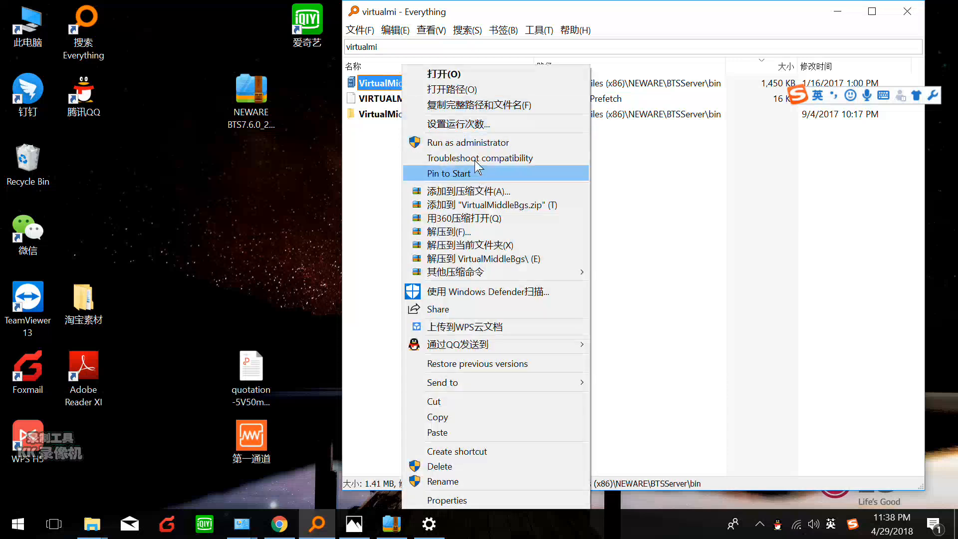
click(427, 369)
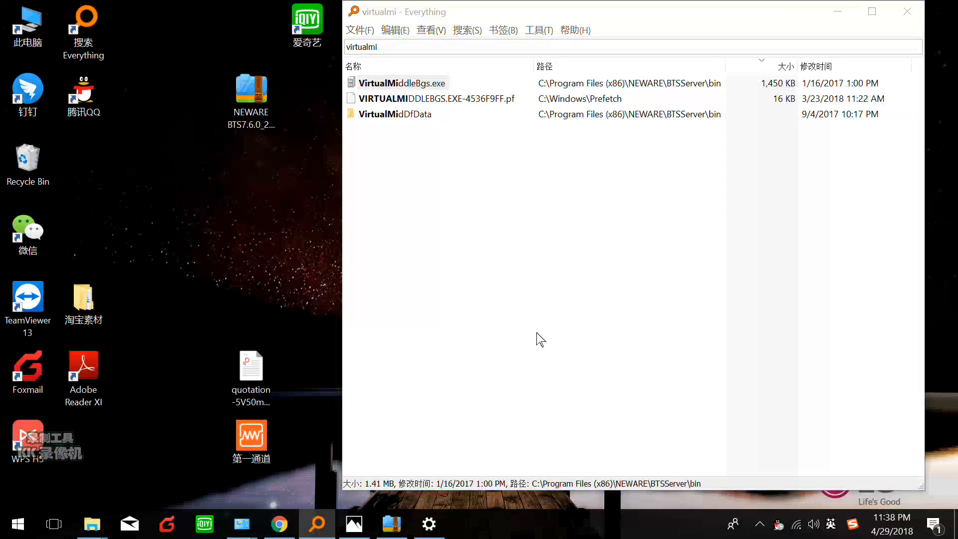
Step: Launch Virtual Middle, connect the middle server at 127.0.0.1 port 8001, and return to the desktop
double_click(402, 82)
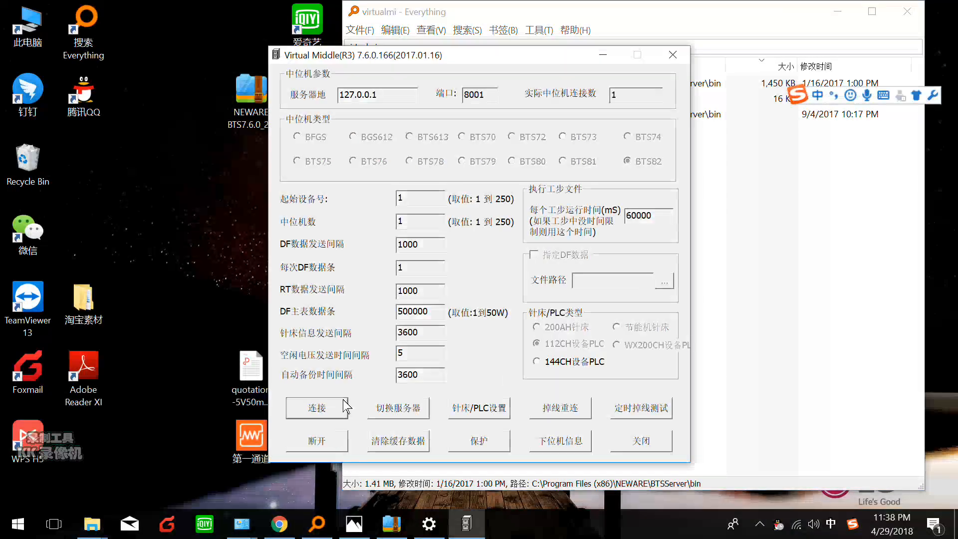
click(673, 54)
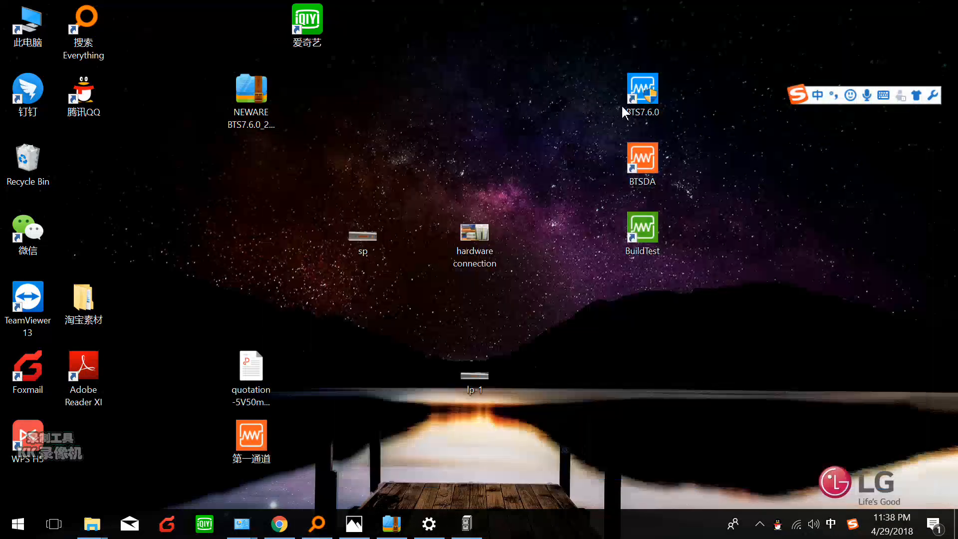
click(642, 89)
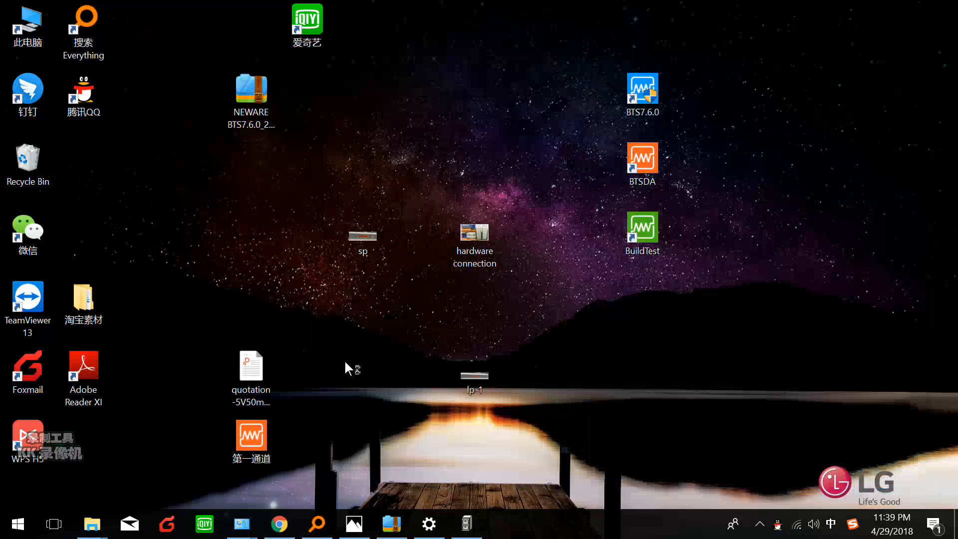
Step: Launch BTS 7.6.0 and switch its interface language to English
double_click(643, 89)
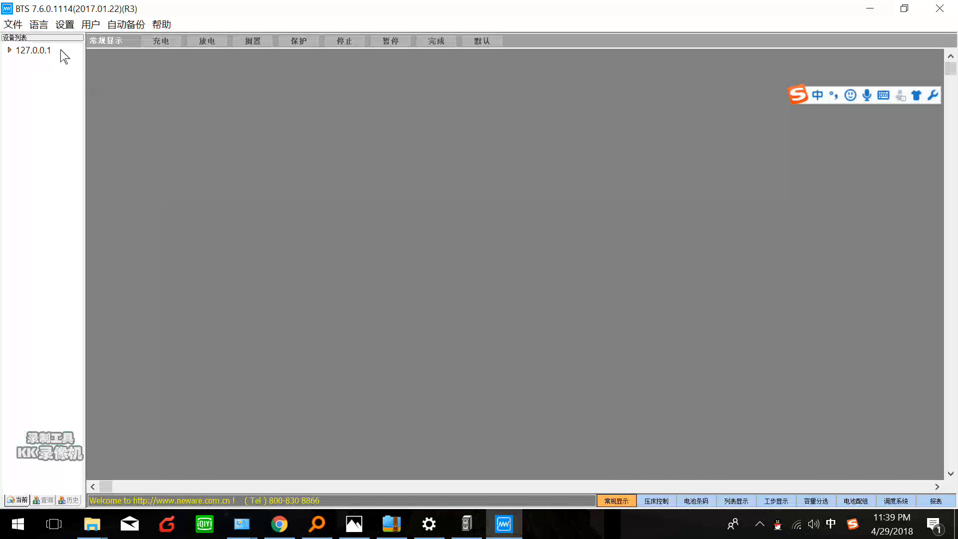
click(38, 23)
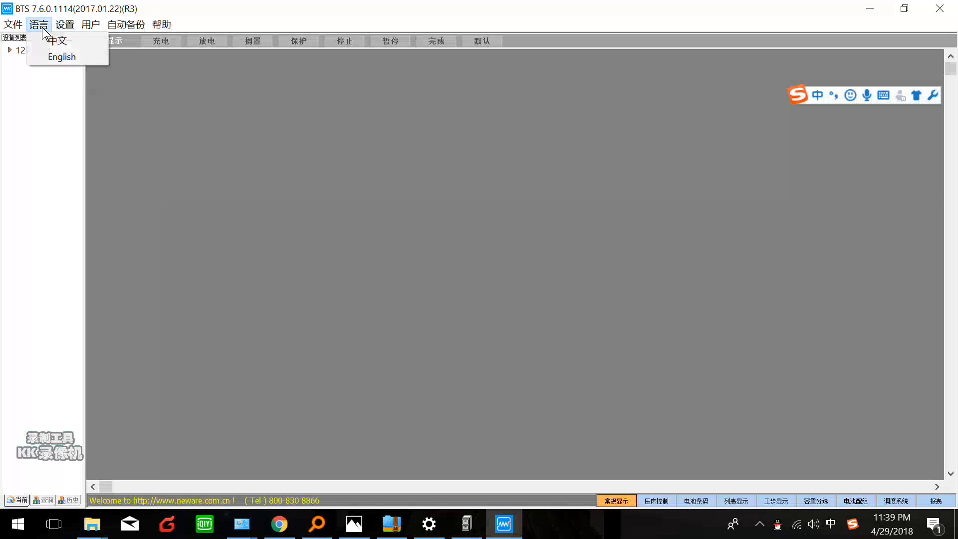
click(62, 56)
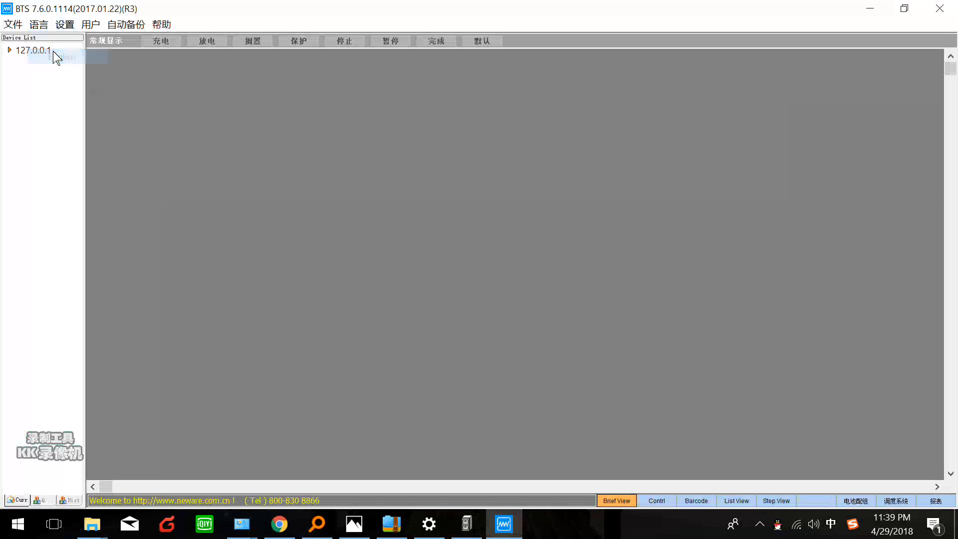
Step: Expand server 127.0.0.1 and device BTS82 to show unit 01's channels 1-1 to 4-8
click(57, 23)
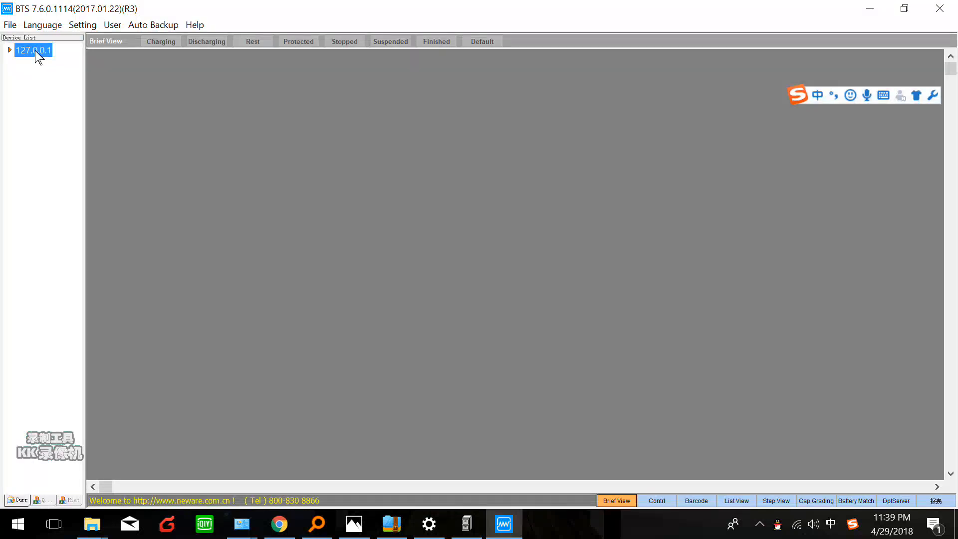
click(10, 50)
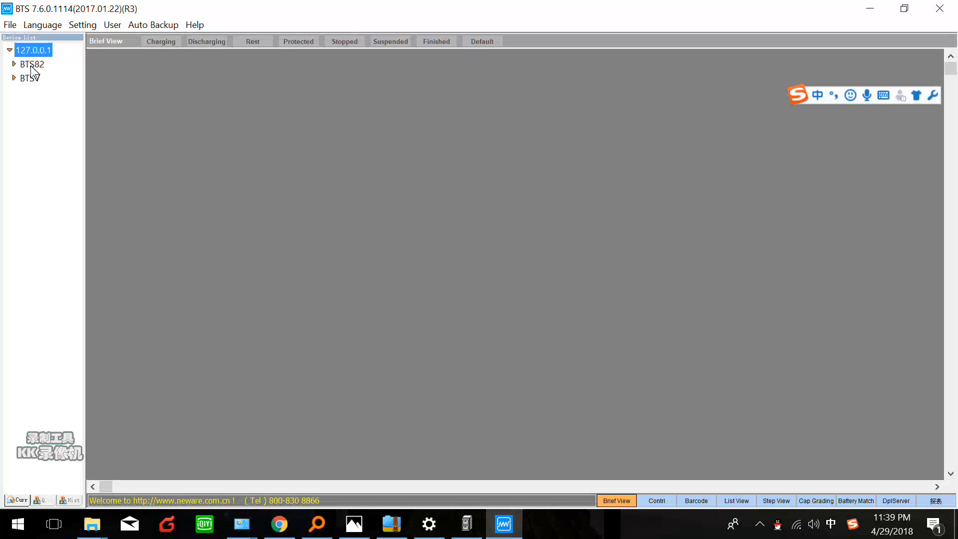
click(28, 63)
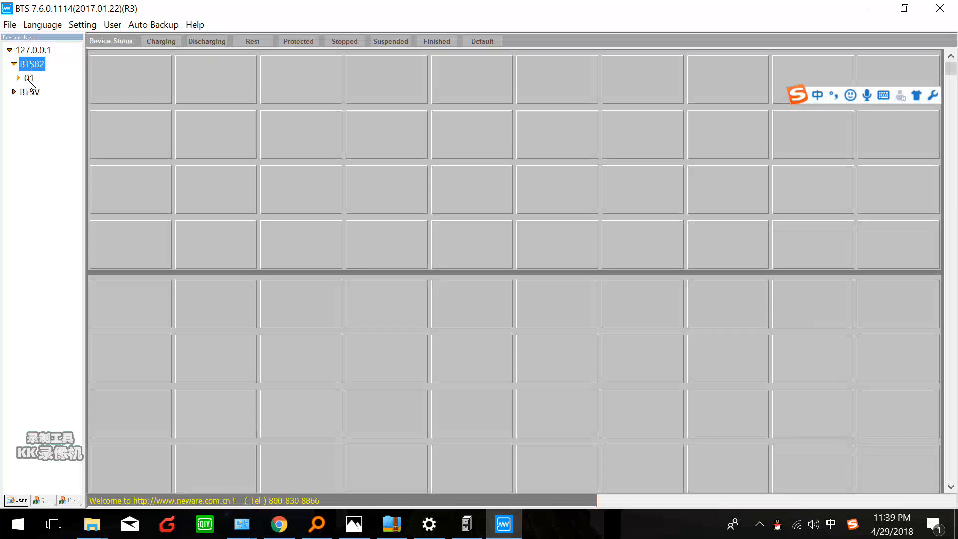
click(17, 78)
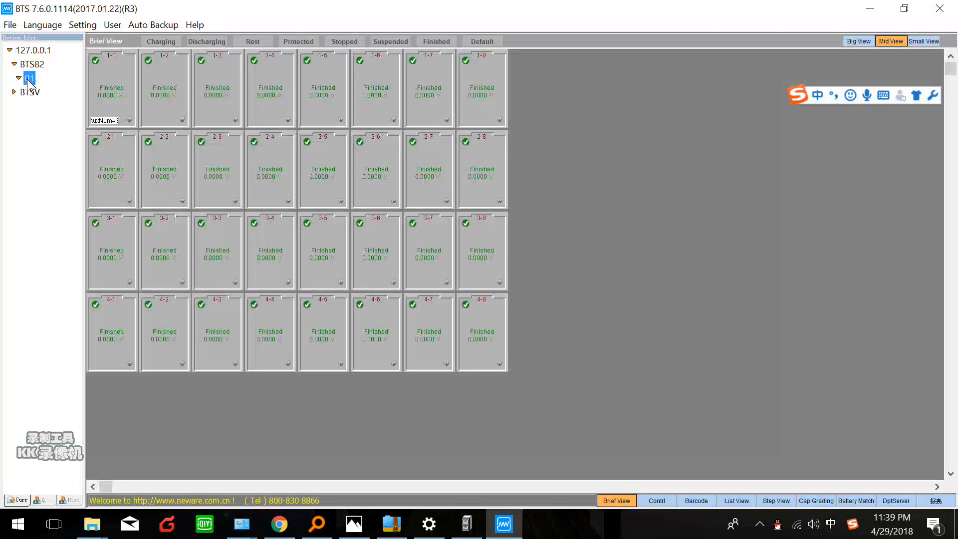
mouse_move(117, 83)
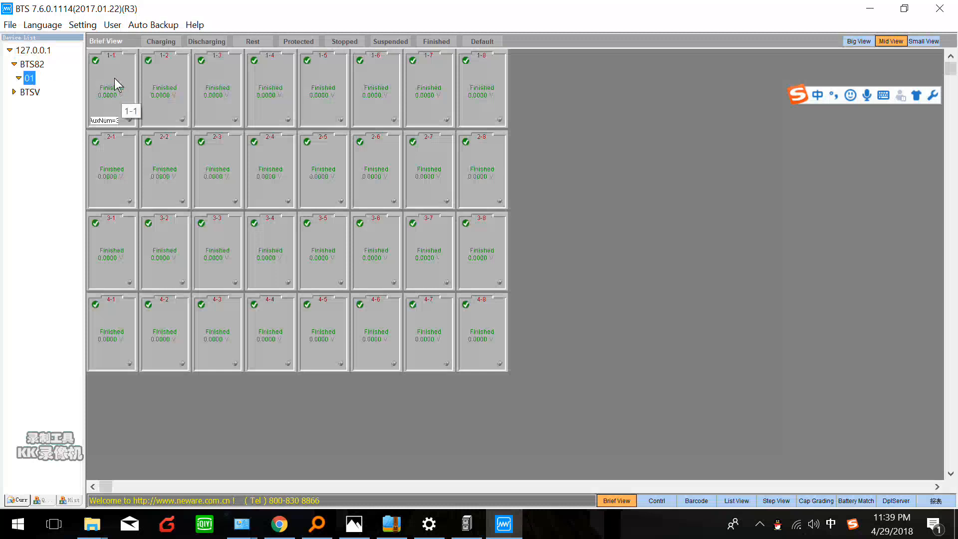
Step: Log in to BTS as admin with the admin password via channel 1-1's User > Login
right_click(115, 83)
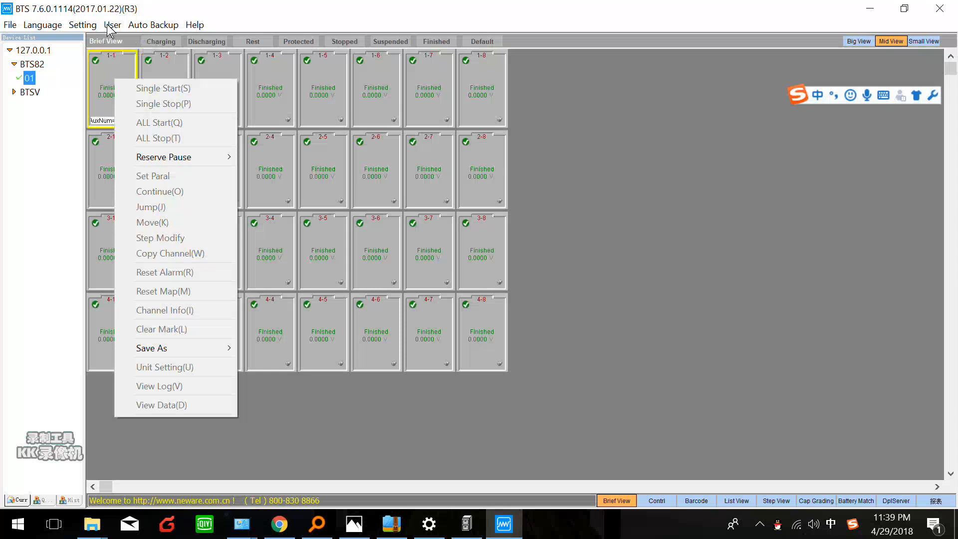
click(153, 25)
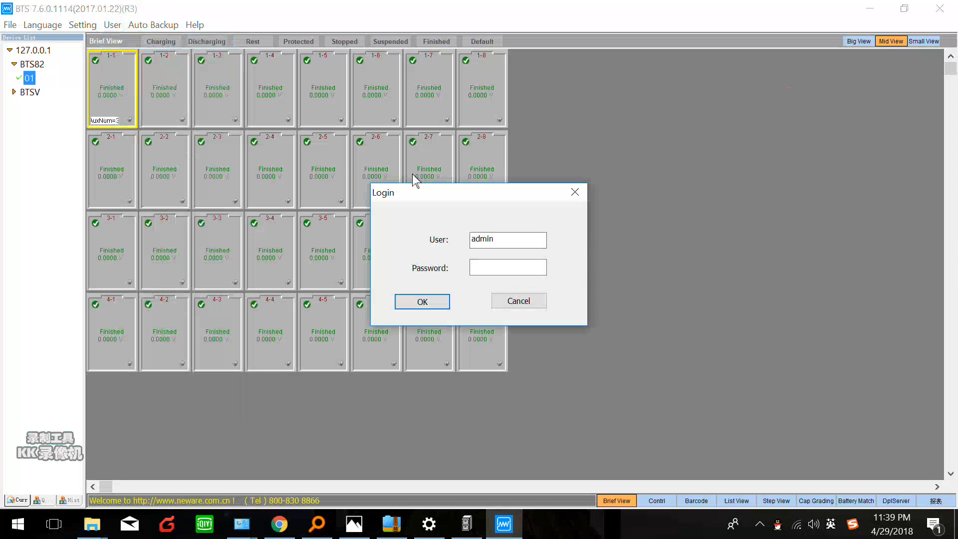
text(••••••)
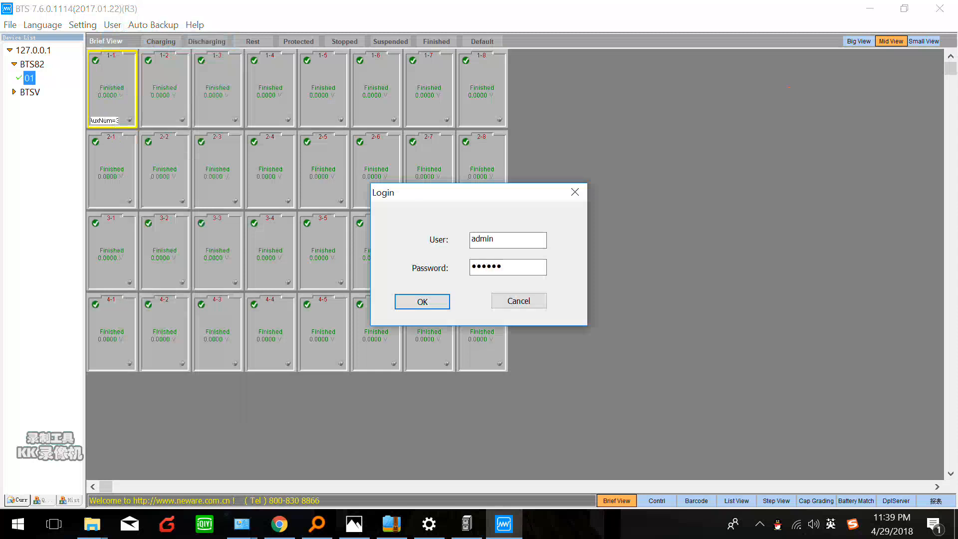
click(423, 302)
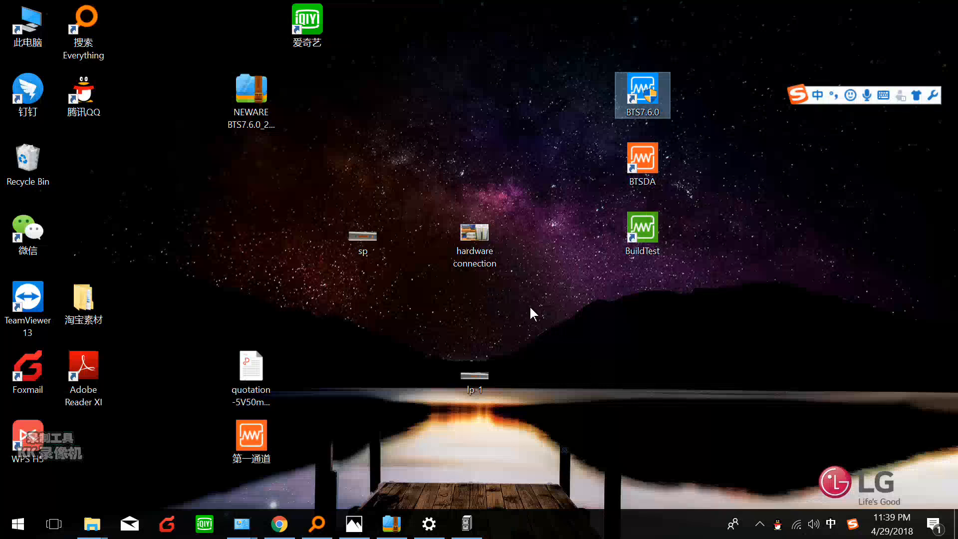
Step: Create a New Text Document on the desktop and open it in Notepad
right_click(533, 314)
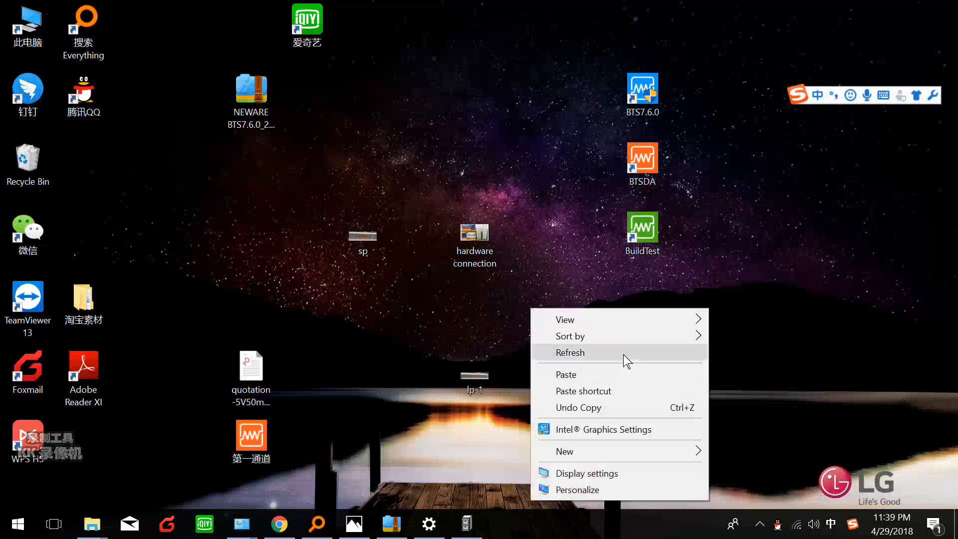
mouse_move(664, 451)
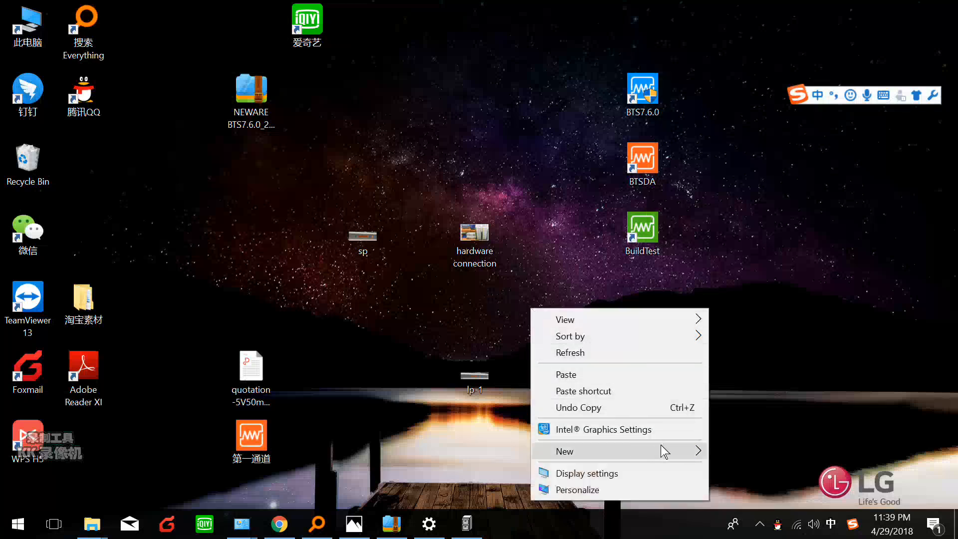
click(565, 451)
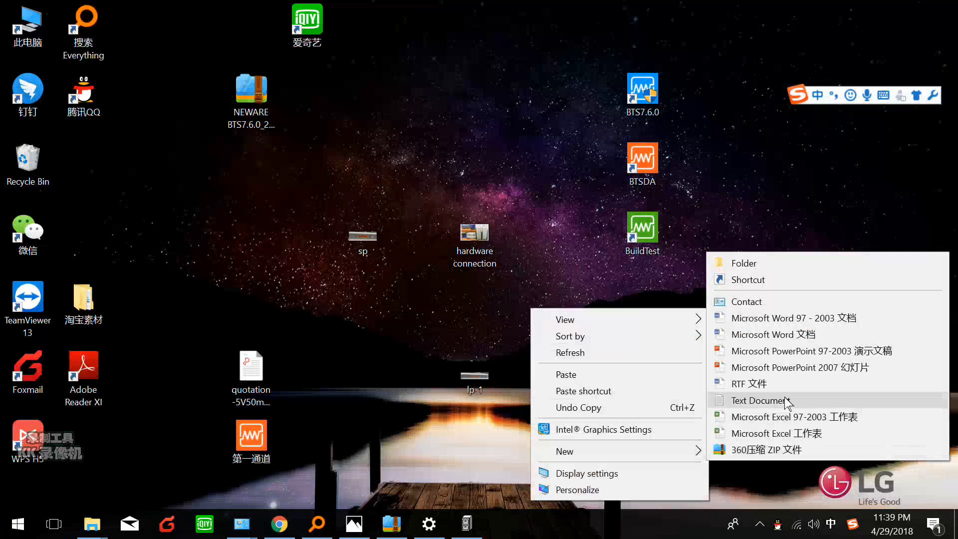
click(758, 401)
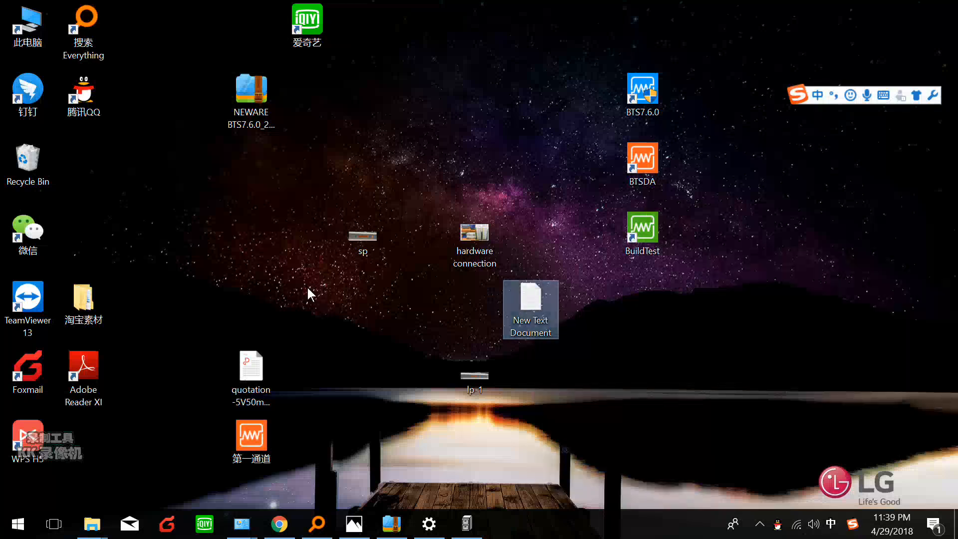
double_click(530, 310)
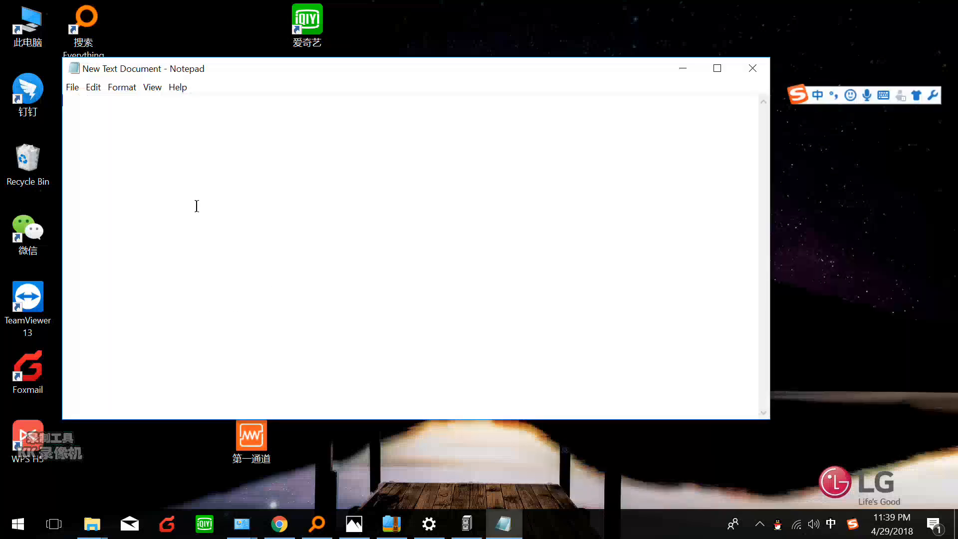
text(ID:)
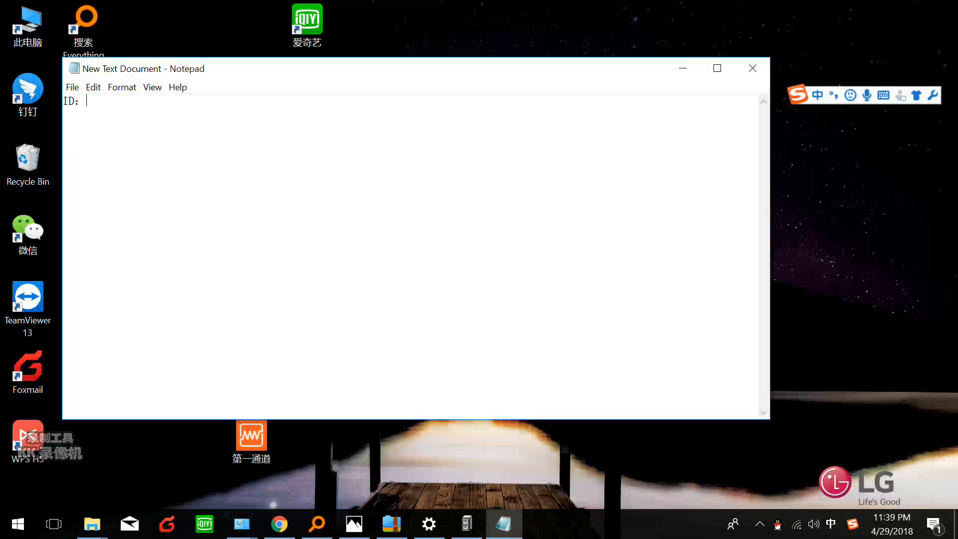
text(admi)
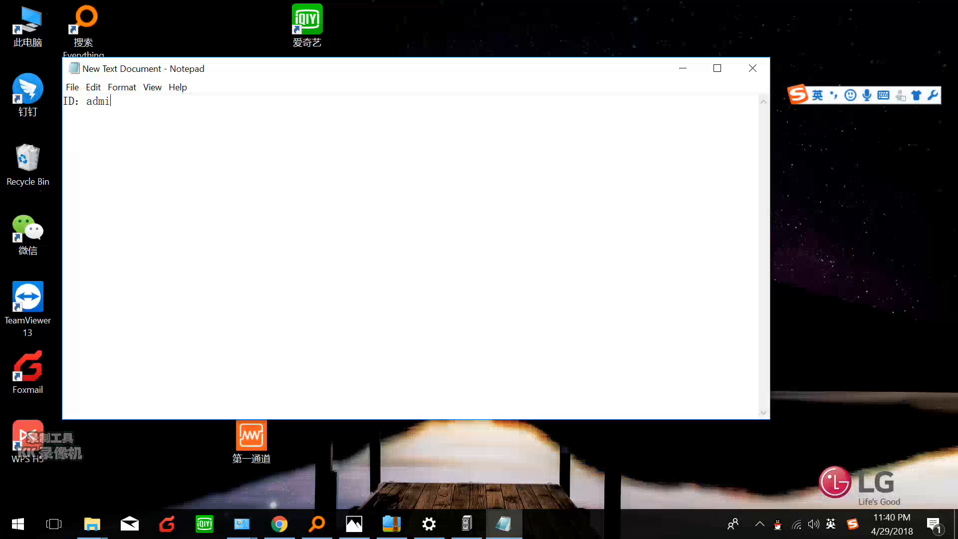
text(n)
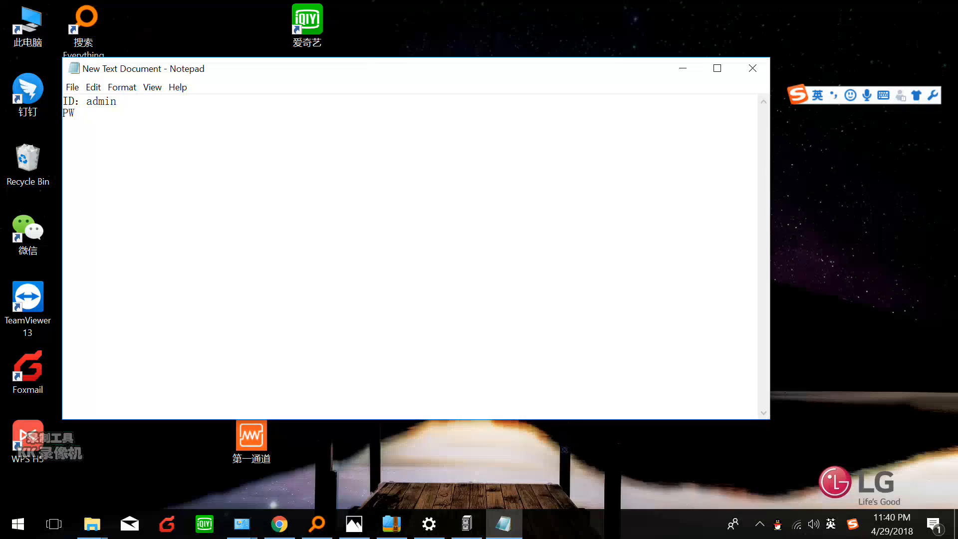
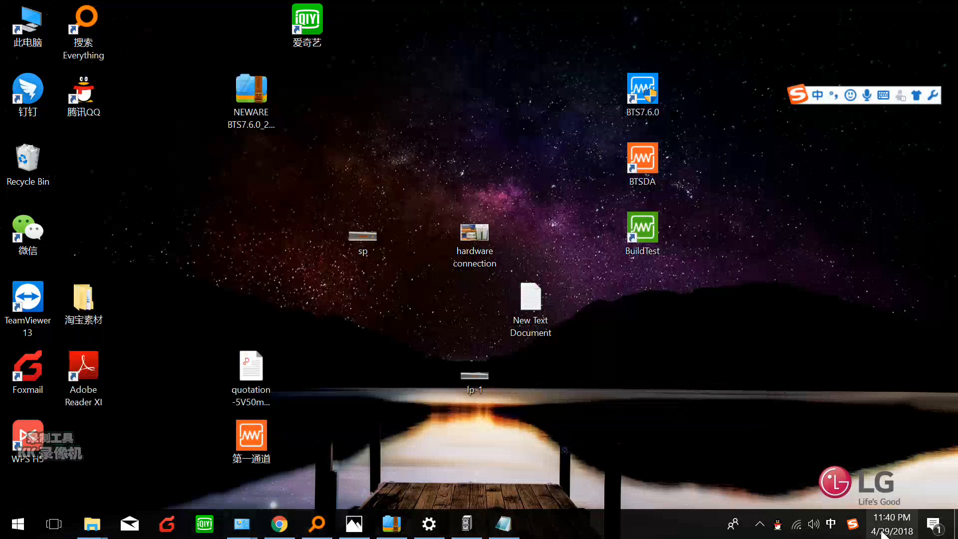
click(759, 523)
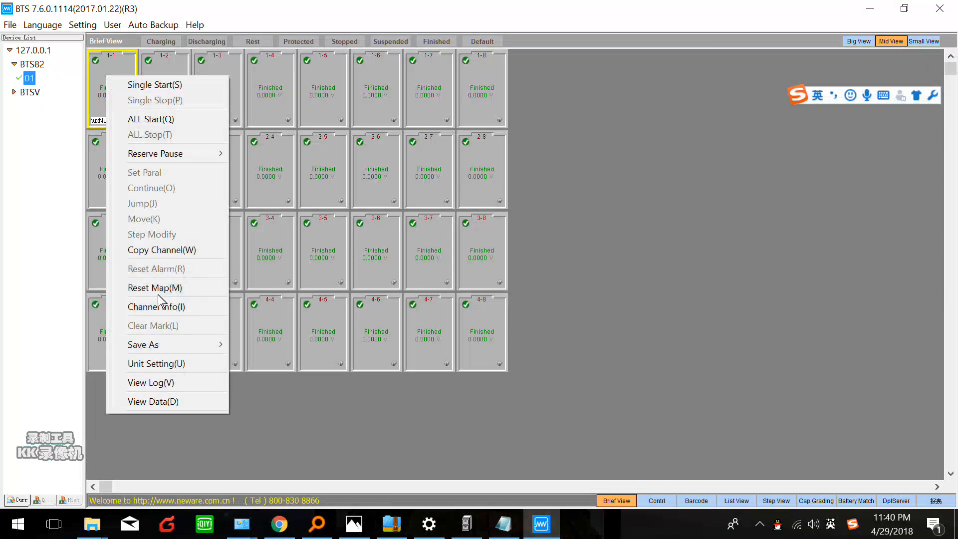
mouse_move(160, 307)
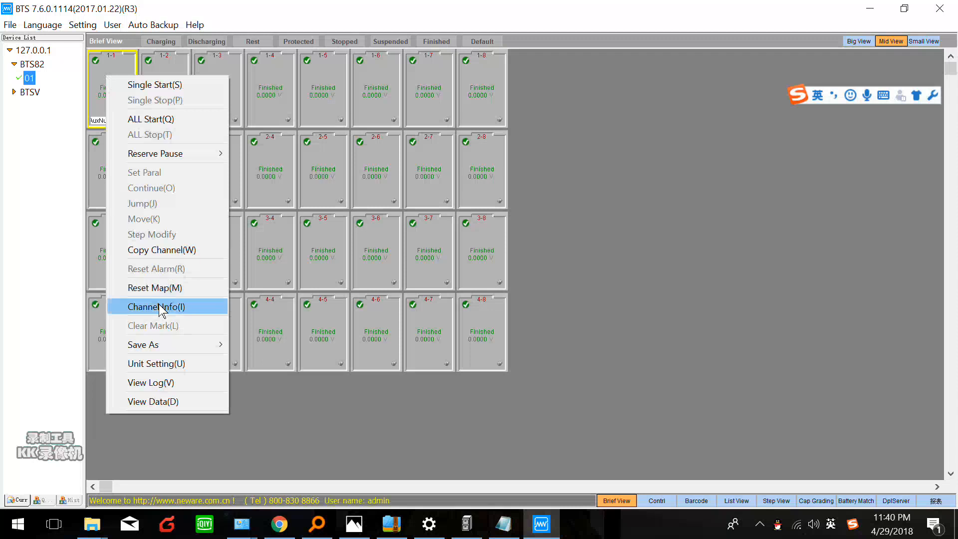
mouse_move(175, 296)
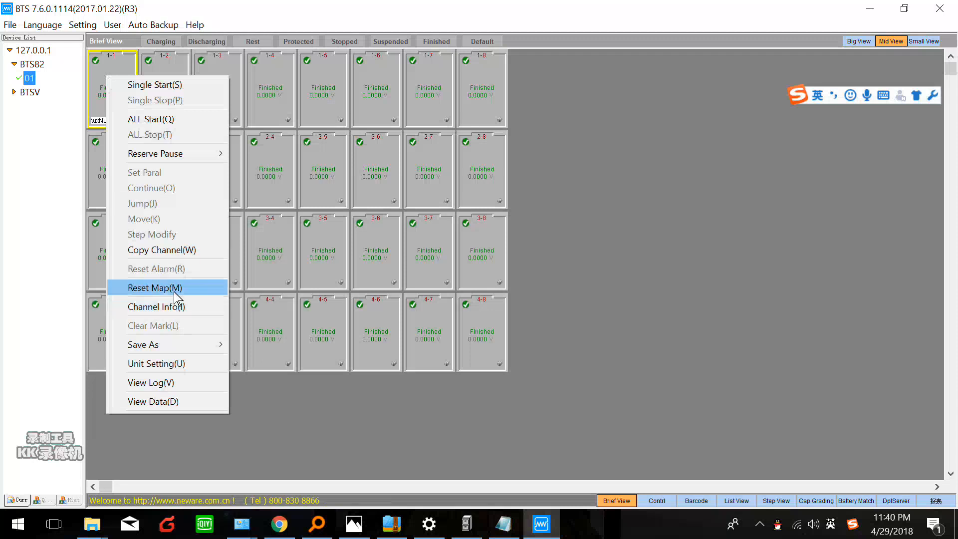
mouse_move(177, 279)
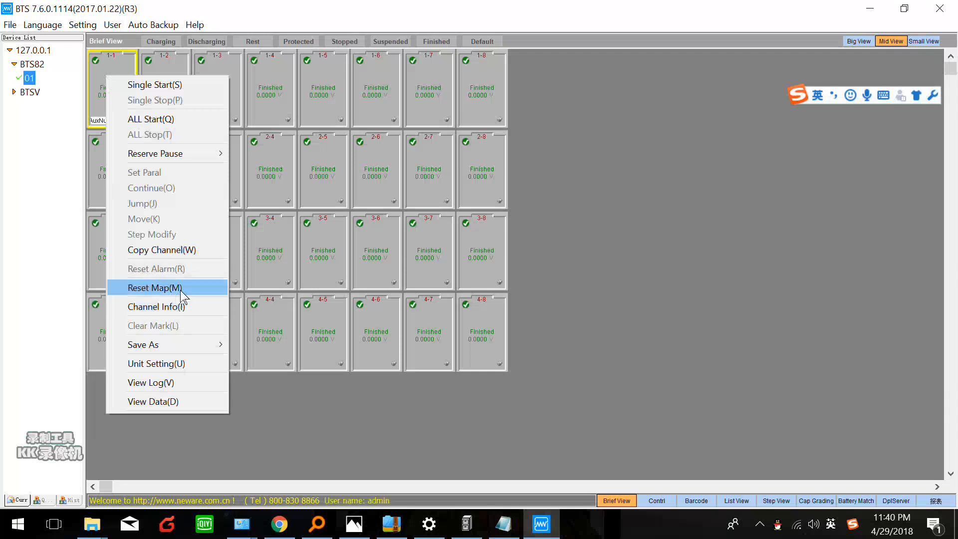
Step: Issue Reset Map for unit 01 from channel 1-1's actions, bringing up Set Mapping
click(155, 288)
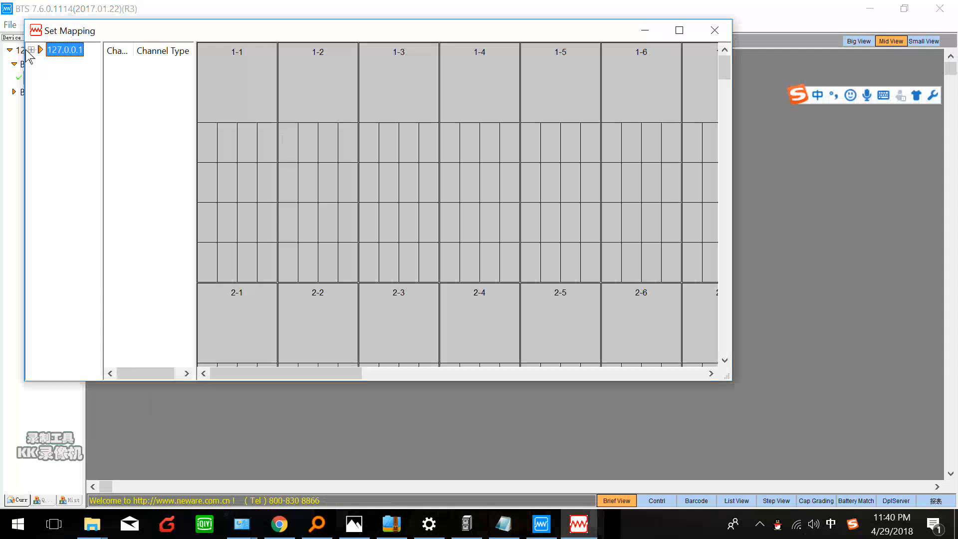
Step: In Set Mapping, clear all channel mappings of BTS82 unit 1 and save when closing
click(43, 50)
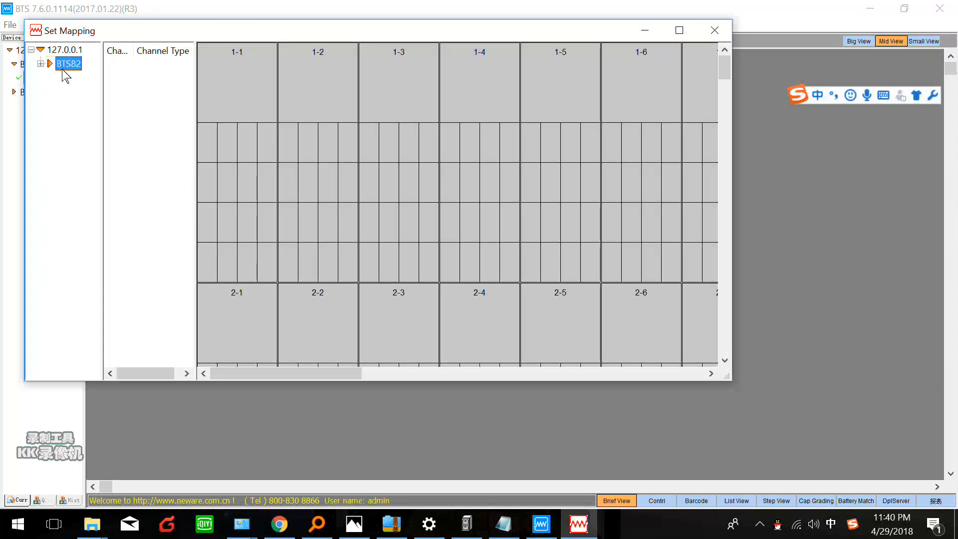
click(44, 64)
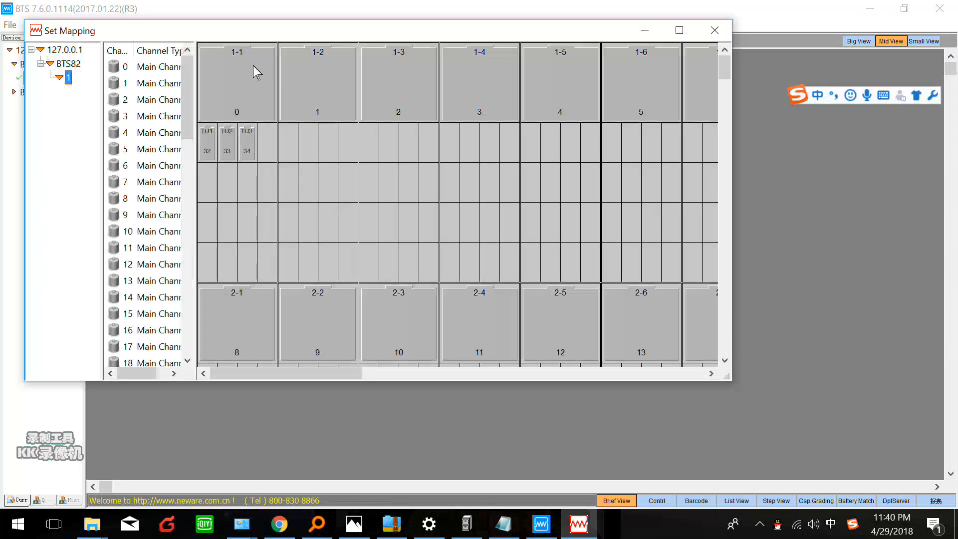
right_click(256, 72)
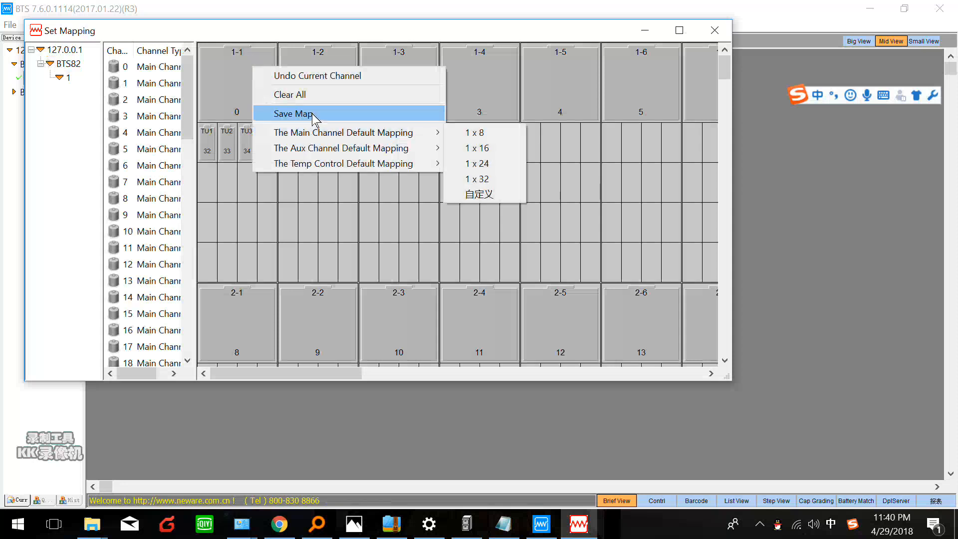
click(289, 95)
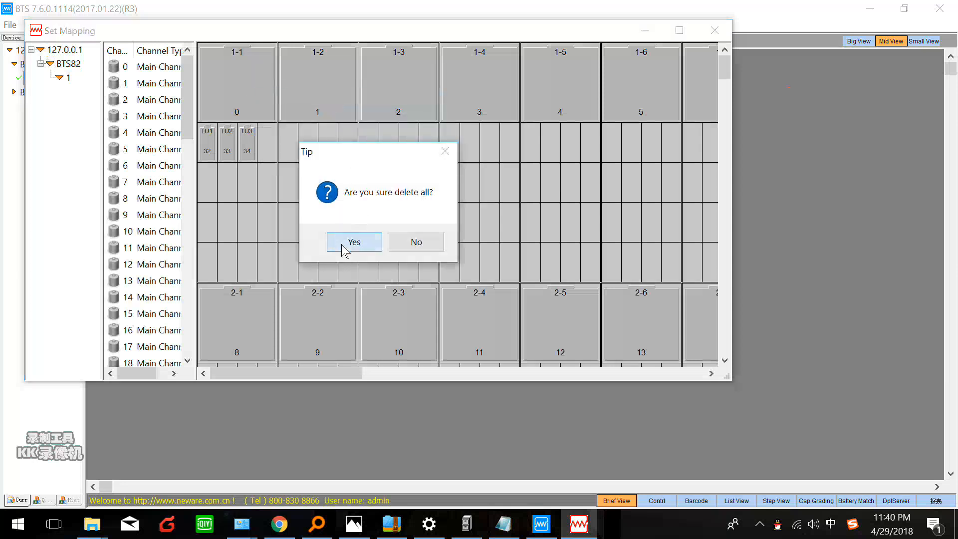
click(353, 242)
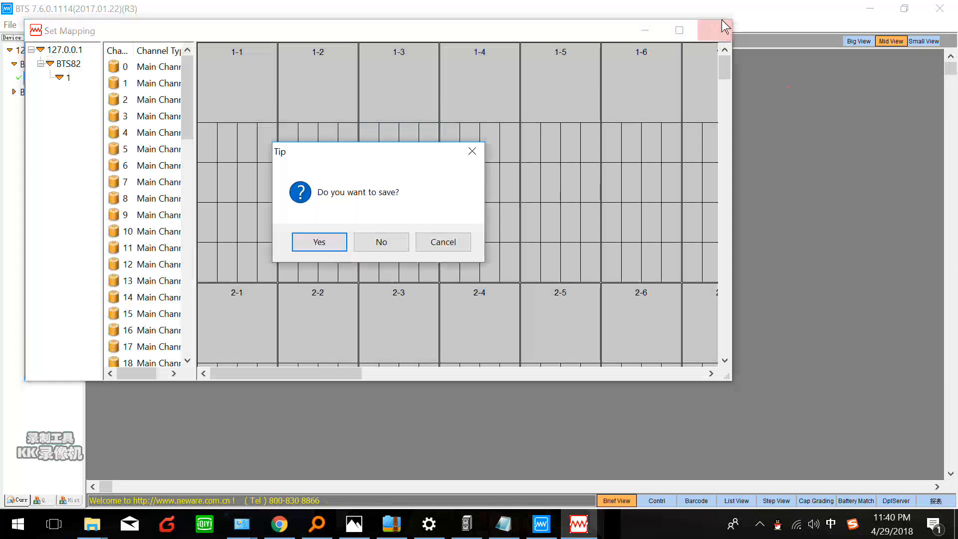
click(382, 242)
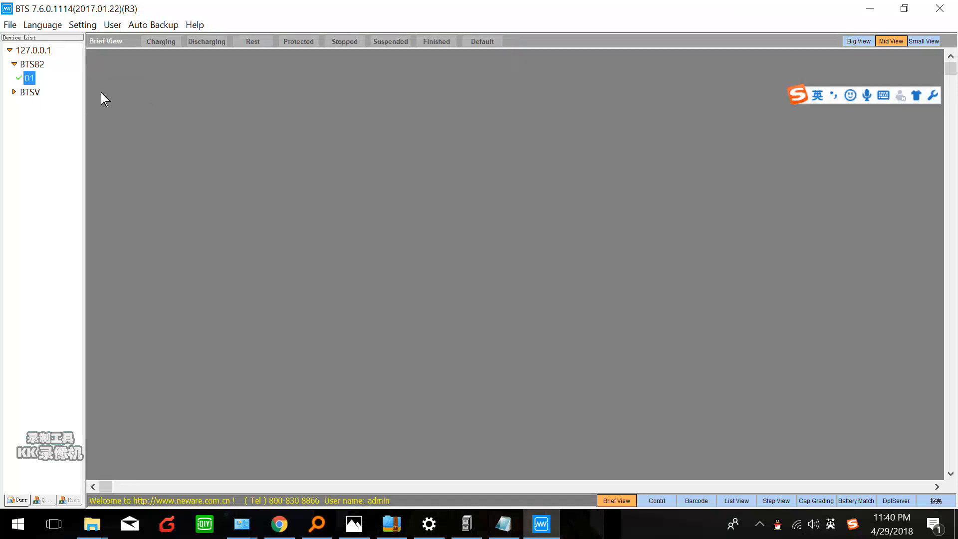
mouse_move(208, 142)
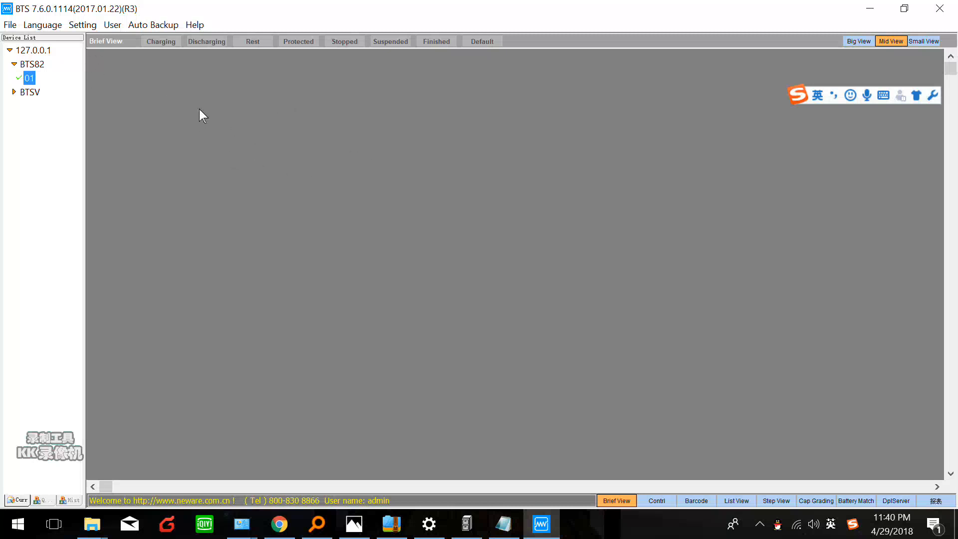
mouse_move(125, 76)
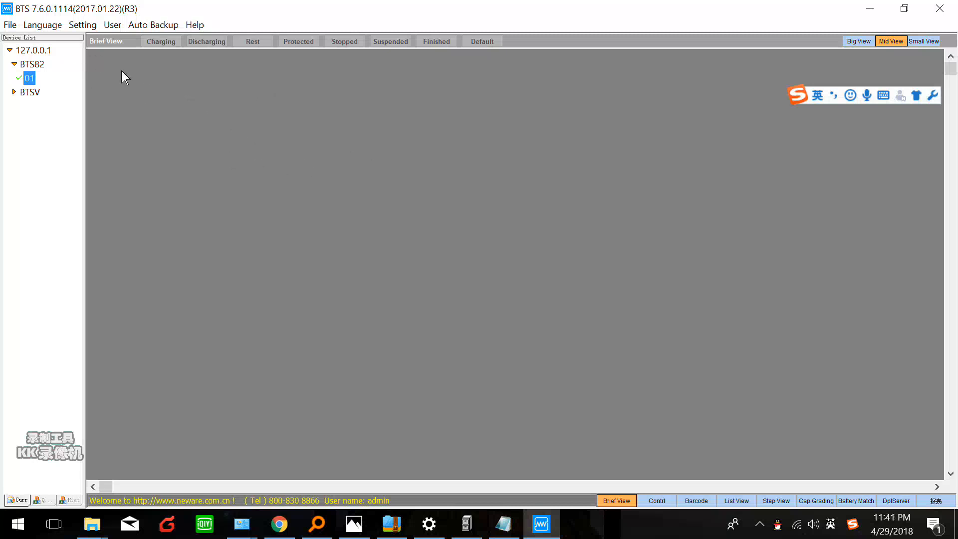
mouse_move(68, 87)
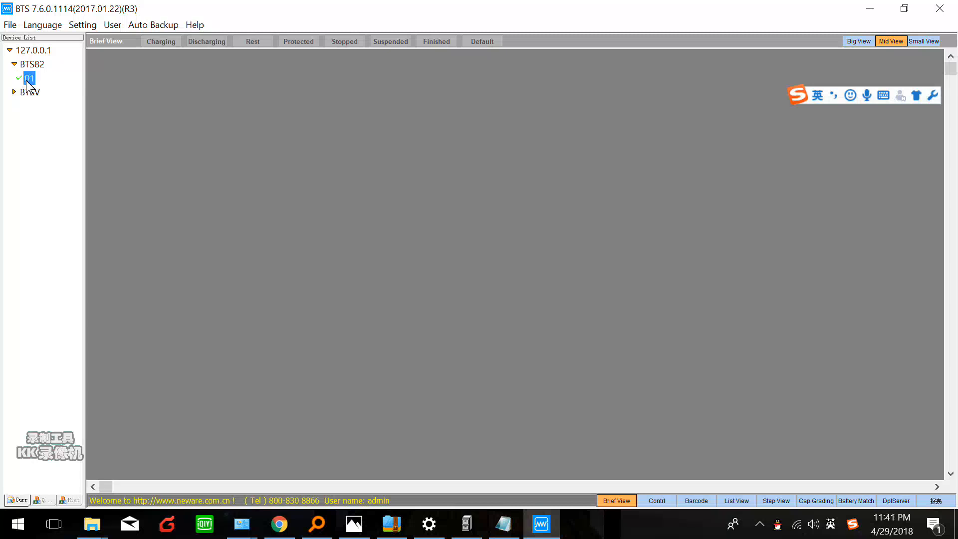
mouse_move(34, 93)
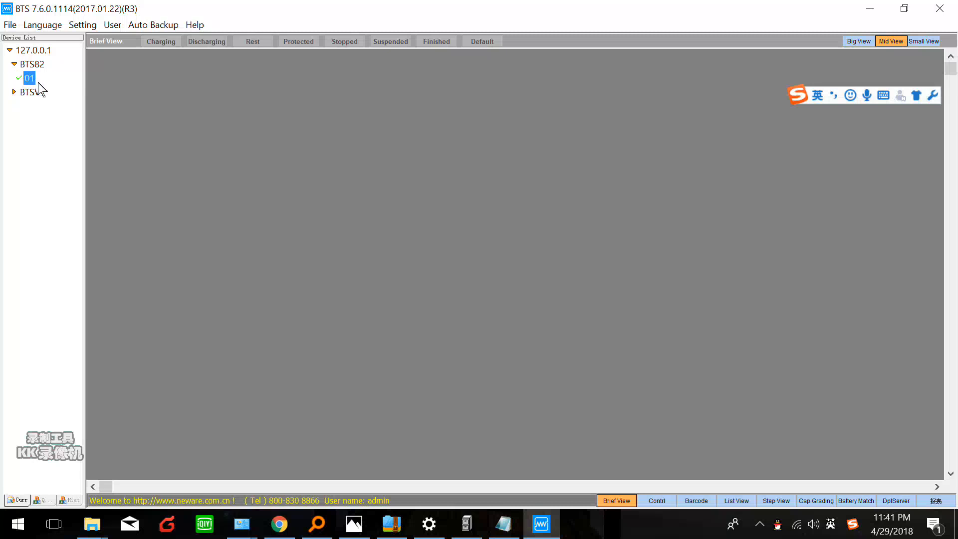
mouse_move(54, 88)
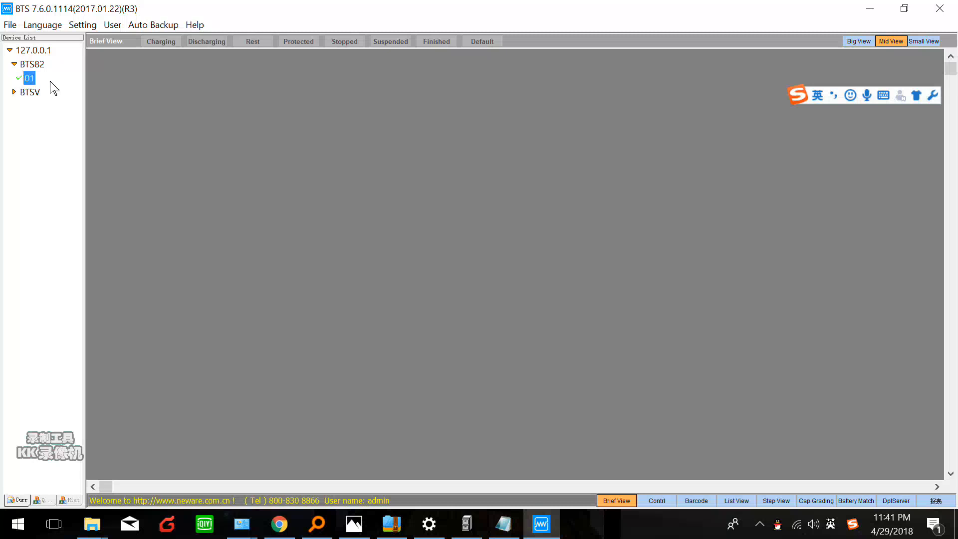
mouse_move(82, 106)
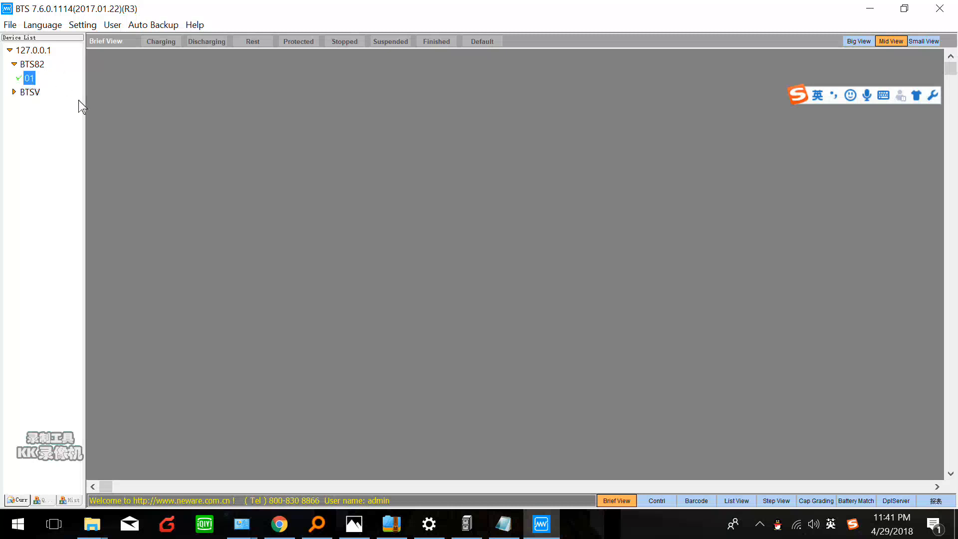
mouse_move(152, 84)
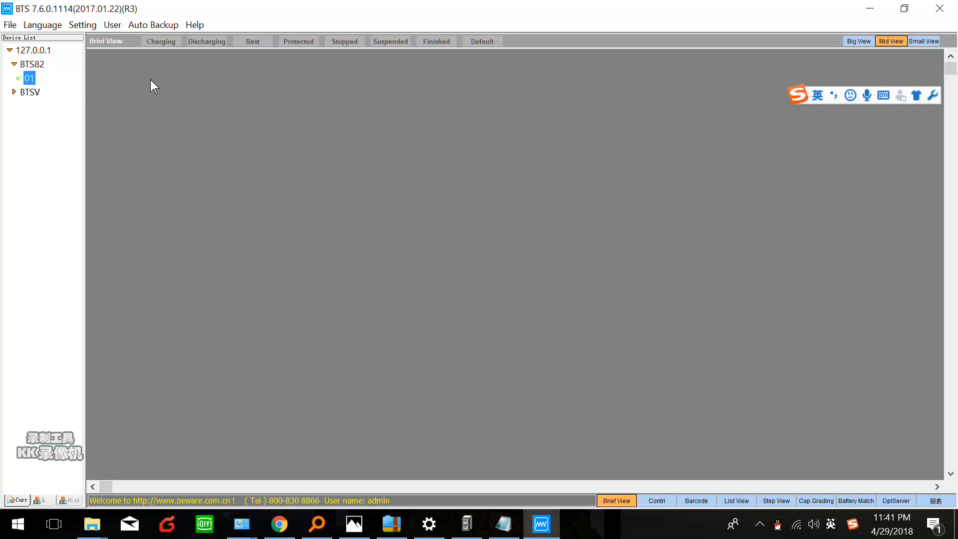
Step: Reopen the Set Mapping window for device 127.0.0.1 from unit 01's channel menu
right_click(153, 86)
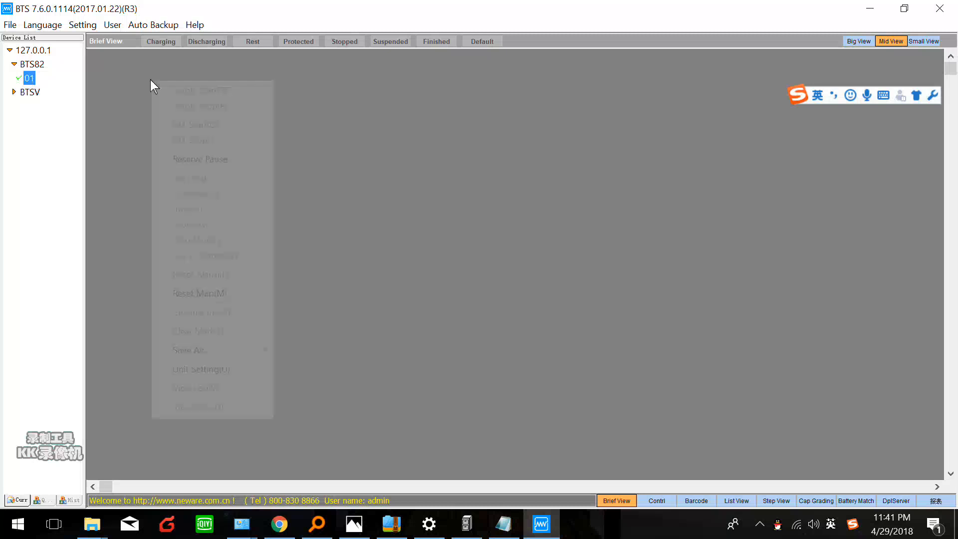
mouse_move(226, 293)
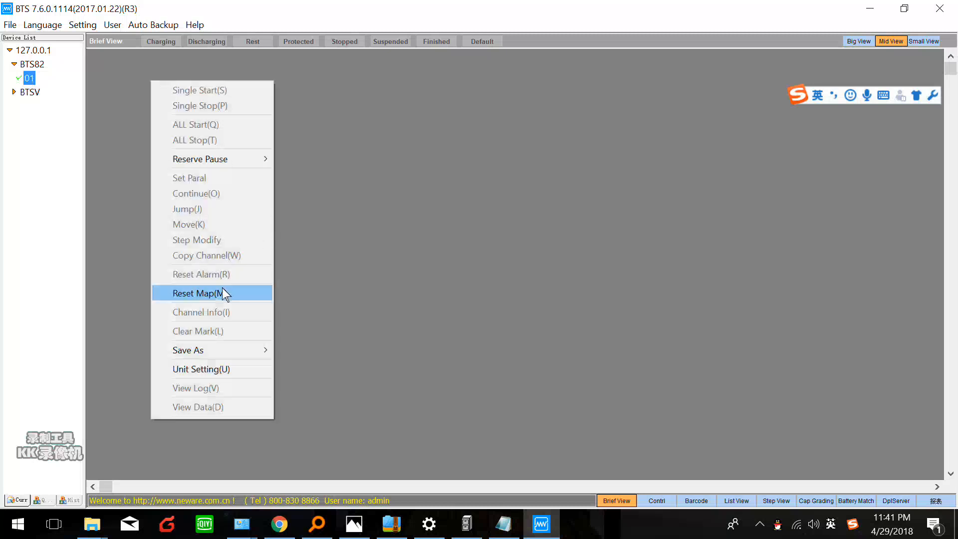
click(211, 293)
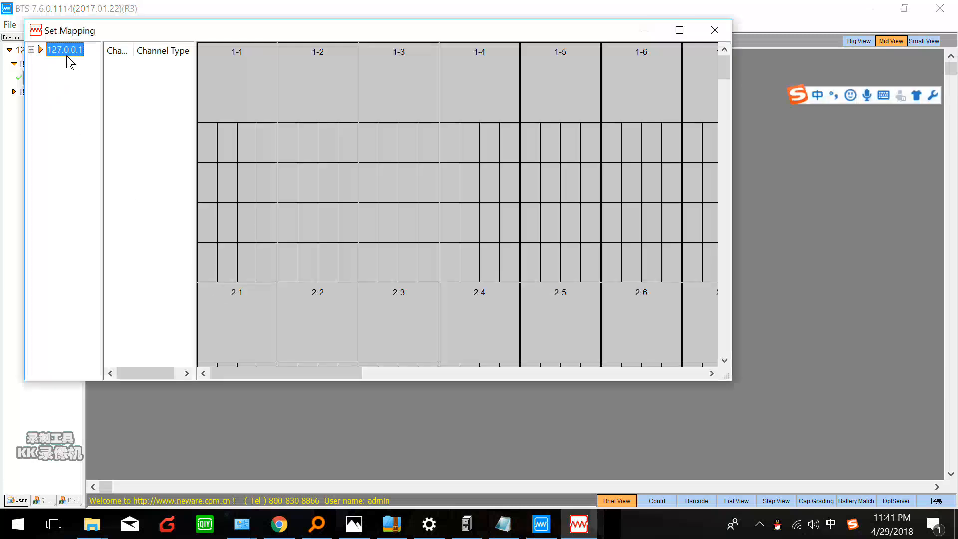
Step: Apply the 1 x 8 main channel default mapping to BTS82 unit 1 and save the map
click(34, 50)
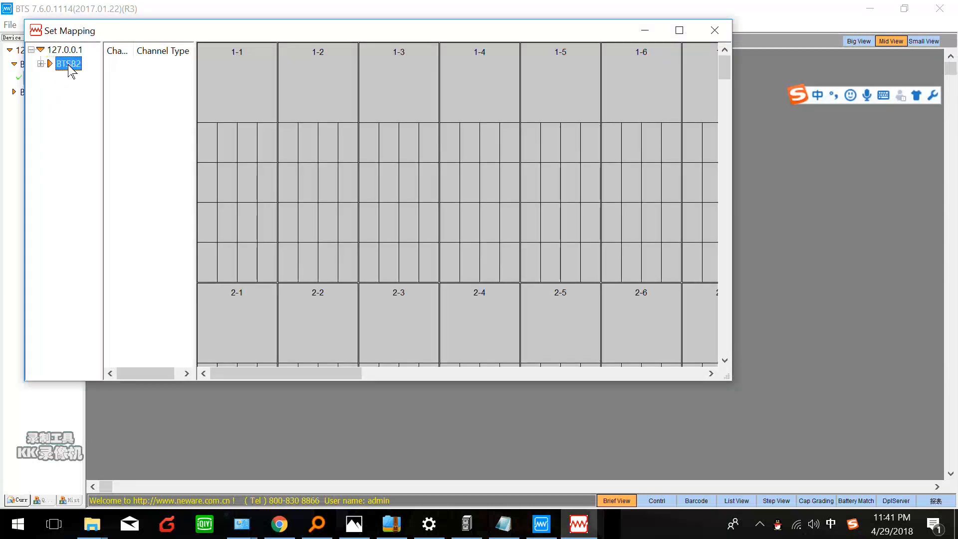
click(44, 64)
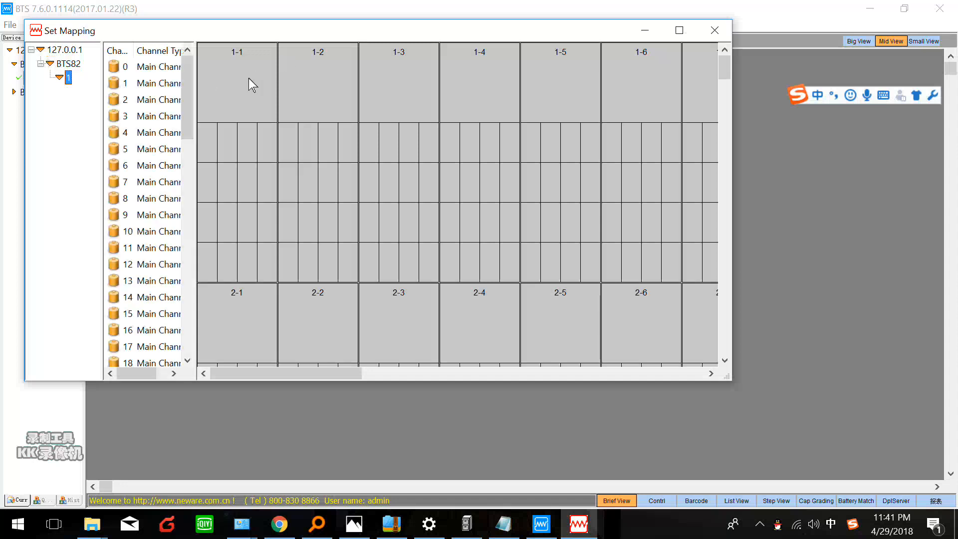
right_click(252, 84)
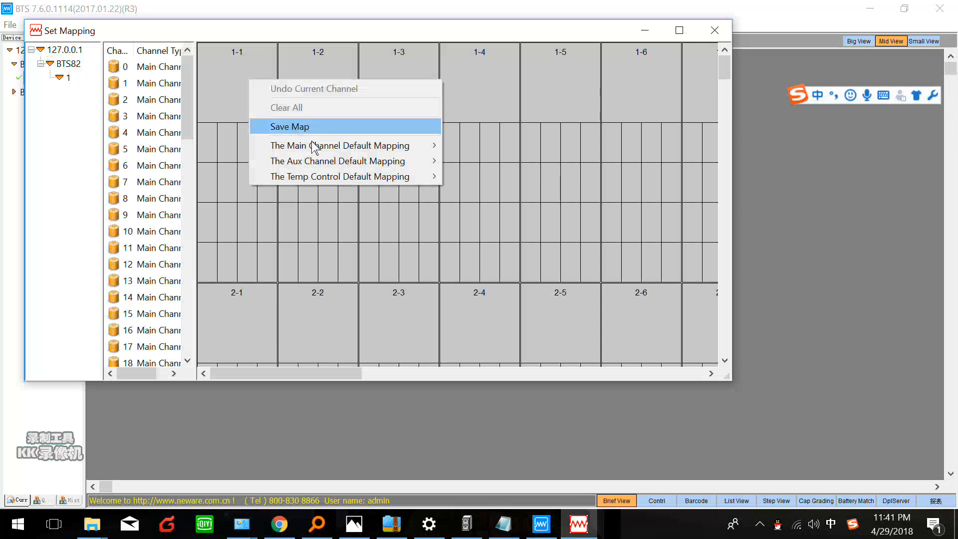
mouse_move(339, 145)
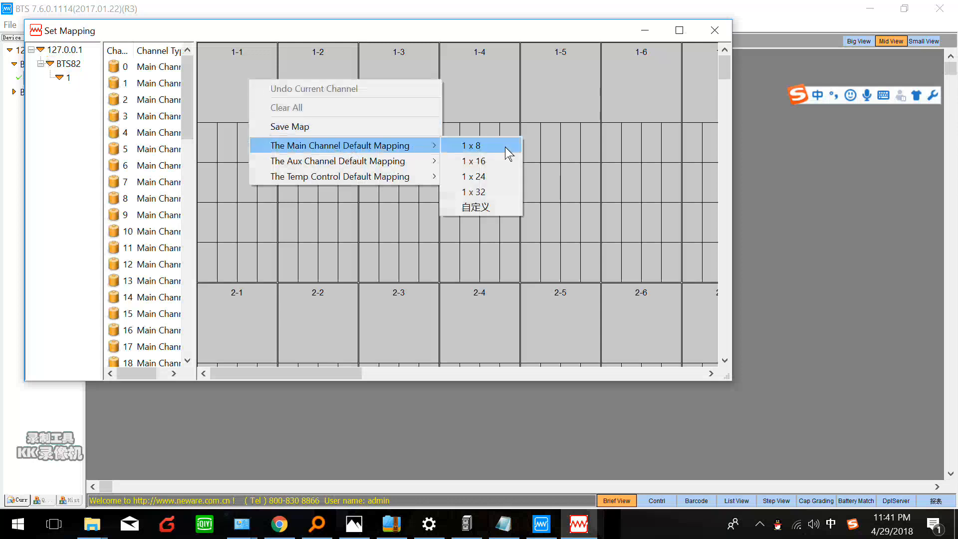
mouse_move(493, 150)
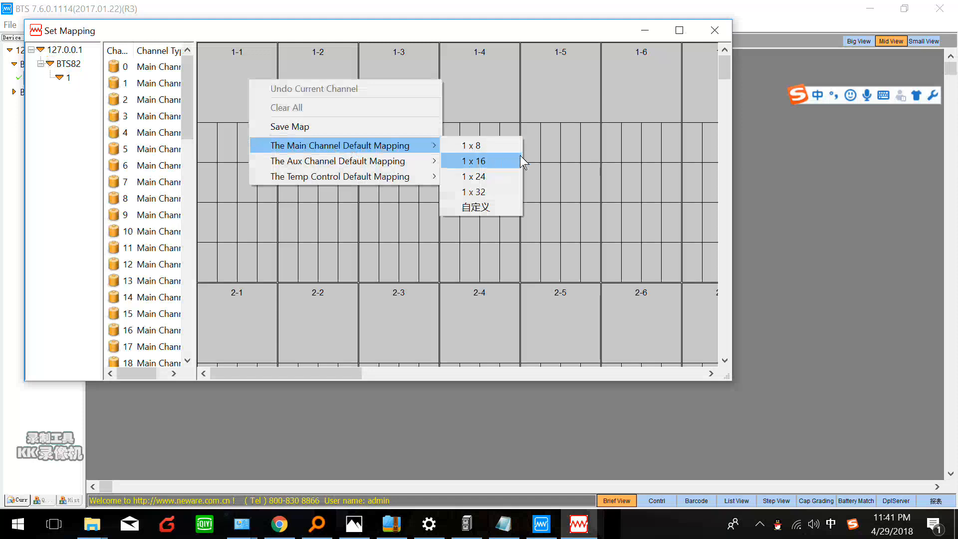
click(473, 161)
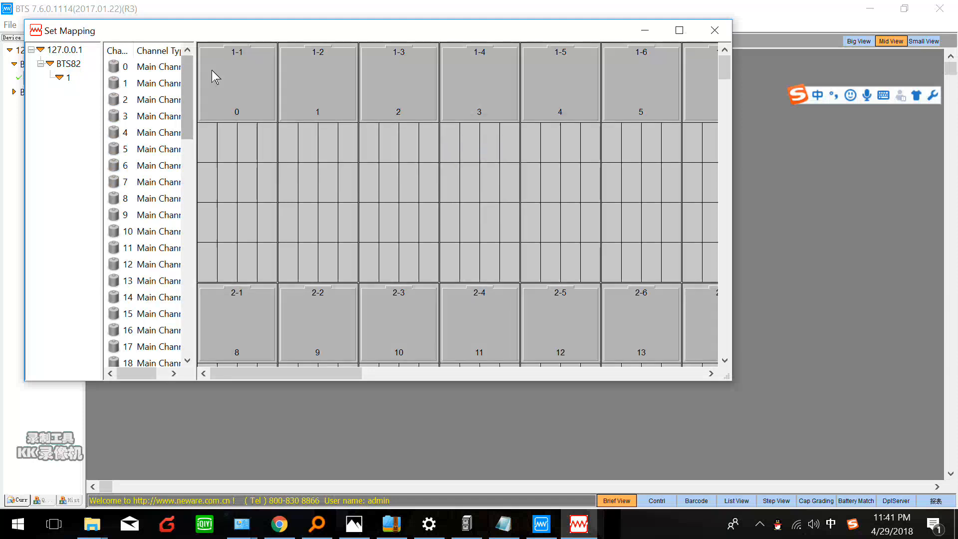
right_click(216, 75)
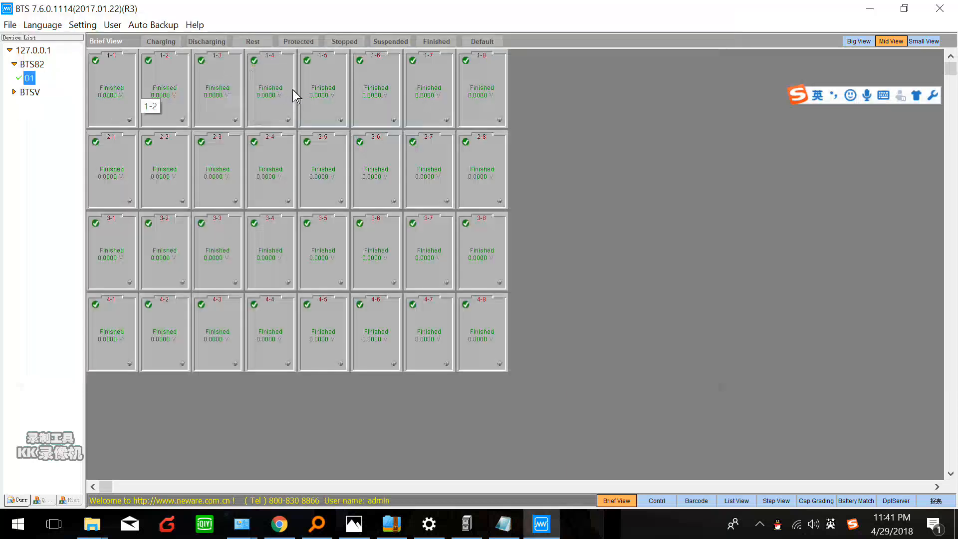
mouse_move(461, 146)
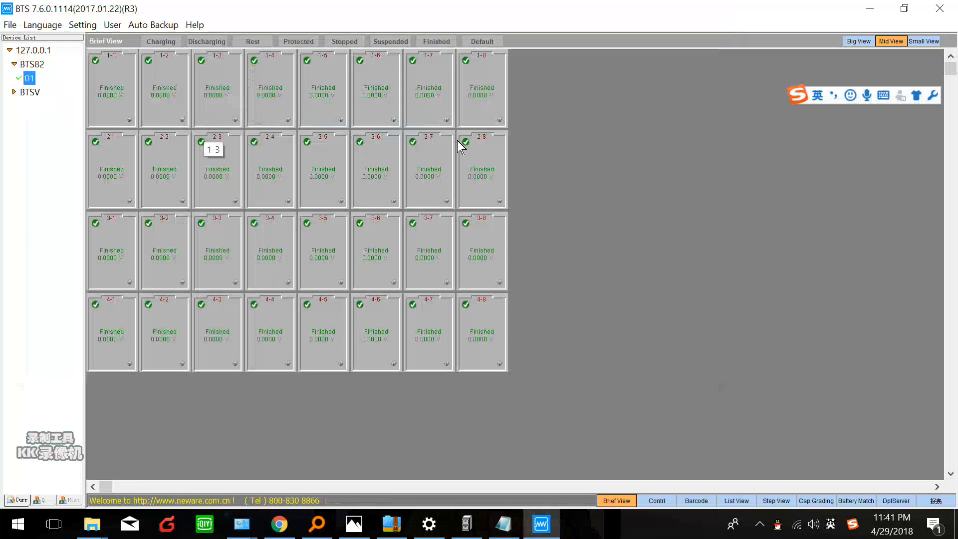
mouse_move(339, 127)
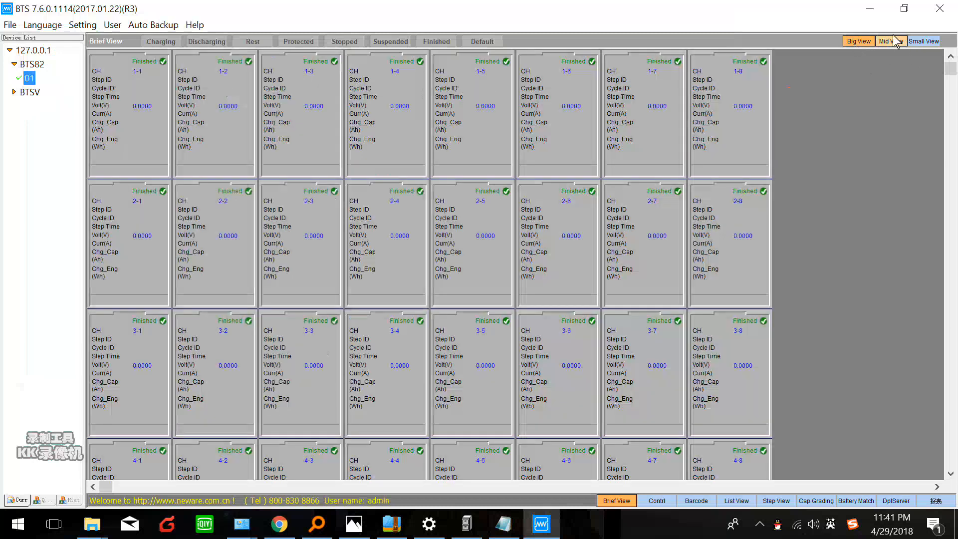
Step: Show the 32 finished channel tiles in Big View, then back to Small View
click(890, 41)
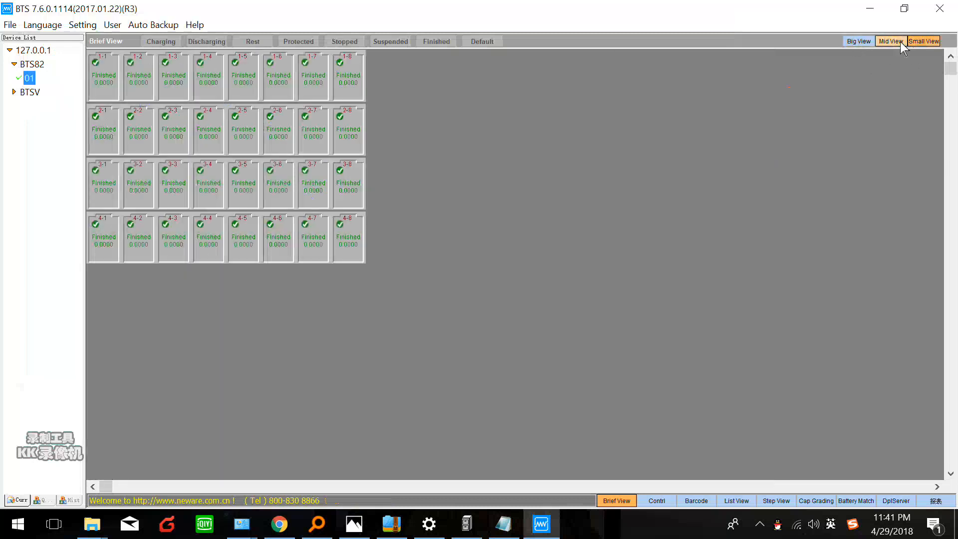
click(859, 41)
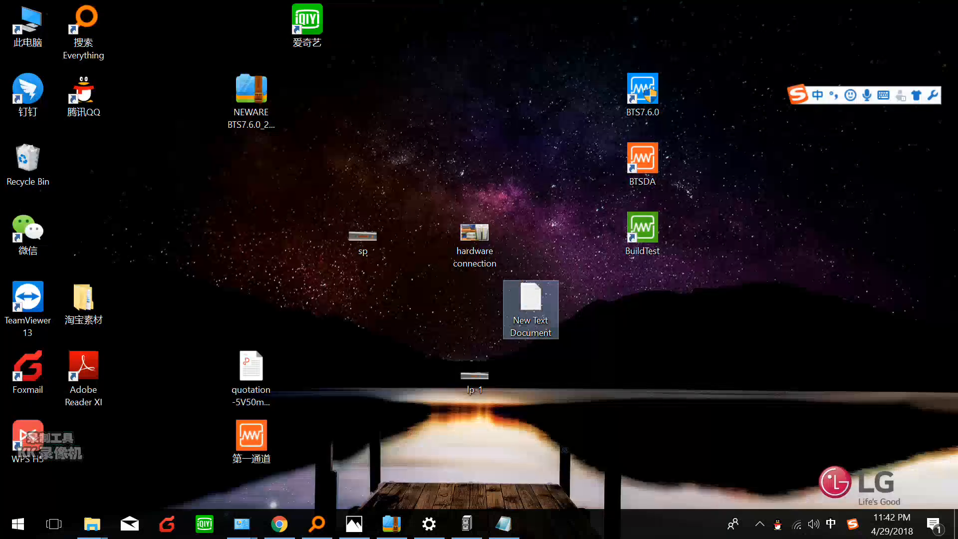
mouse_move(544, 323)
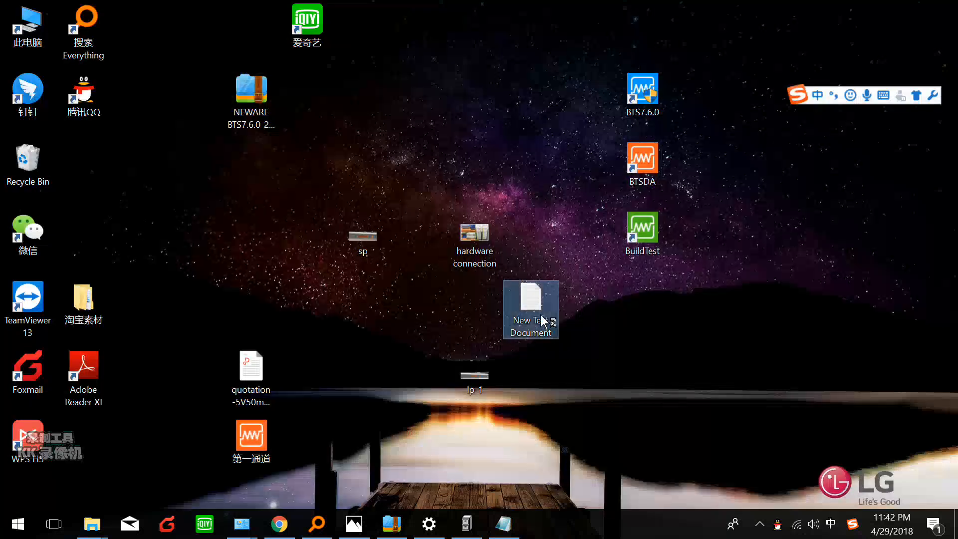
double_click(530, 306)
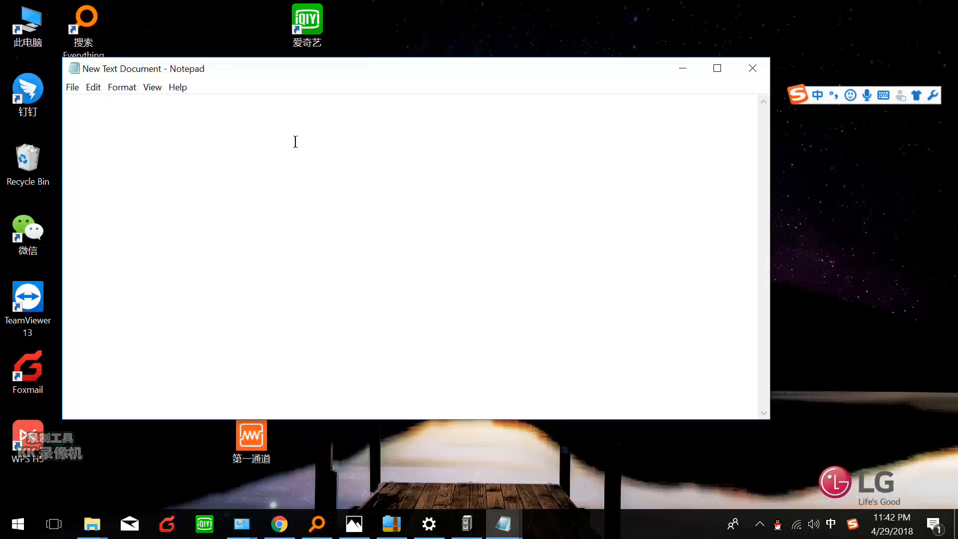
mouse_move(245, 142)
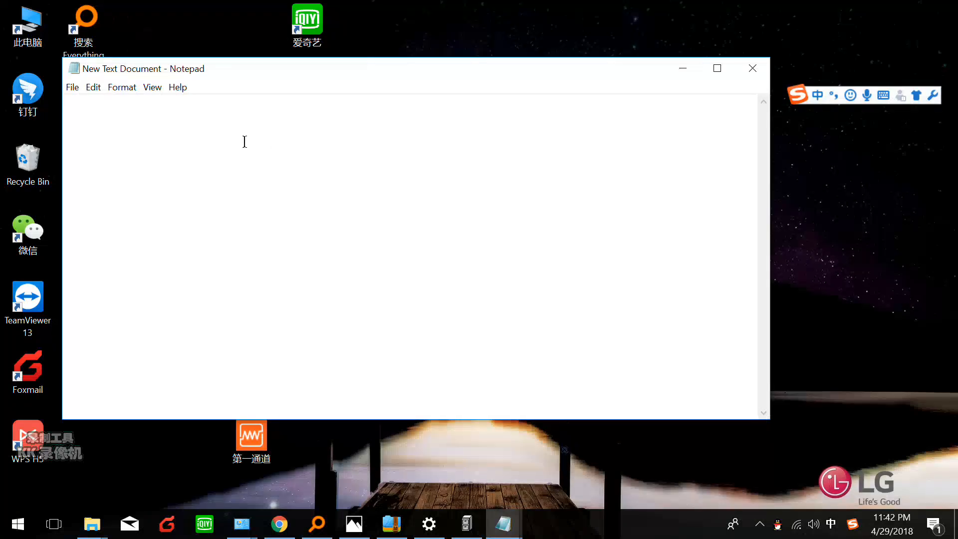
text(email)
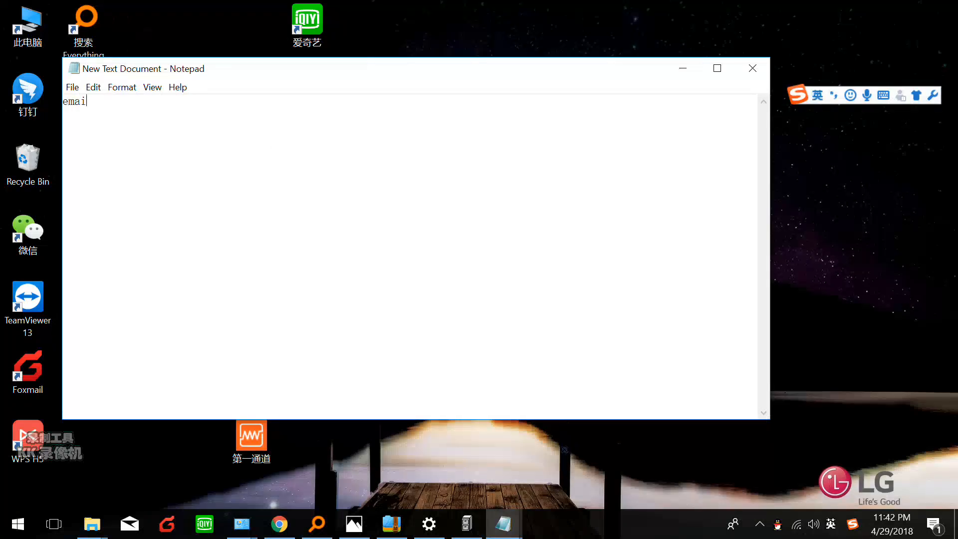
text(l:)
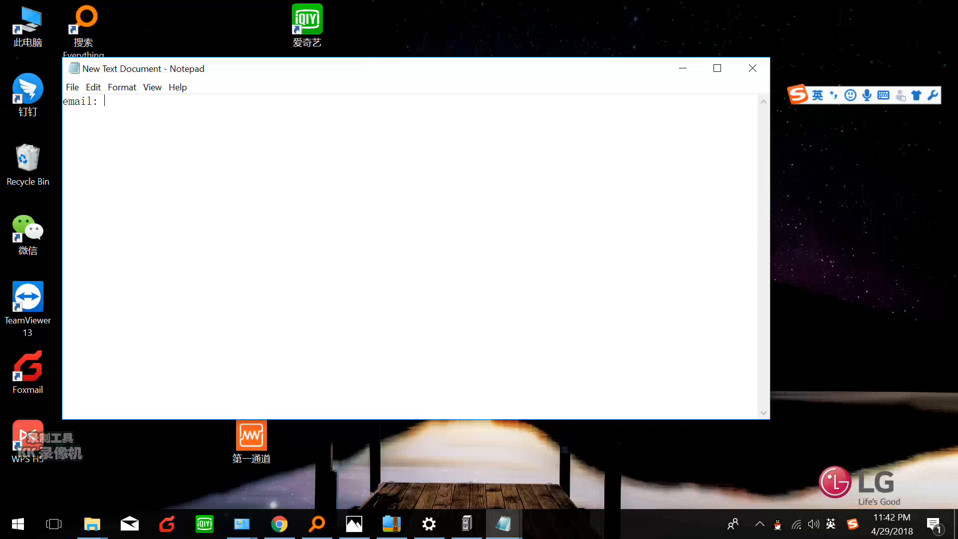
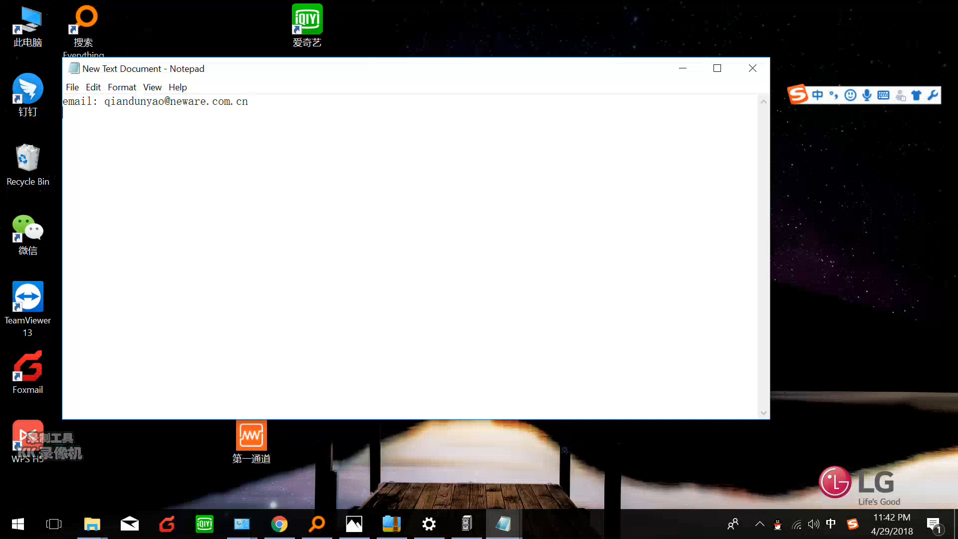
text(phone:)
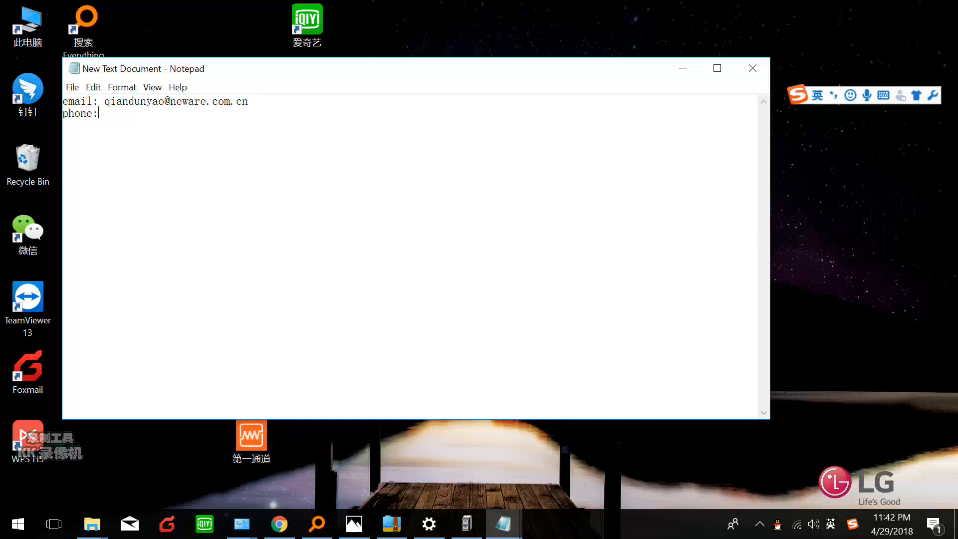
text(=8)
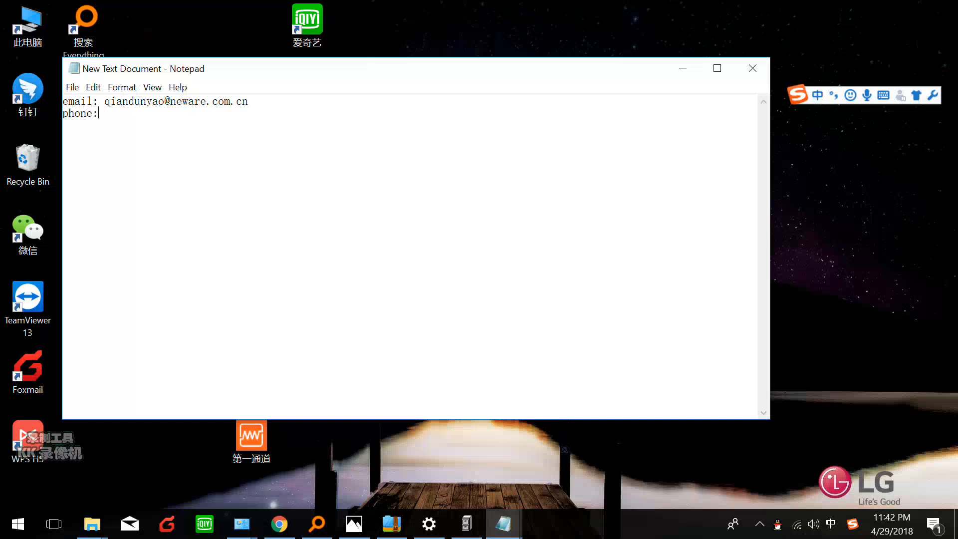
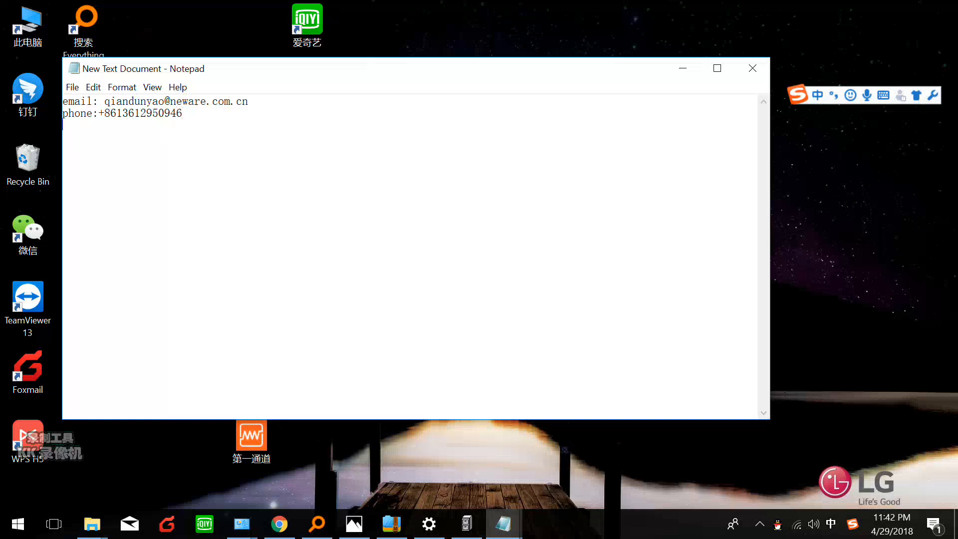
text(sk)
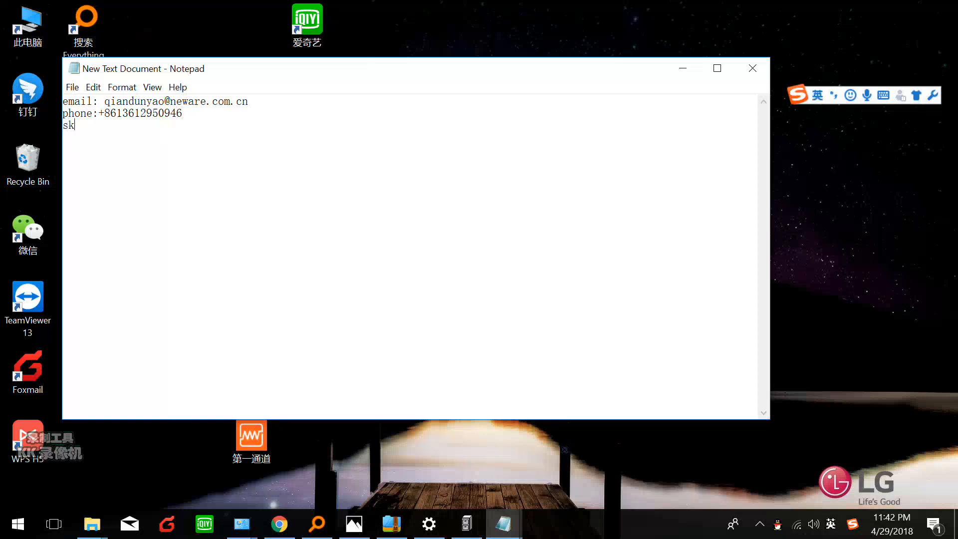
text(ype)
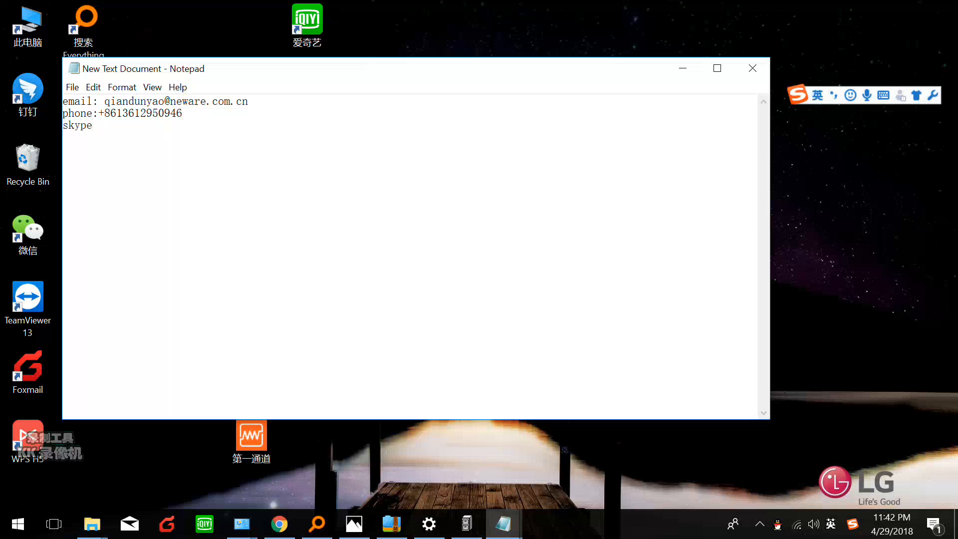
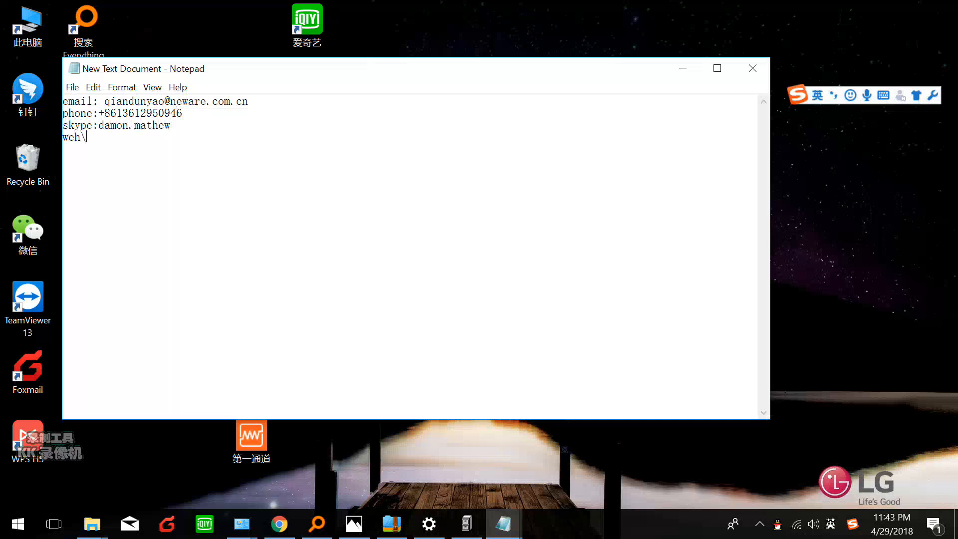
text(wechat)
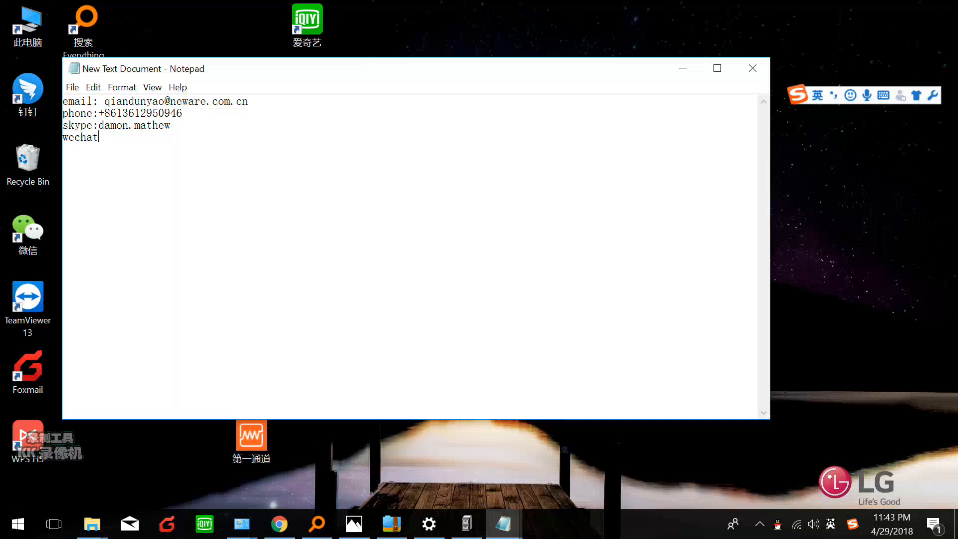
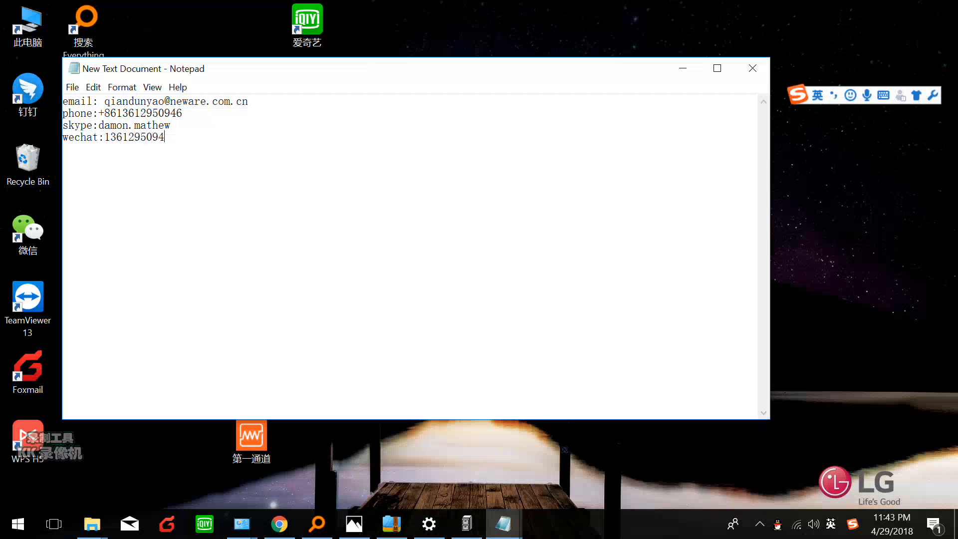